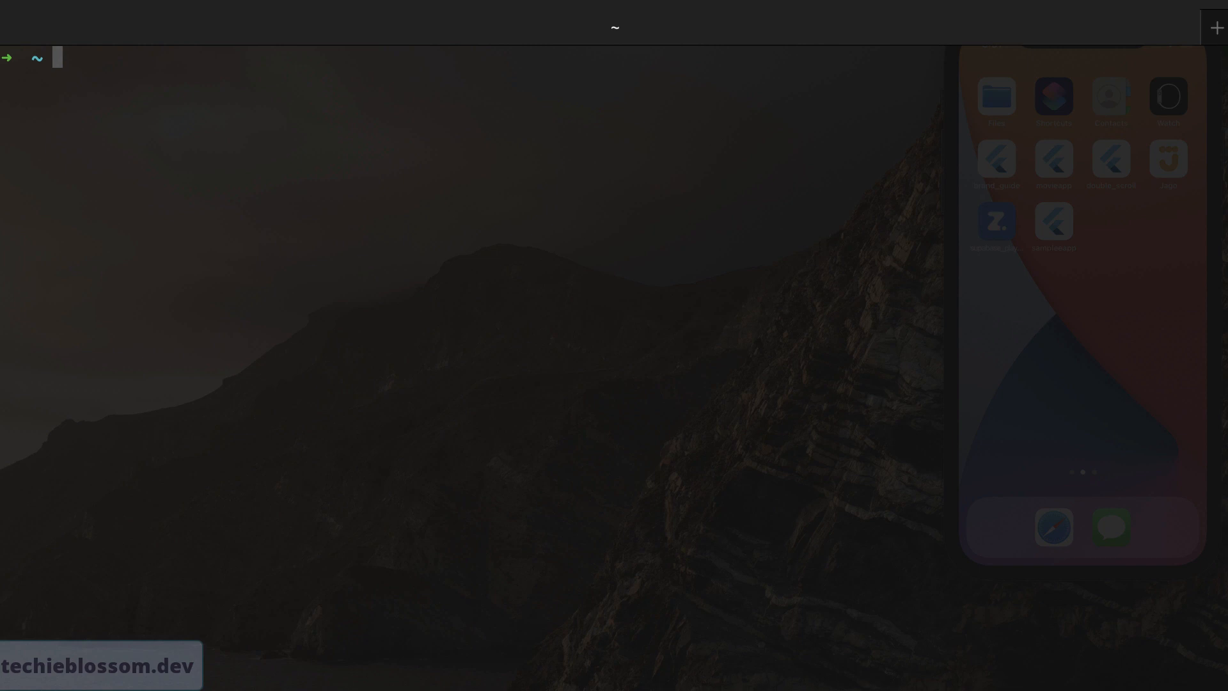
Run flutter --version, confirming Flutter 2.5.0 stable with Dart 2.14.0.
text(flutter --version)
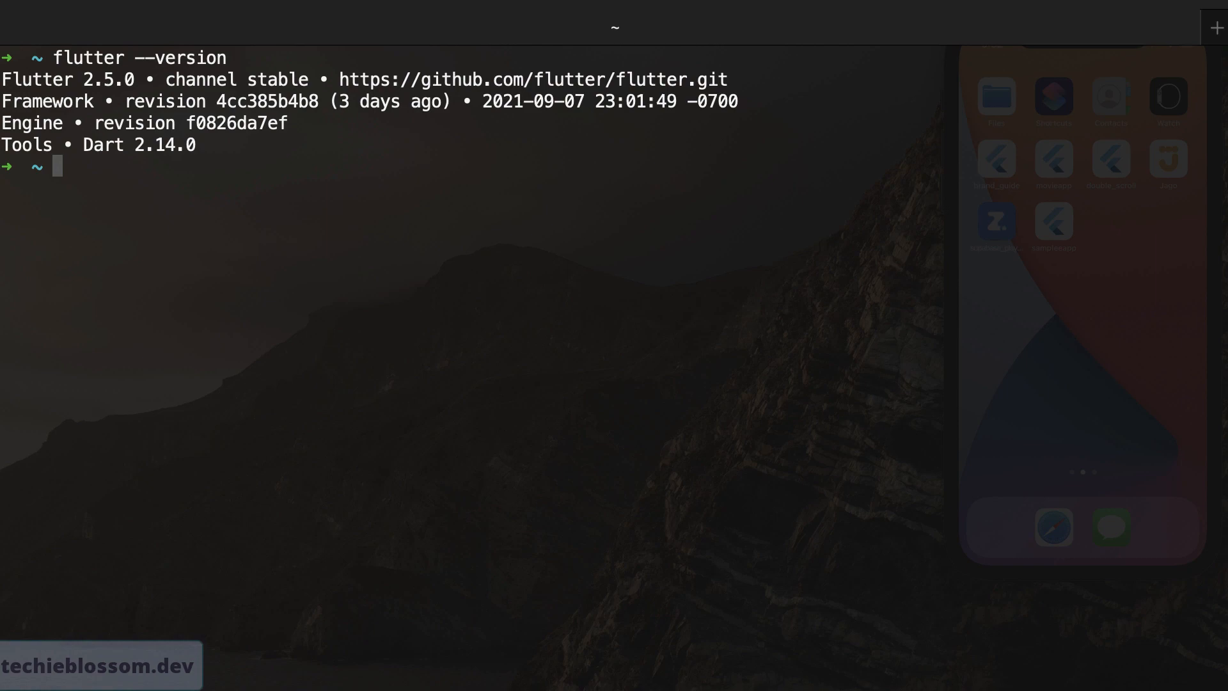
text(flutter)
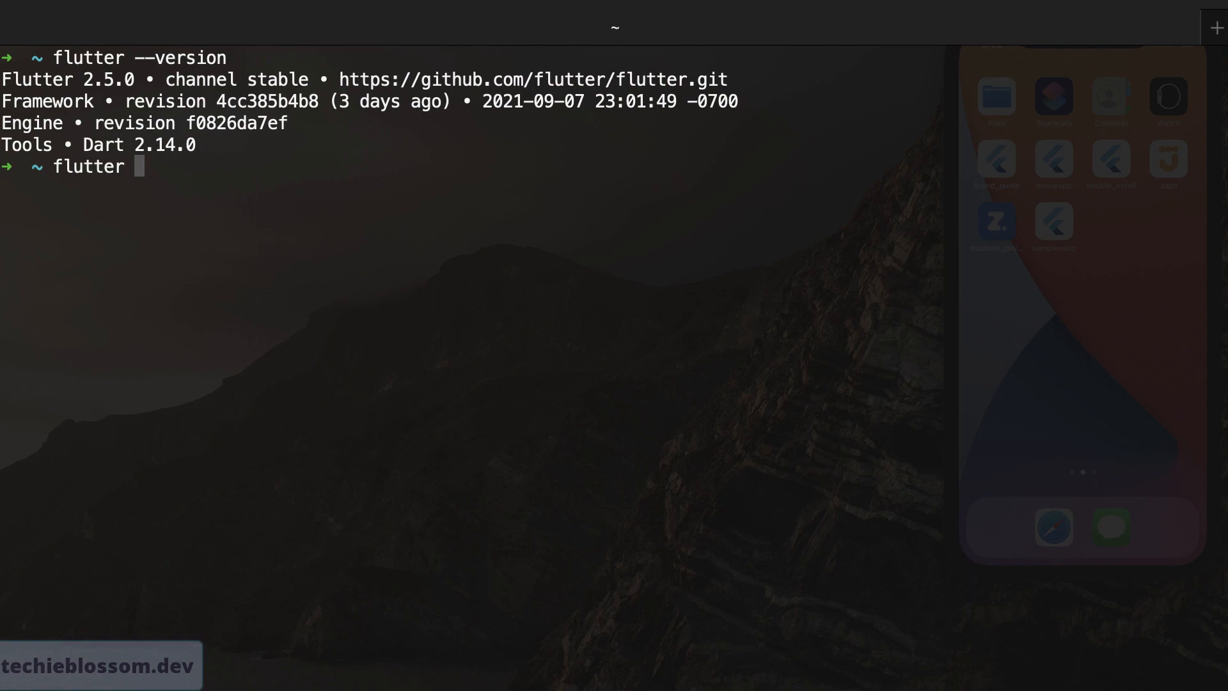
Create Flutter project thedefaultway, cd into it and open it with code.
text(create the)
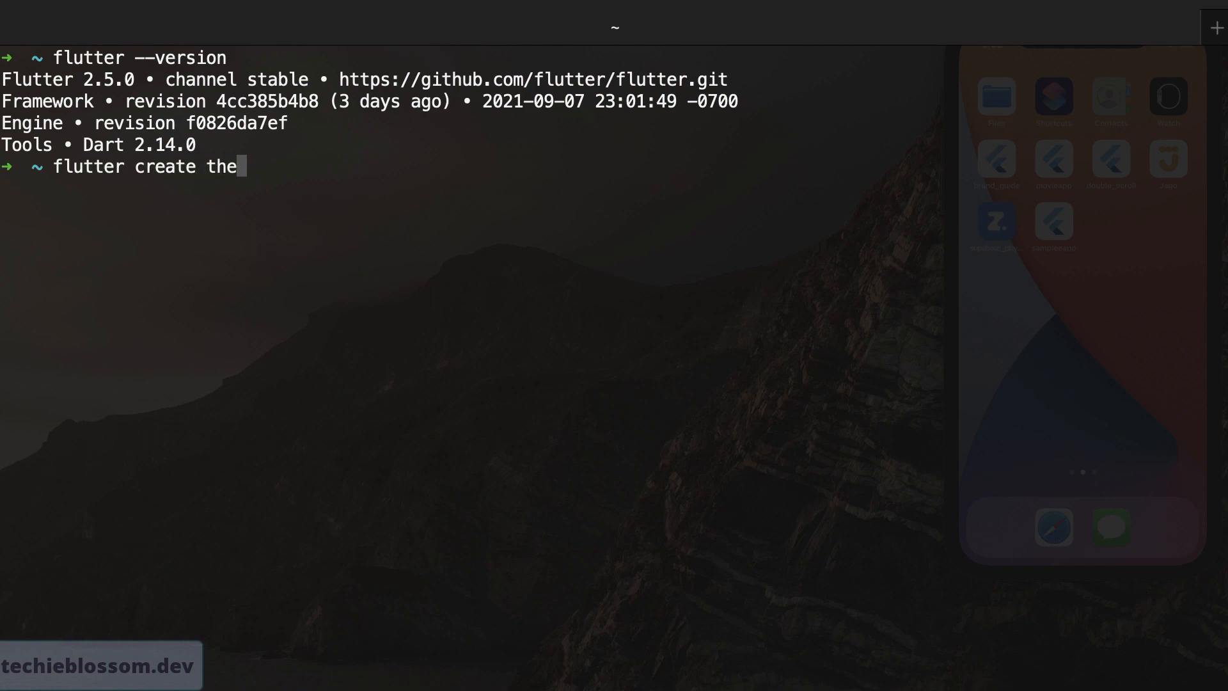
text(defaultway)
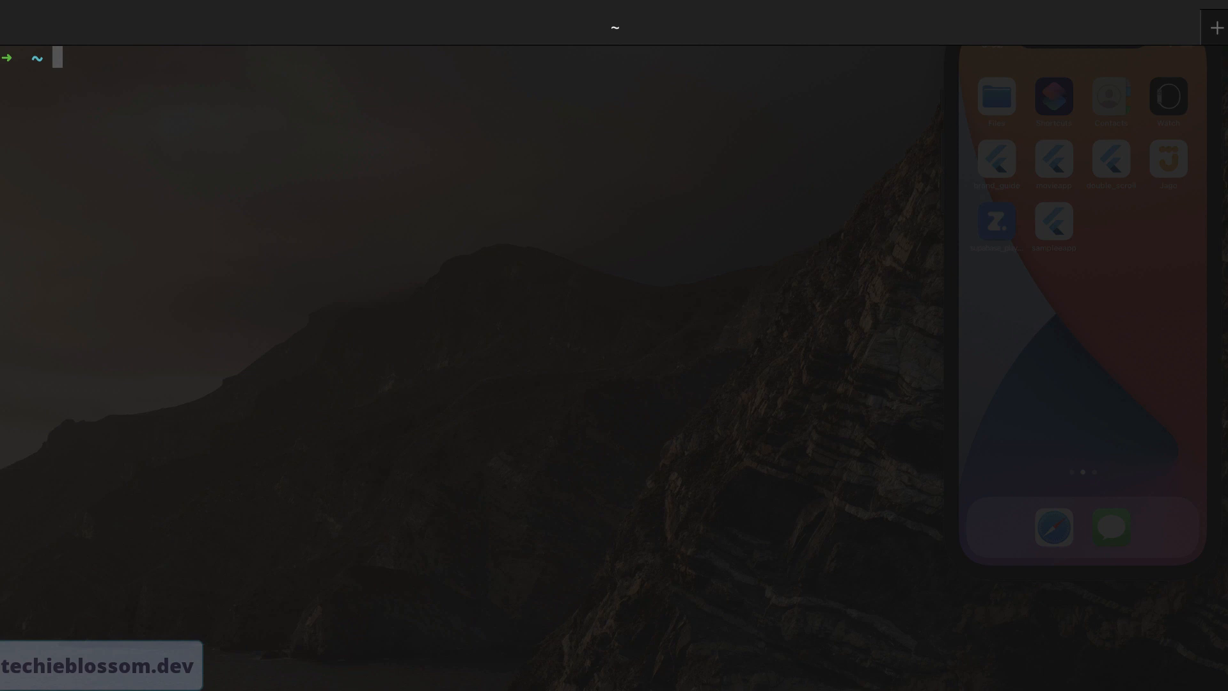
text(cd thedefaultway)
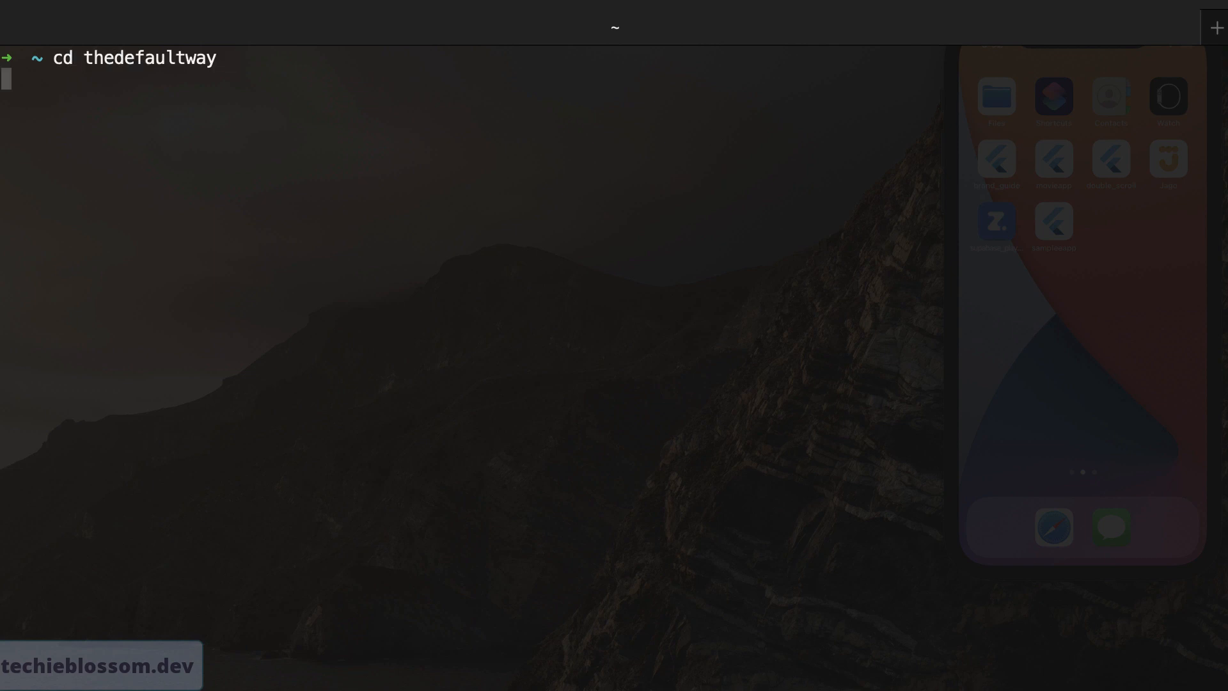
text(code .)
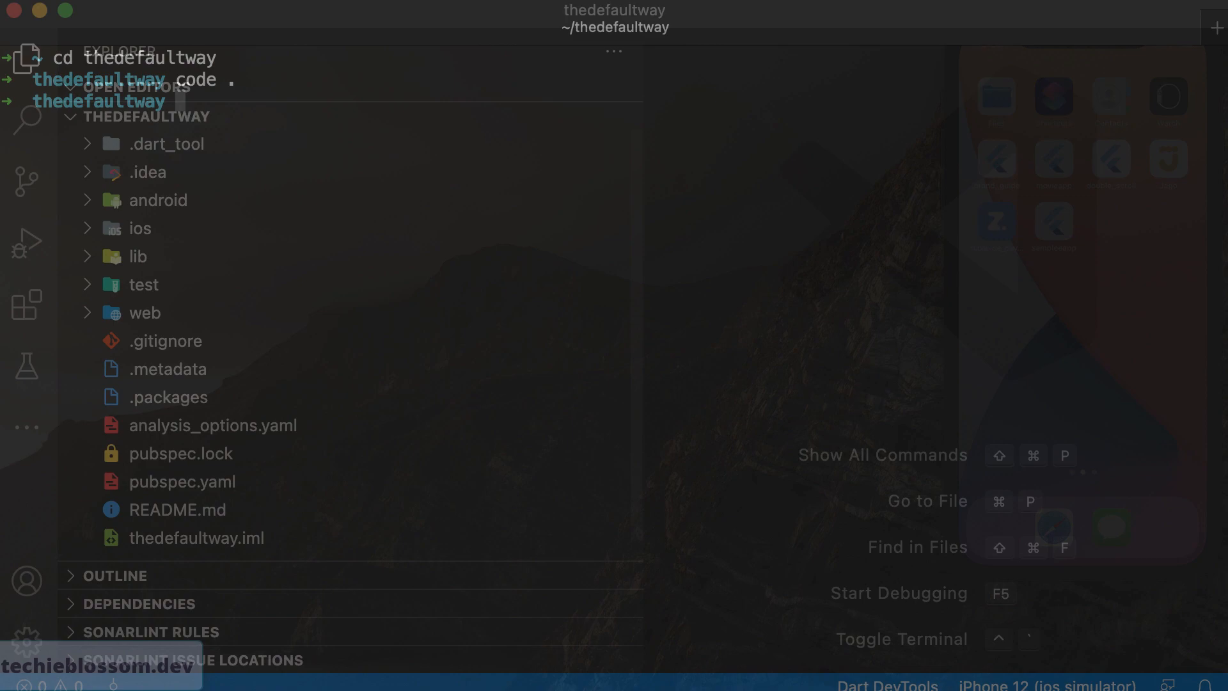
Review lib/main.dart's default counter app, including the _incrementCounter code.
click(130, 256)
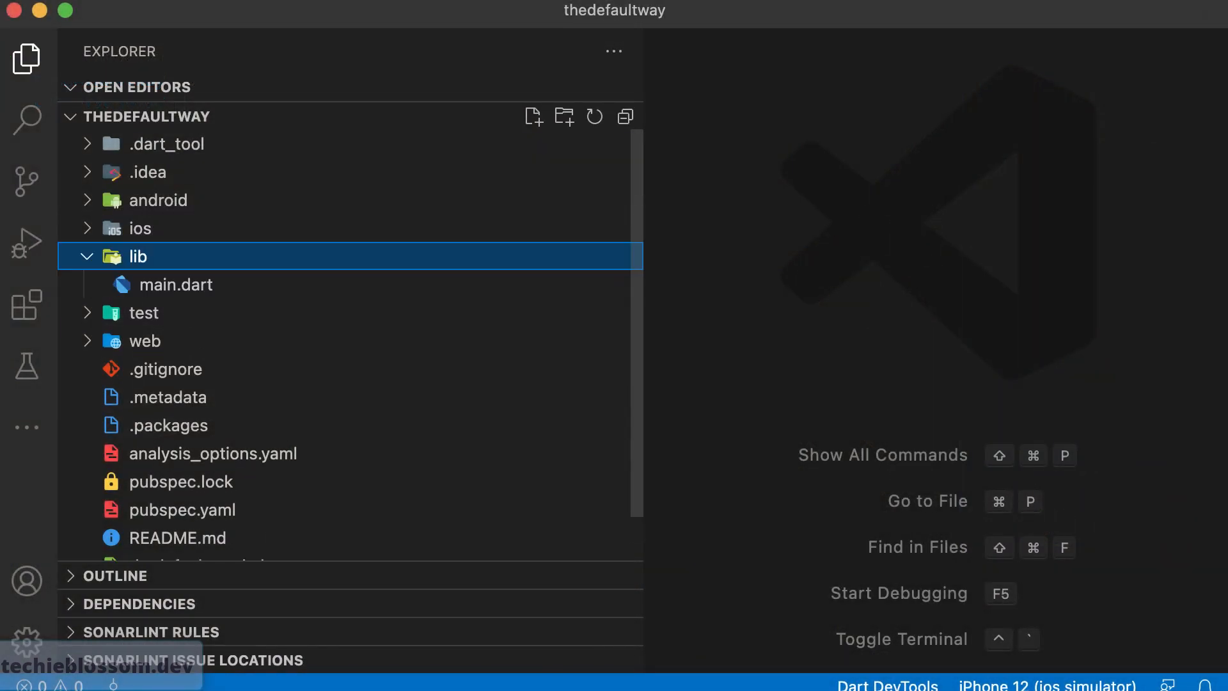
double_click(176, 284)
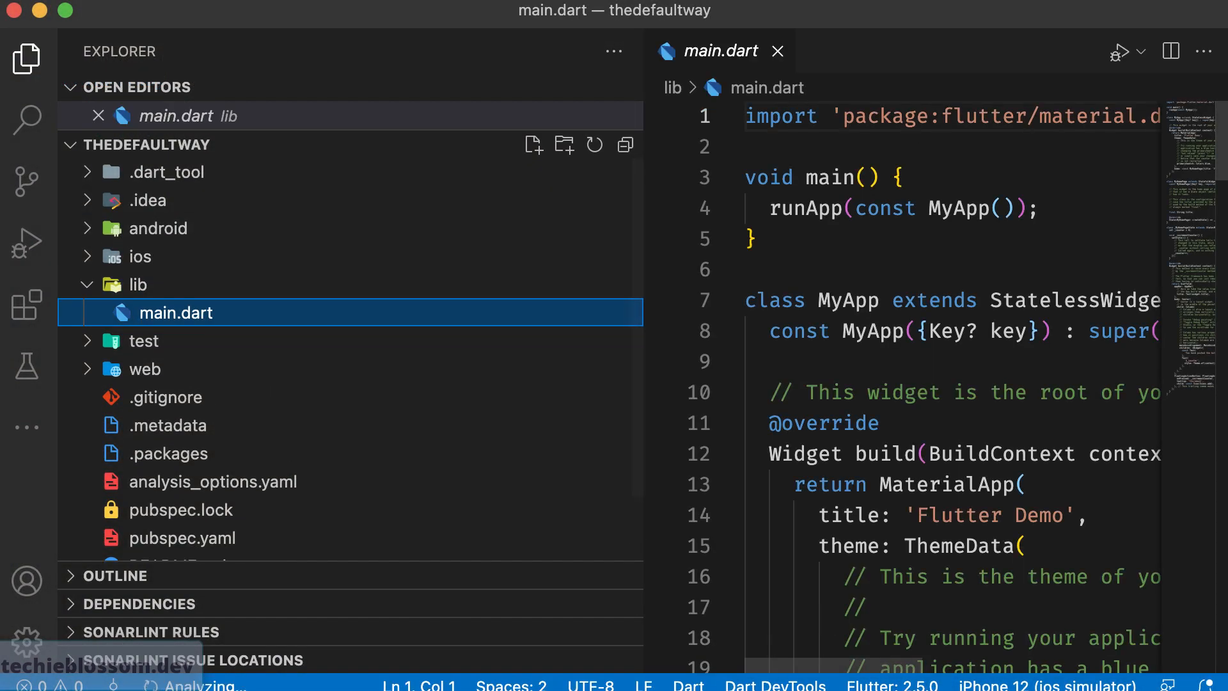
scroll(down, 3)
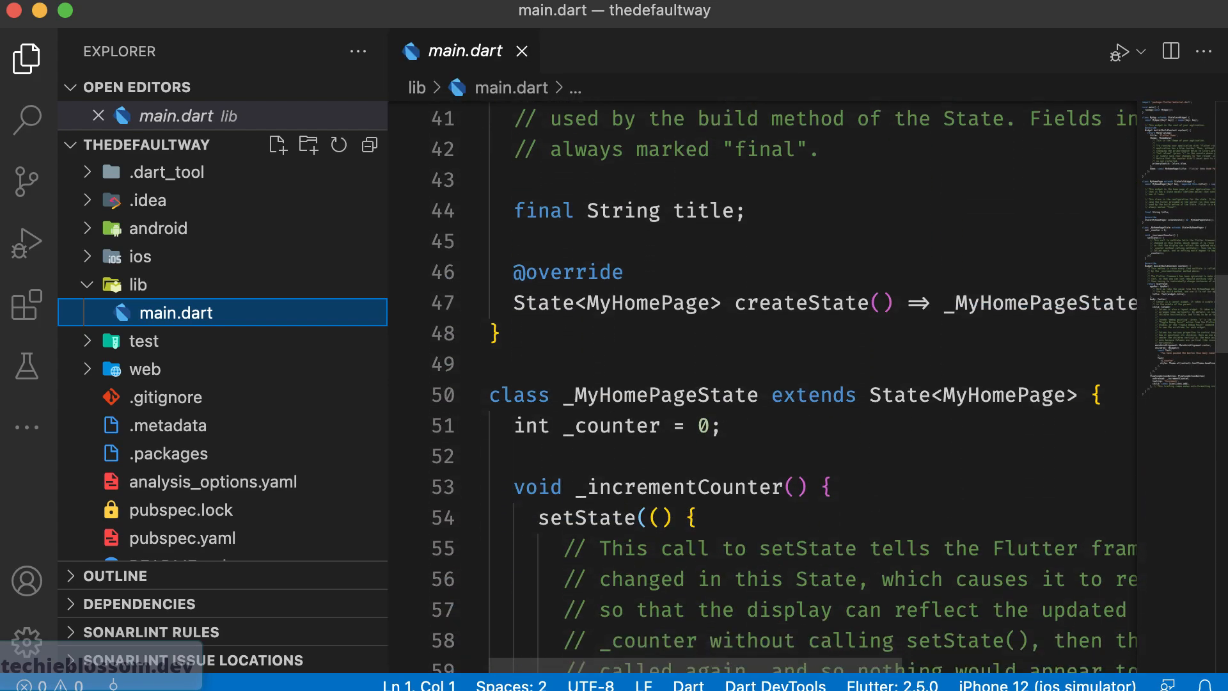
scroll(down, 3)
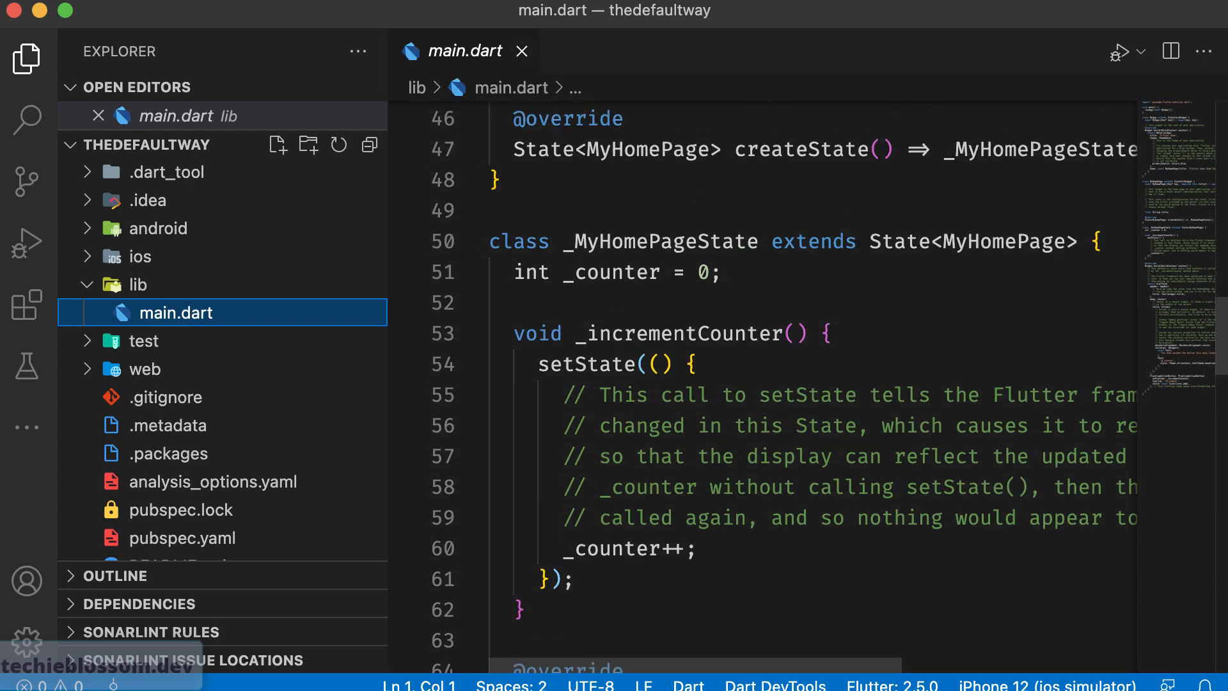
double_click(586, 365)
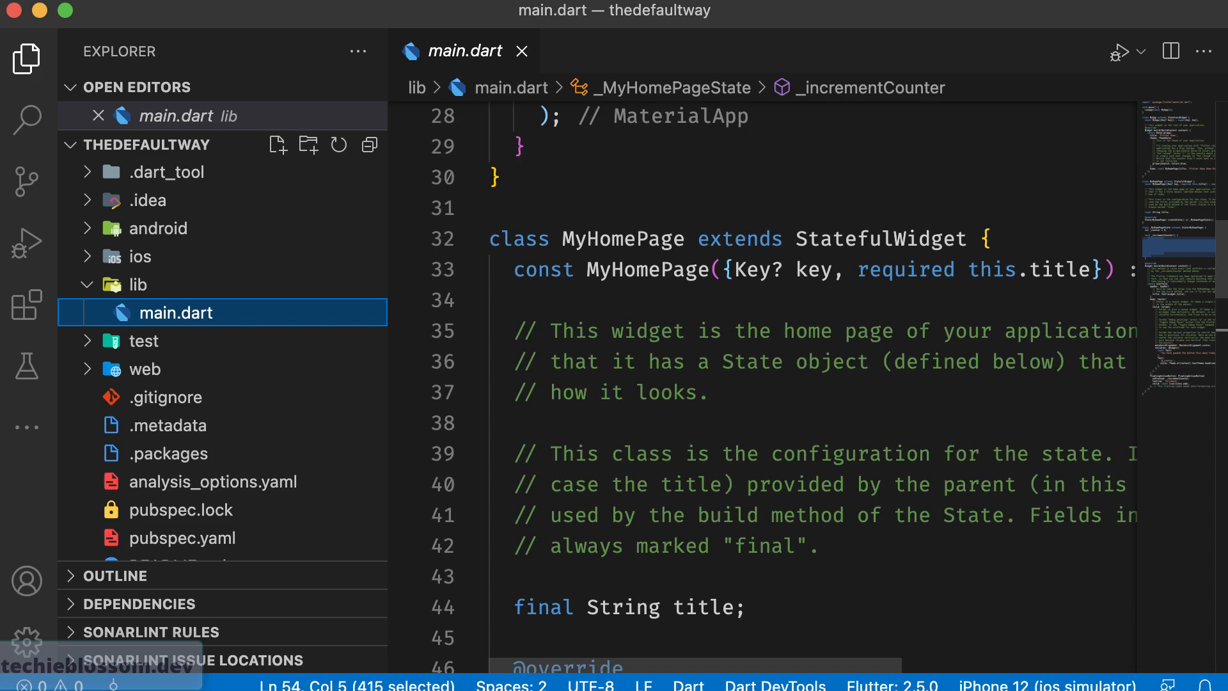
click(212, 481)
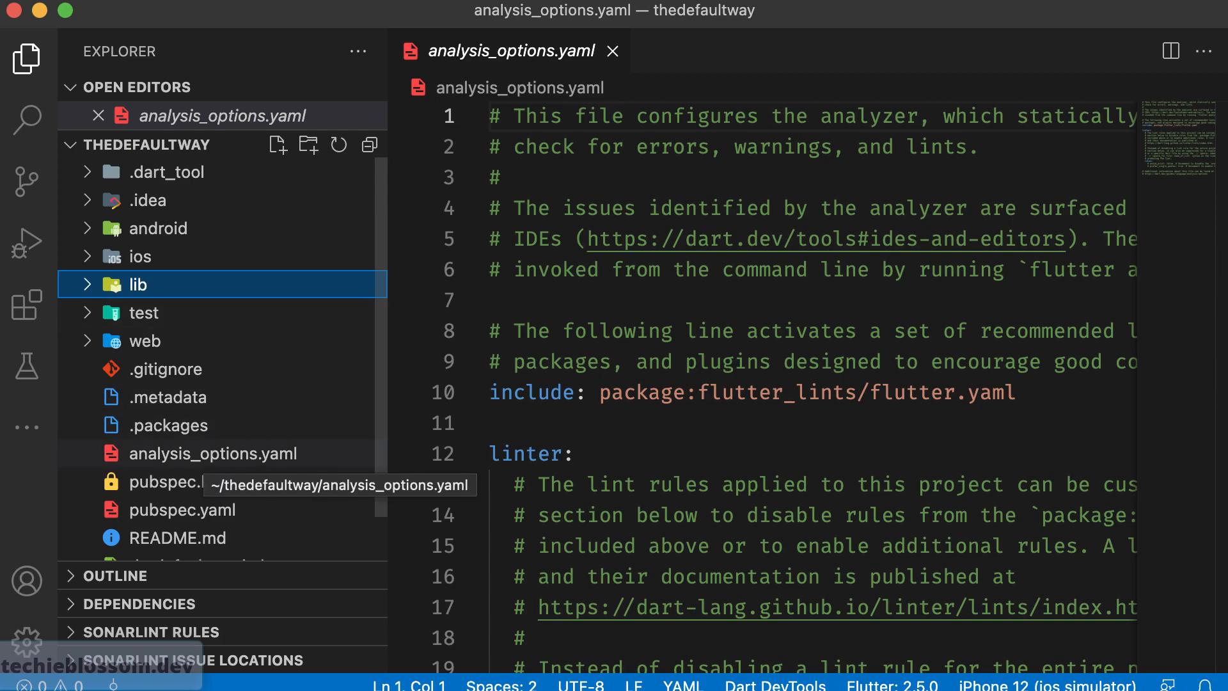
Review analysis_options.yaml's flutter_lints include and pubspec.yaml's dependencies.
click(212, 453)
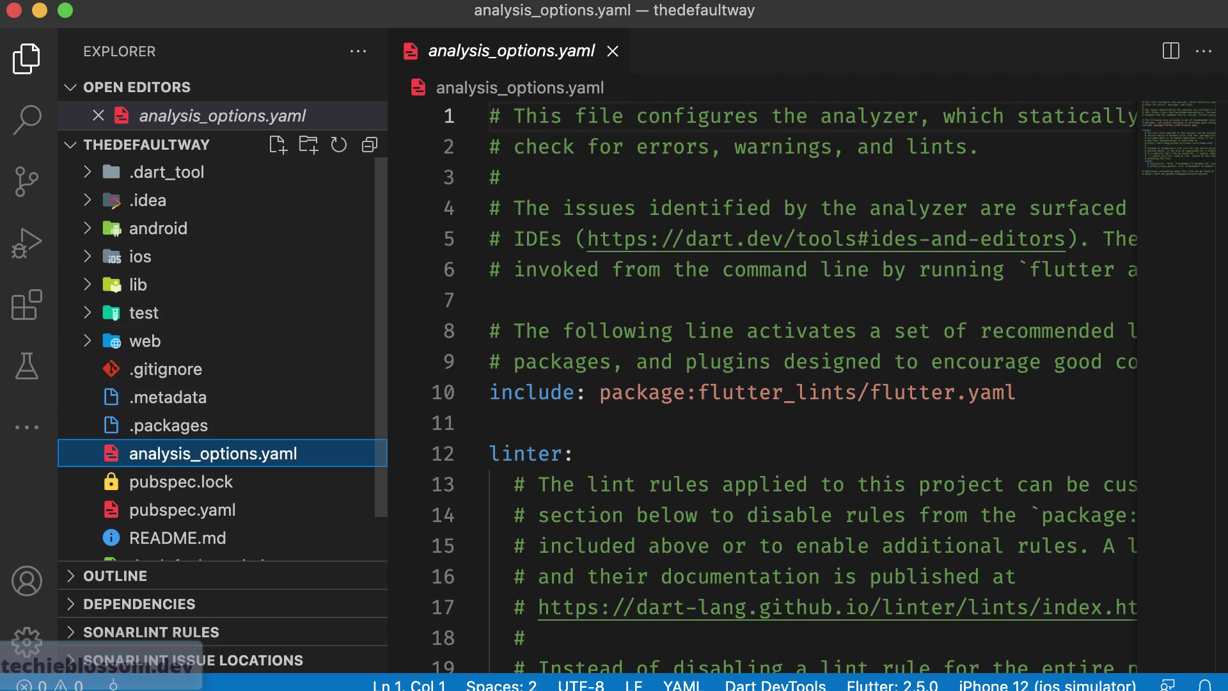
scroll(down, 3)
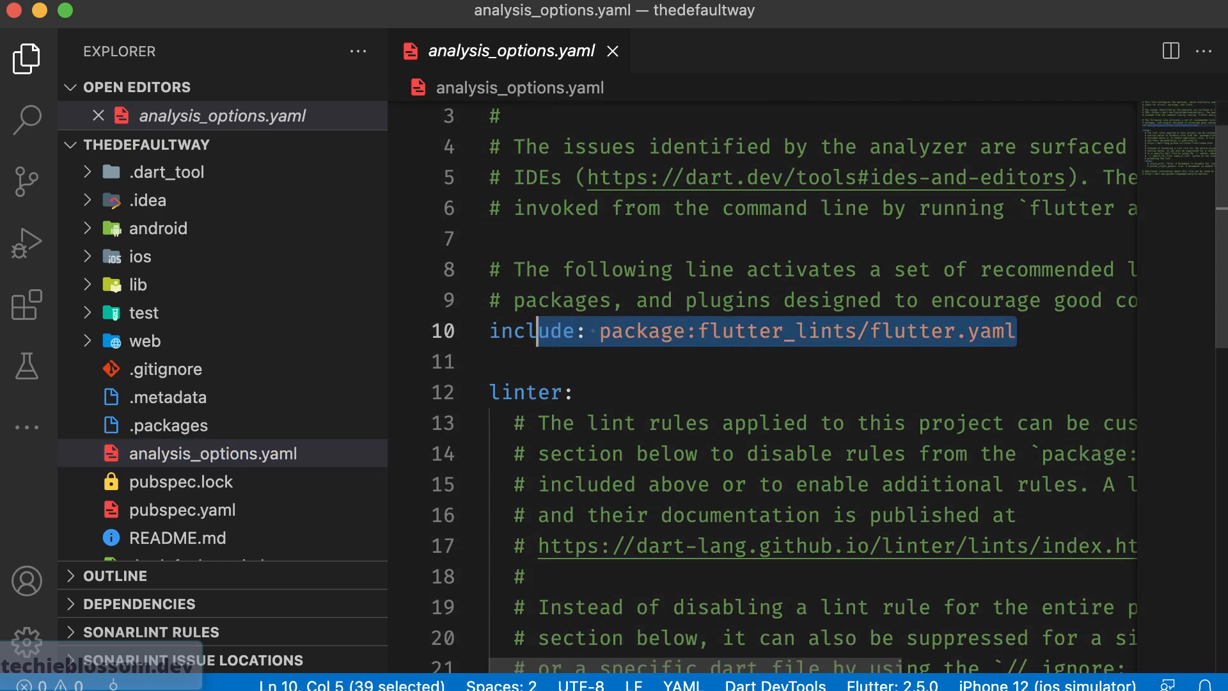
double_click(778, 332)
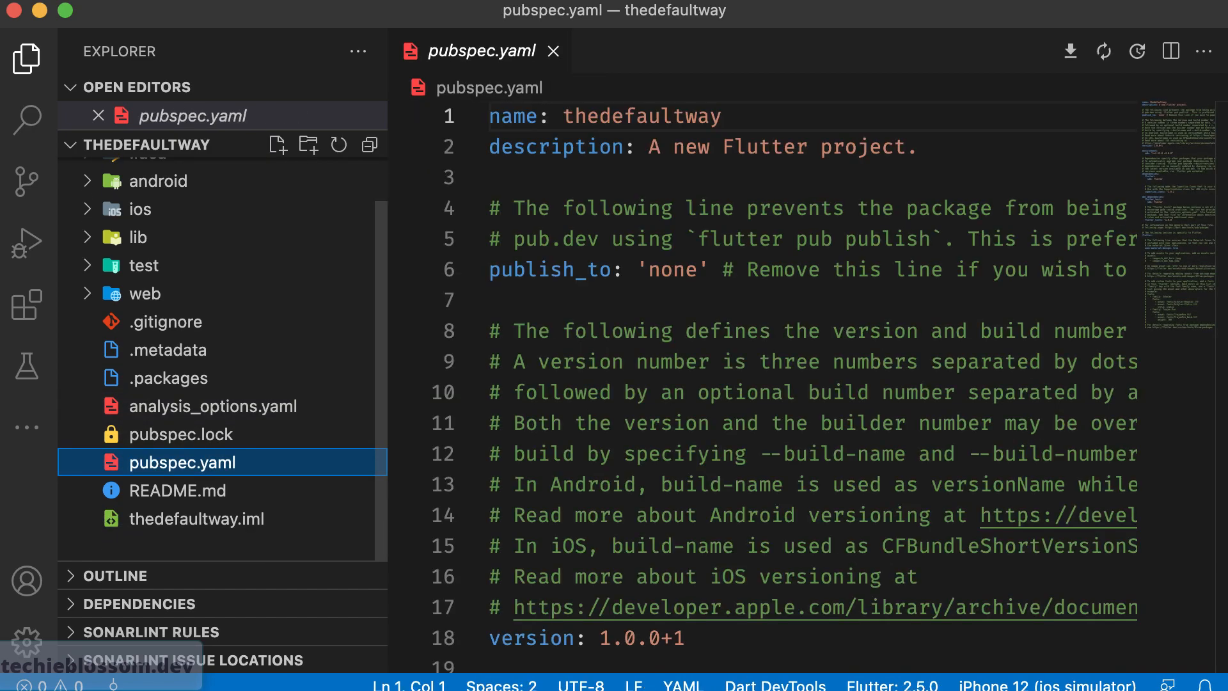
scroll(down, 3)
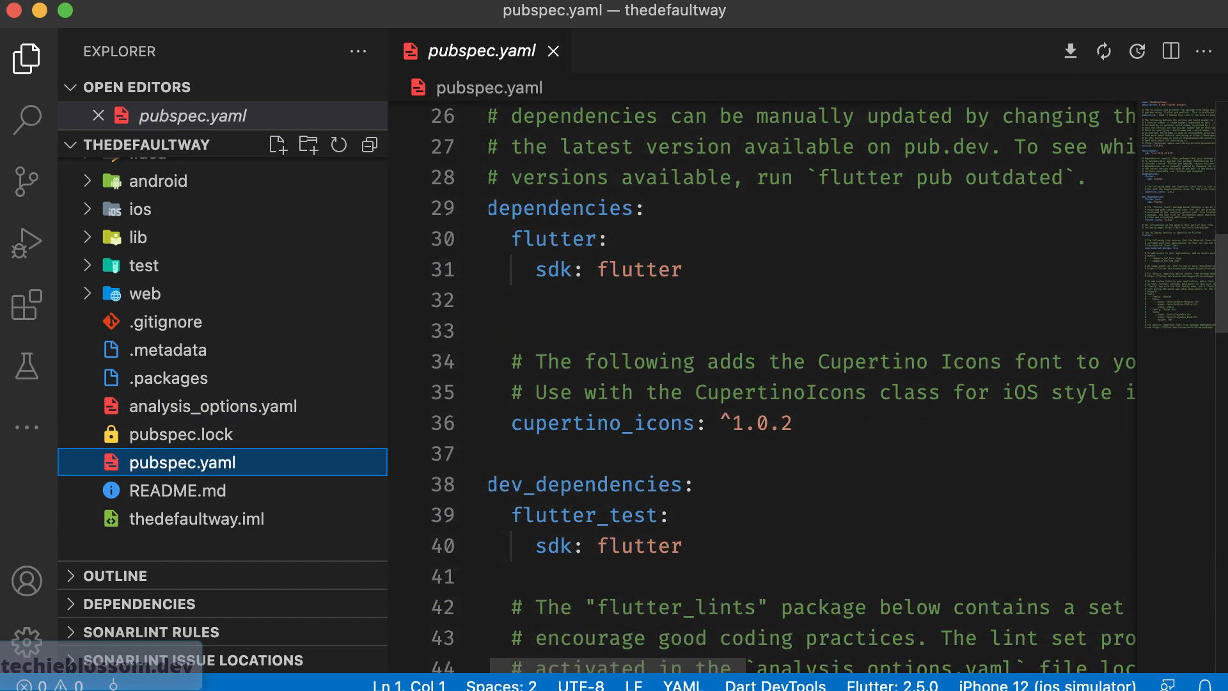
scroll(down, 3)
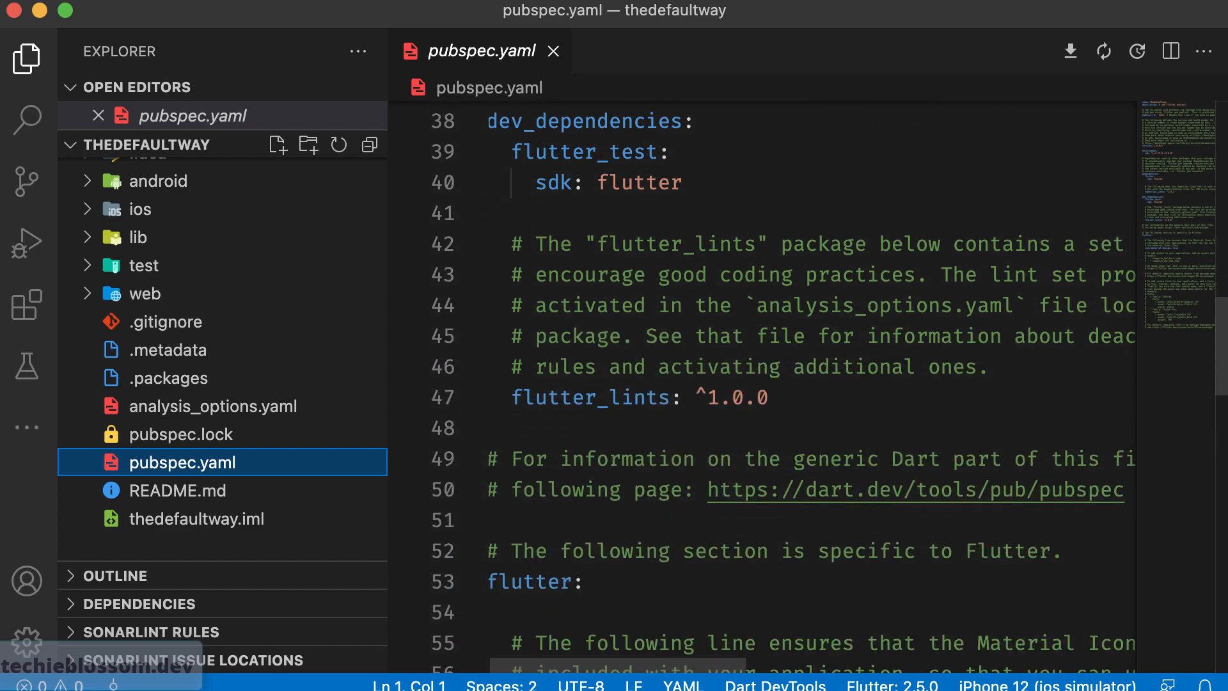
drag(513, 397, 770, 396)
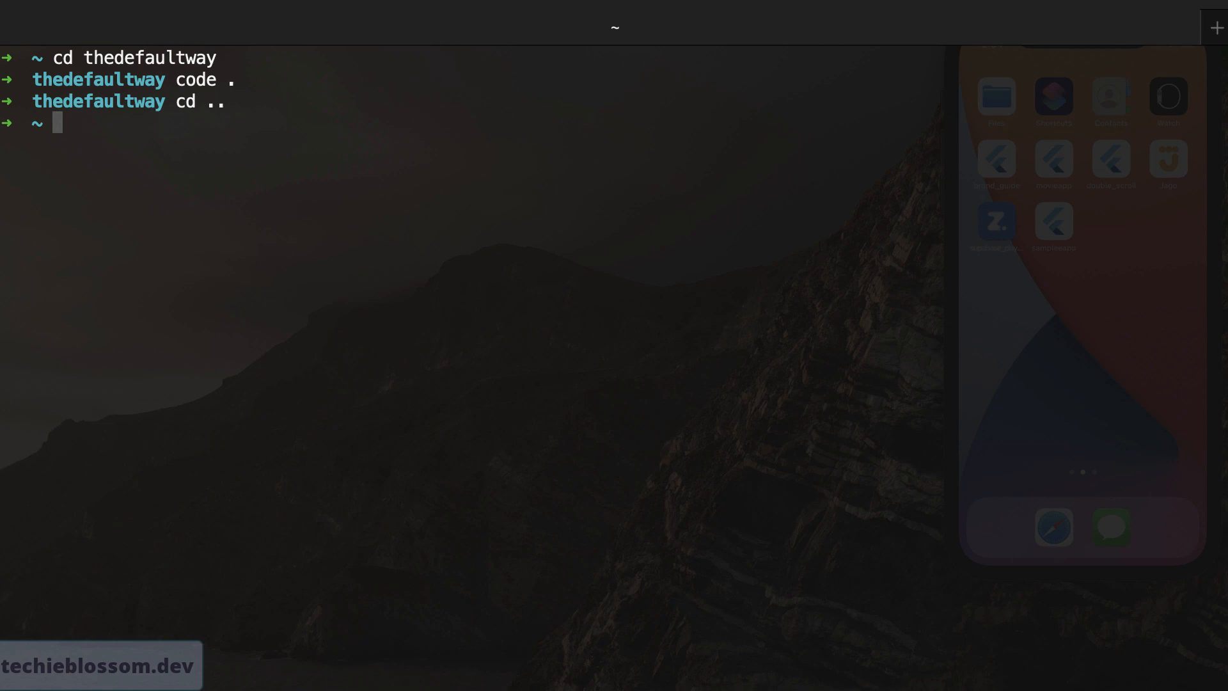
Run flutter create -t skeleton theskeletonway to generate the skeleton project.
text(flutter create)
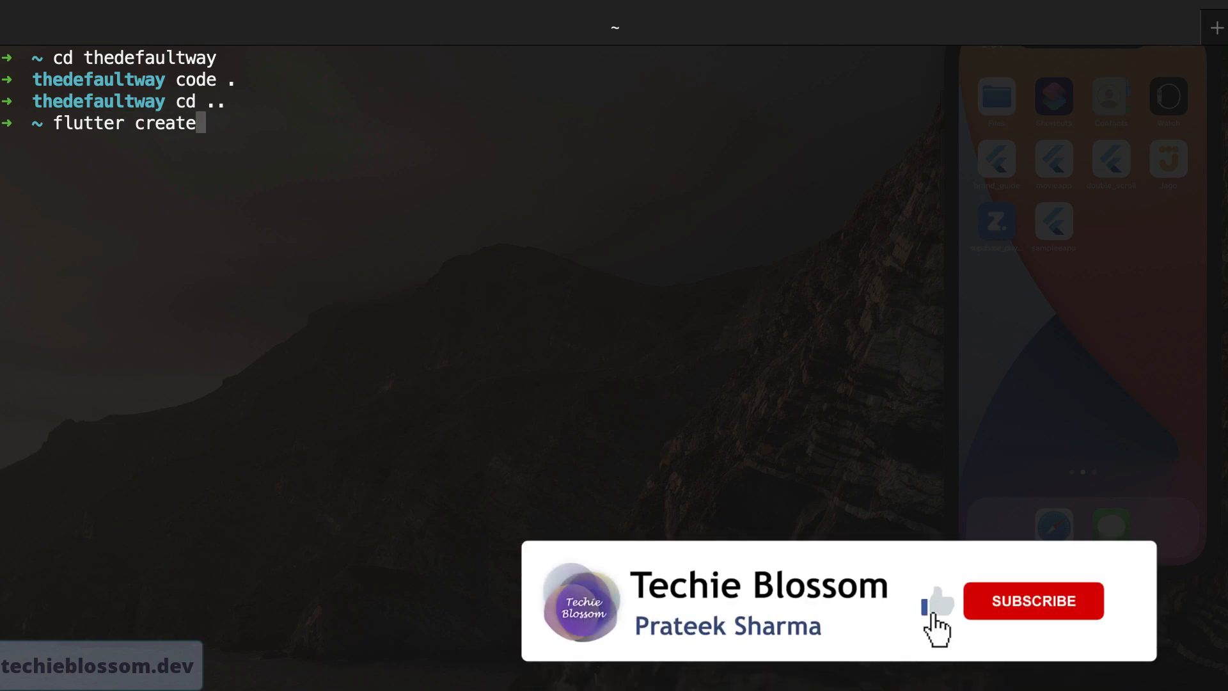
text(-t)
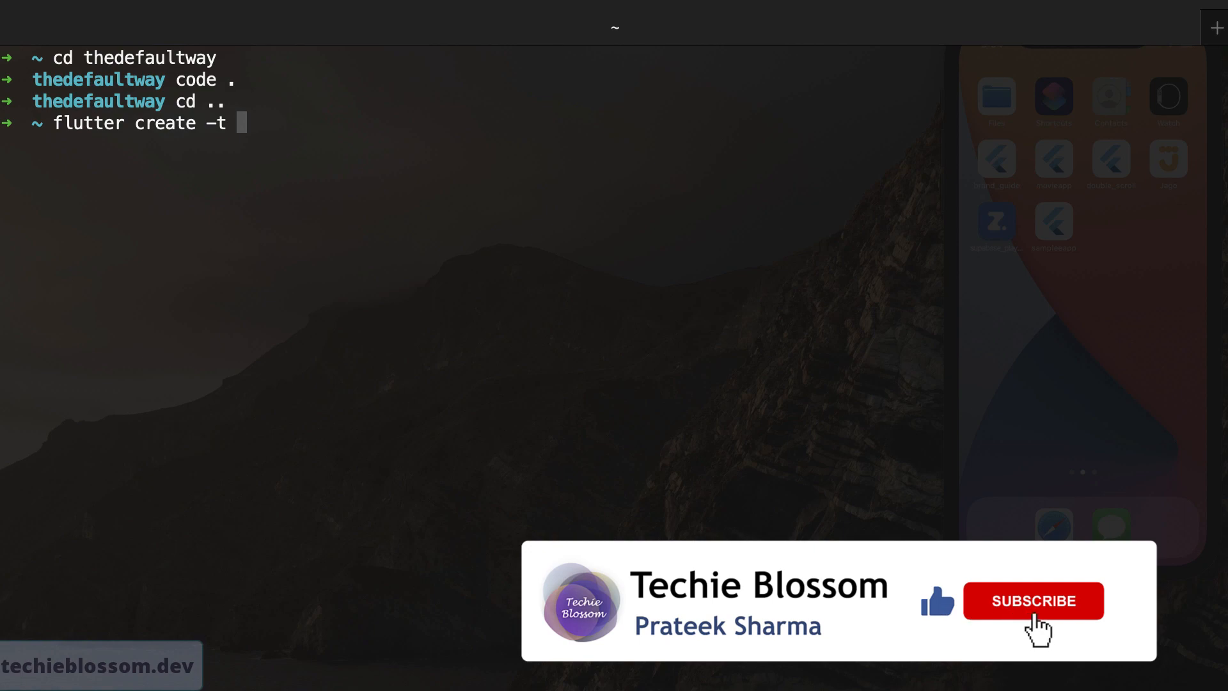
text(skele)
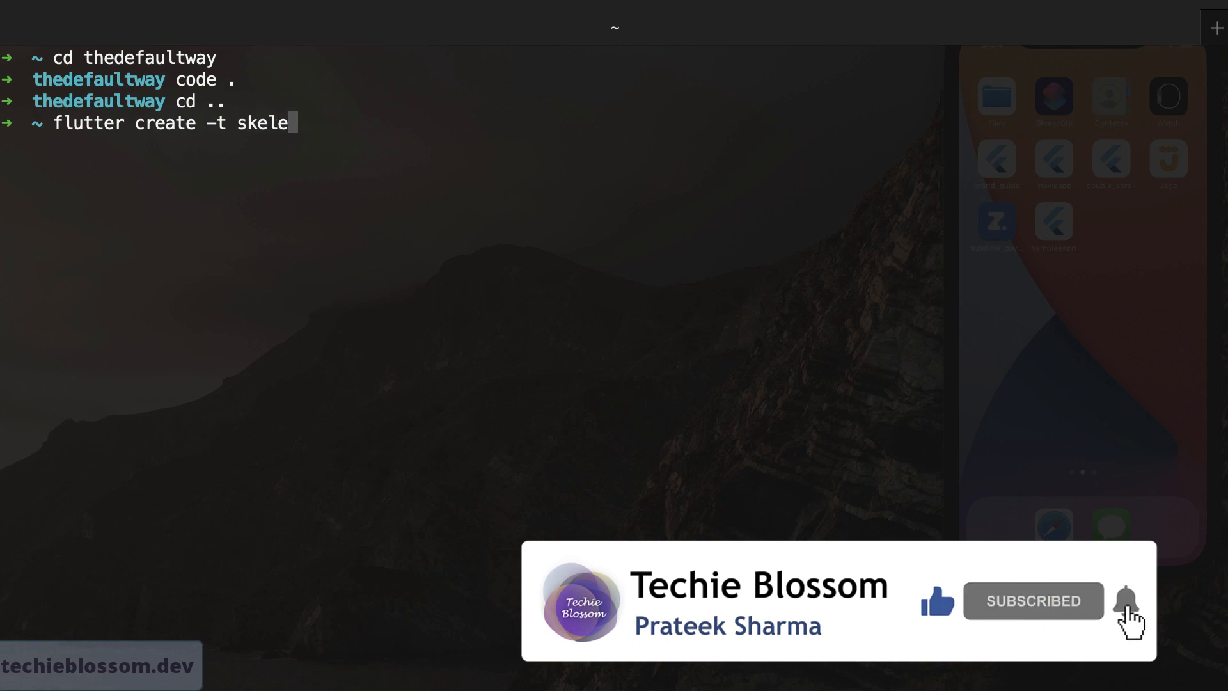
text(ton)
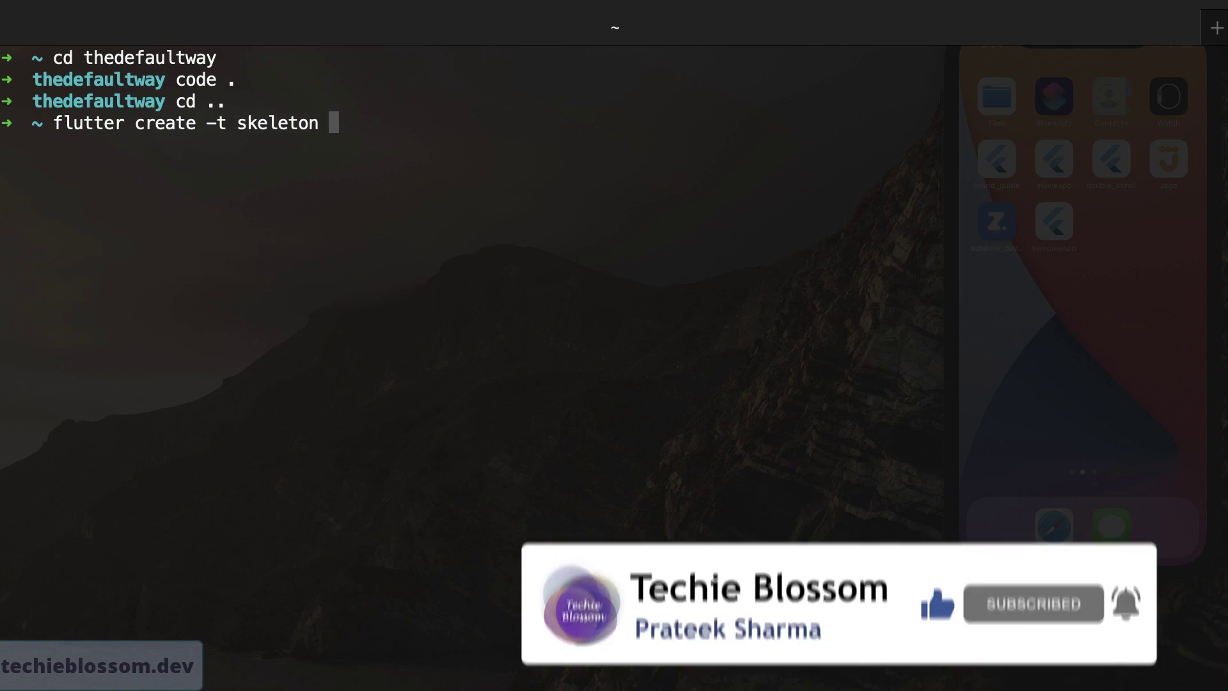
text(theskelt)
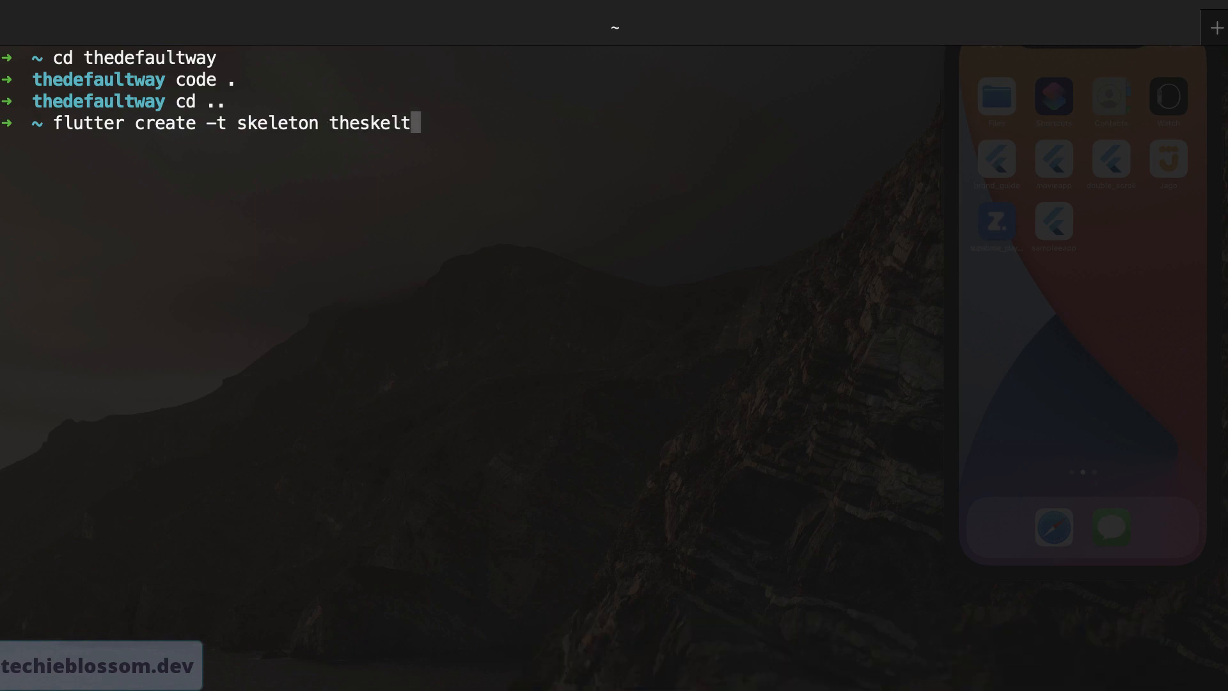
text(onway)
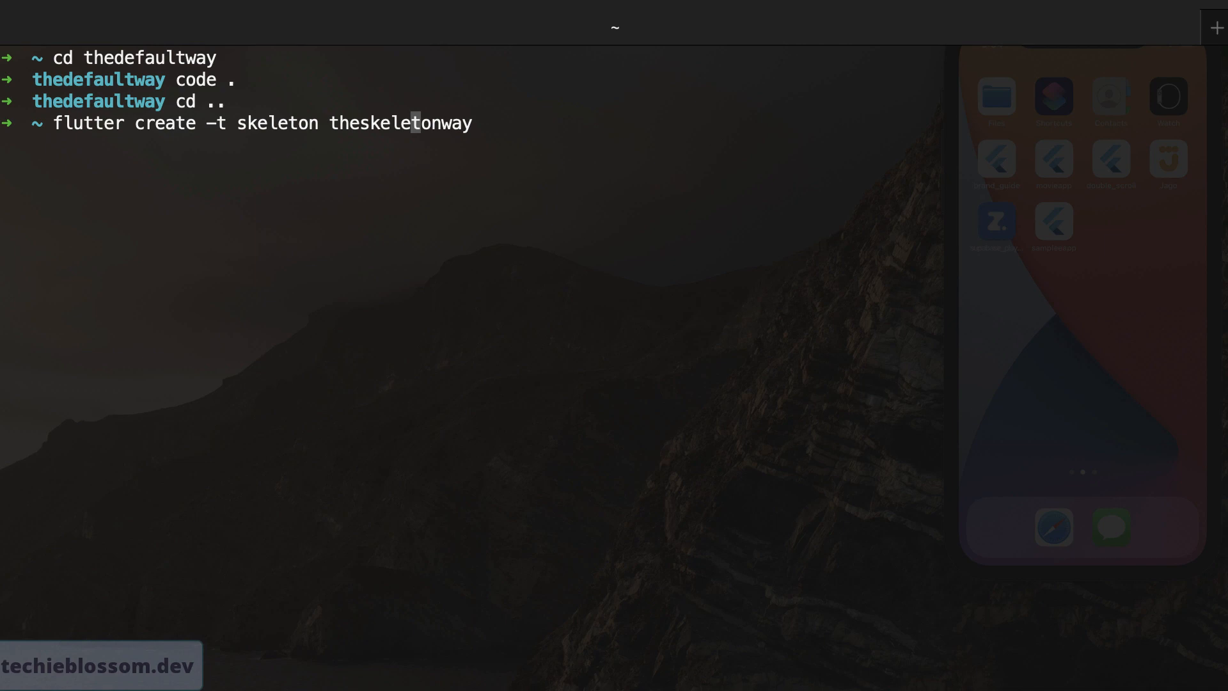
key(enter)
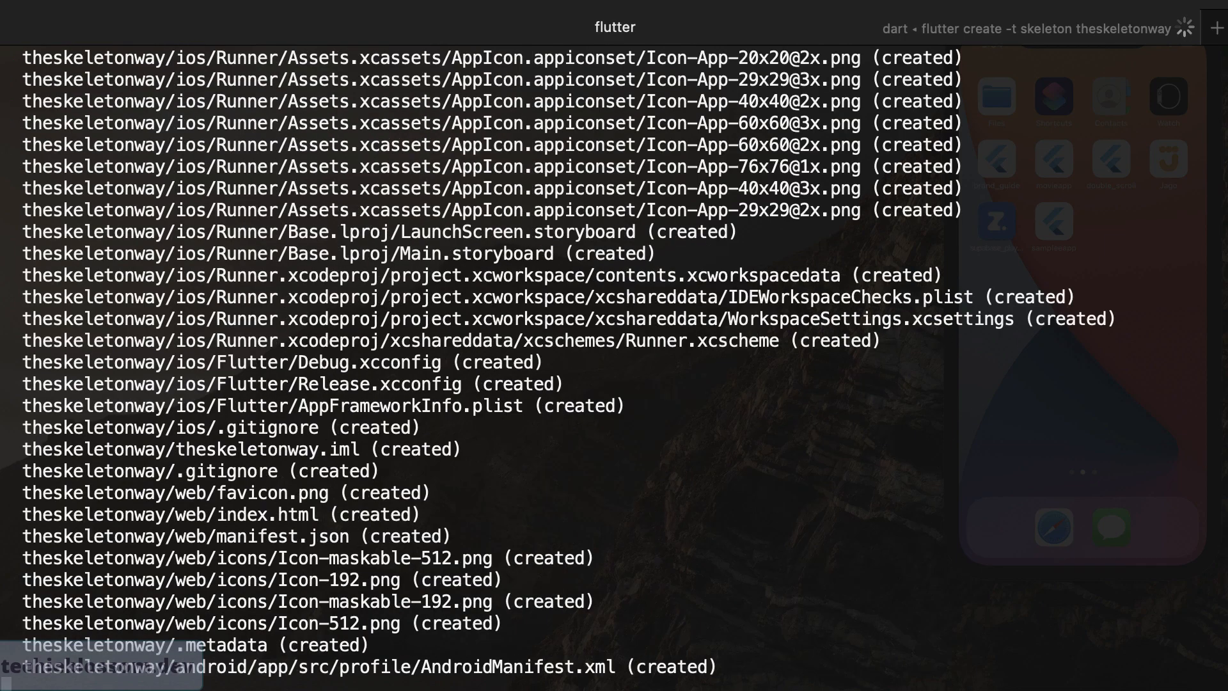
scroll(down, 3)
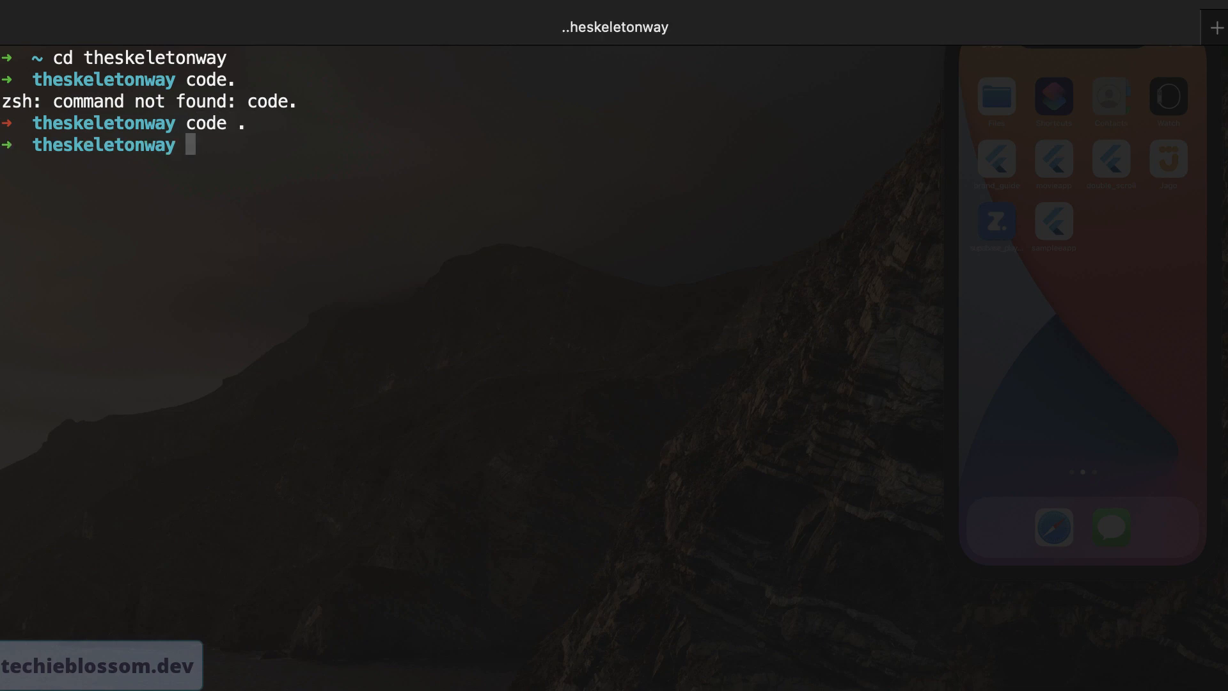
Review theskeletonway's analysis_options.yaml and pubspec.yaml, highlighting the flutter_localizations dependency.
key(Enter)
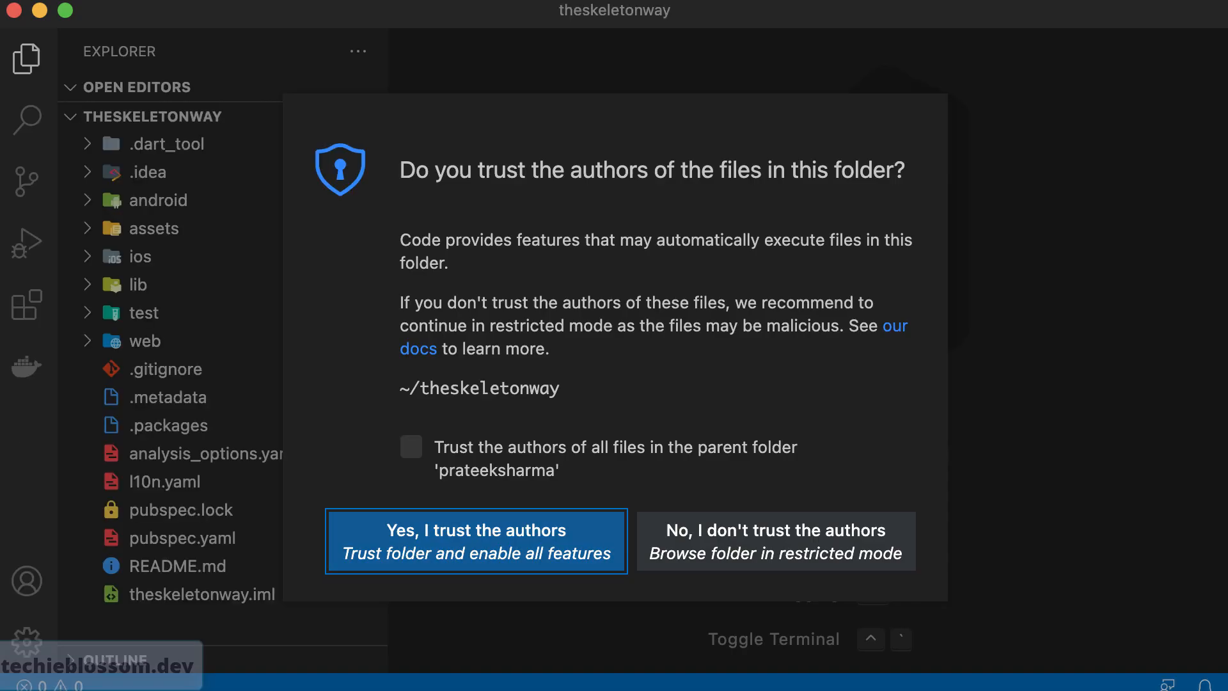
click(476, 540)
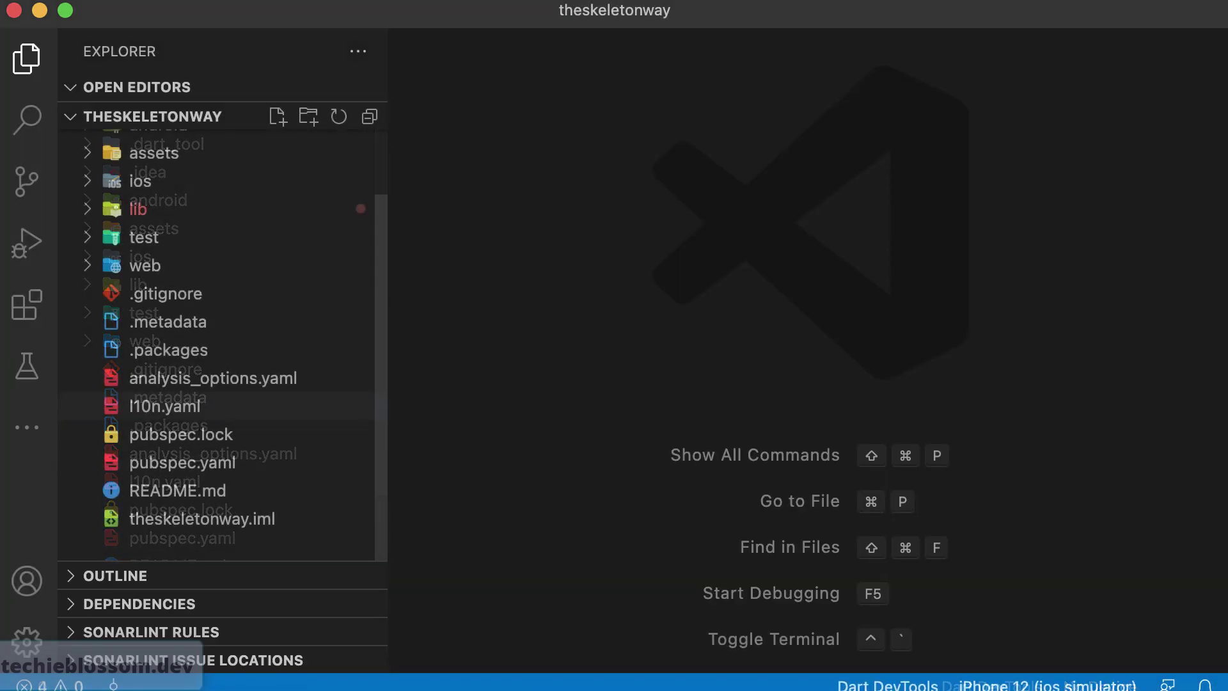
double_click(213, 378)
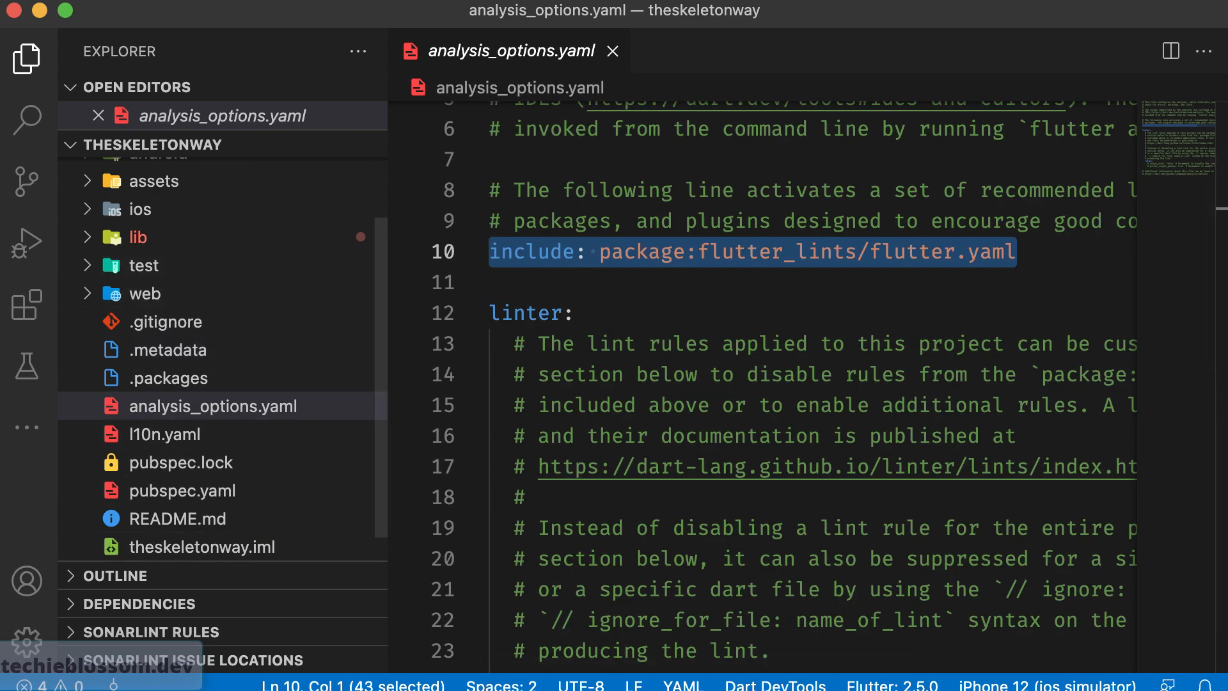
click(182, 491)
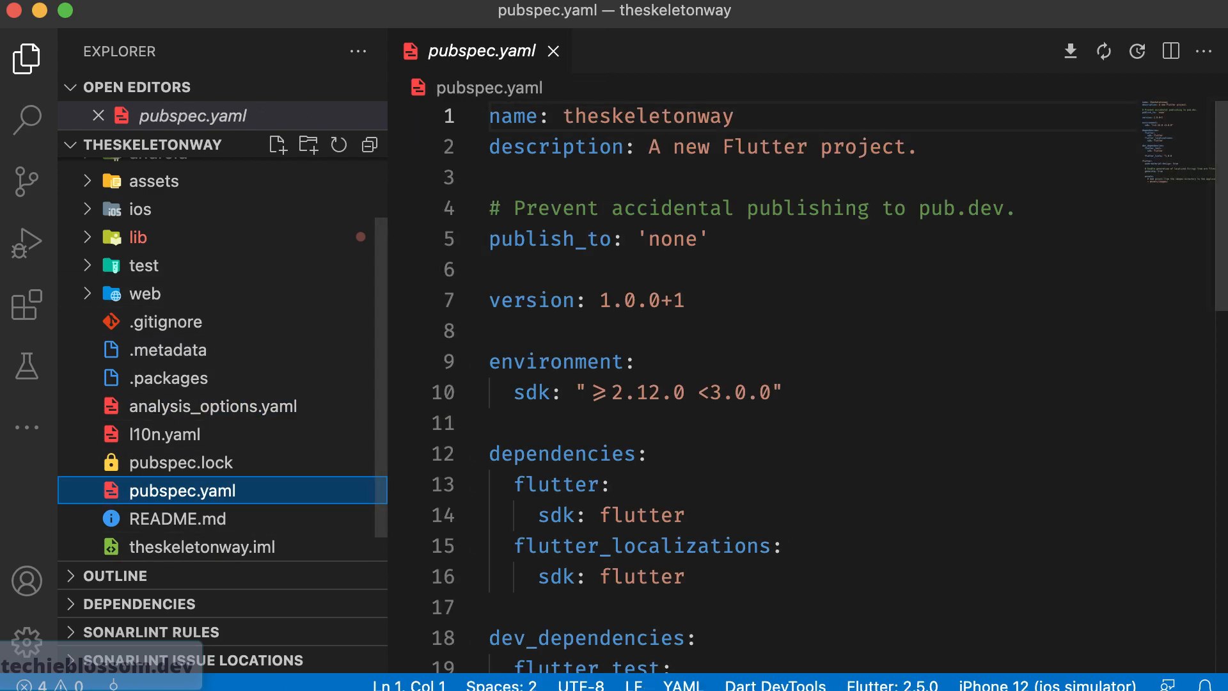
scroll(down, 3)
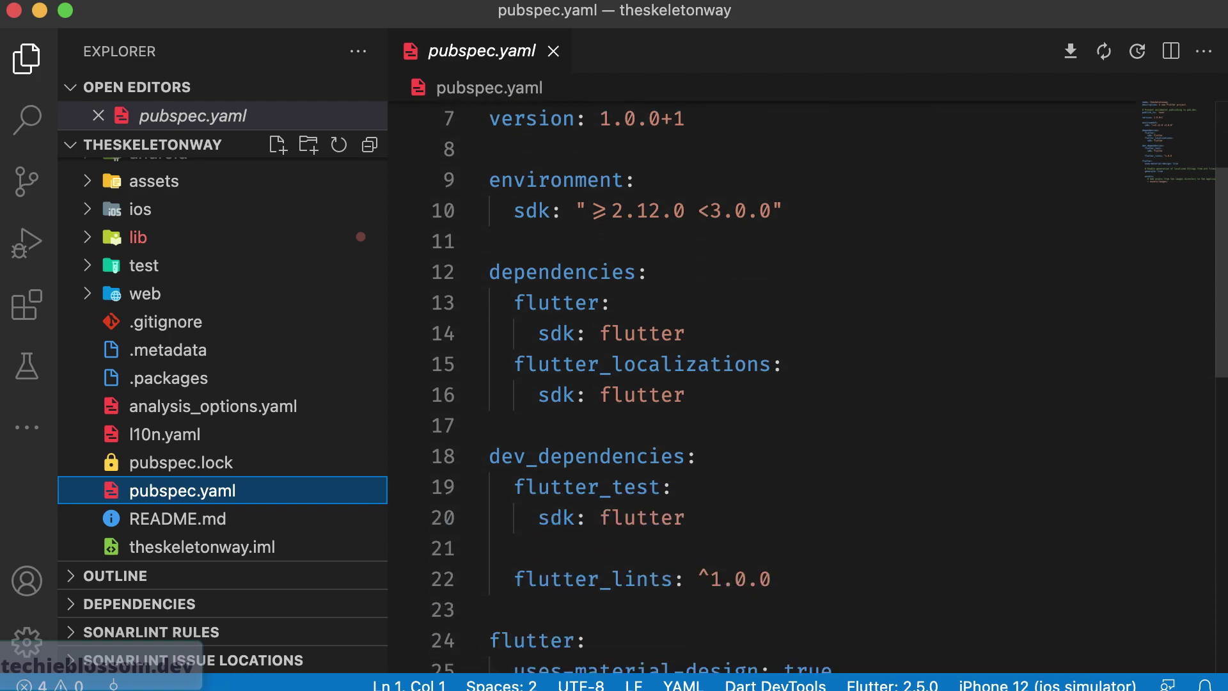
drag(515, 364, 683, 395)
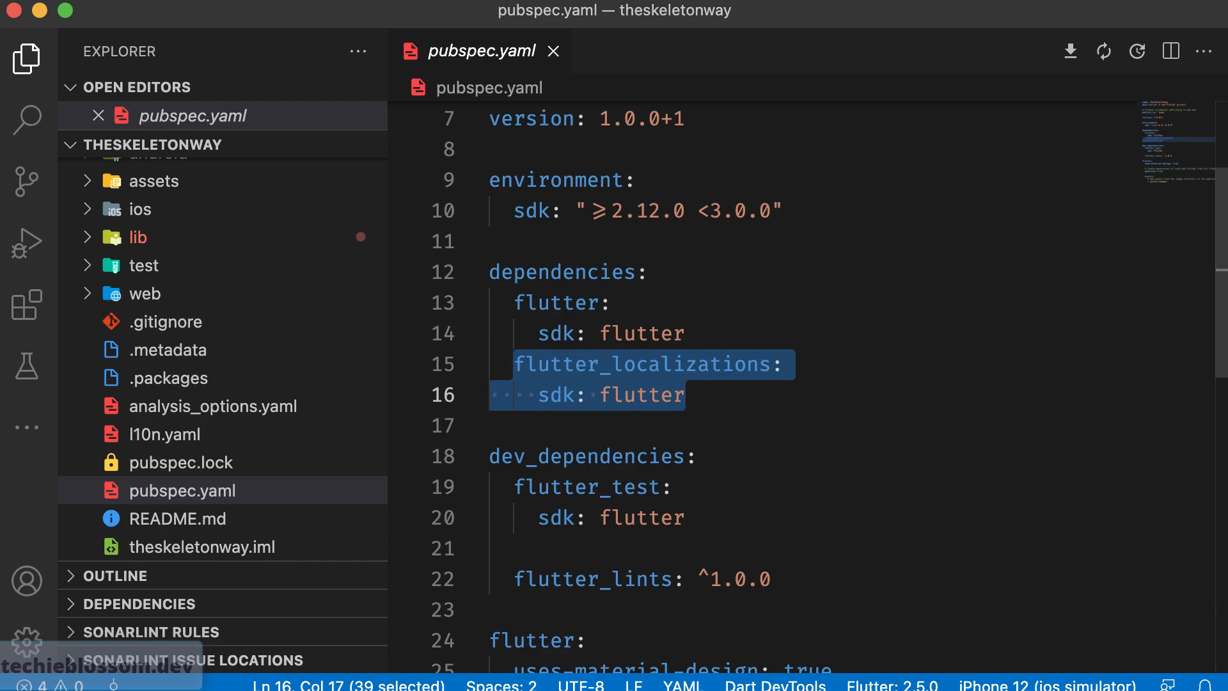
scroll(down, 3)
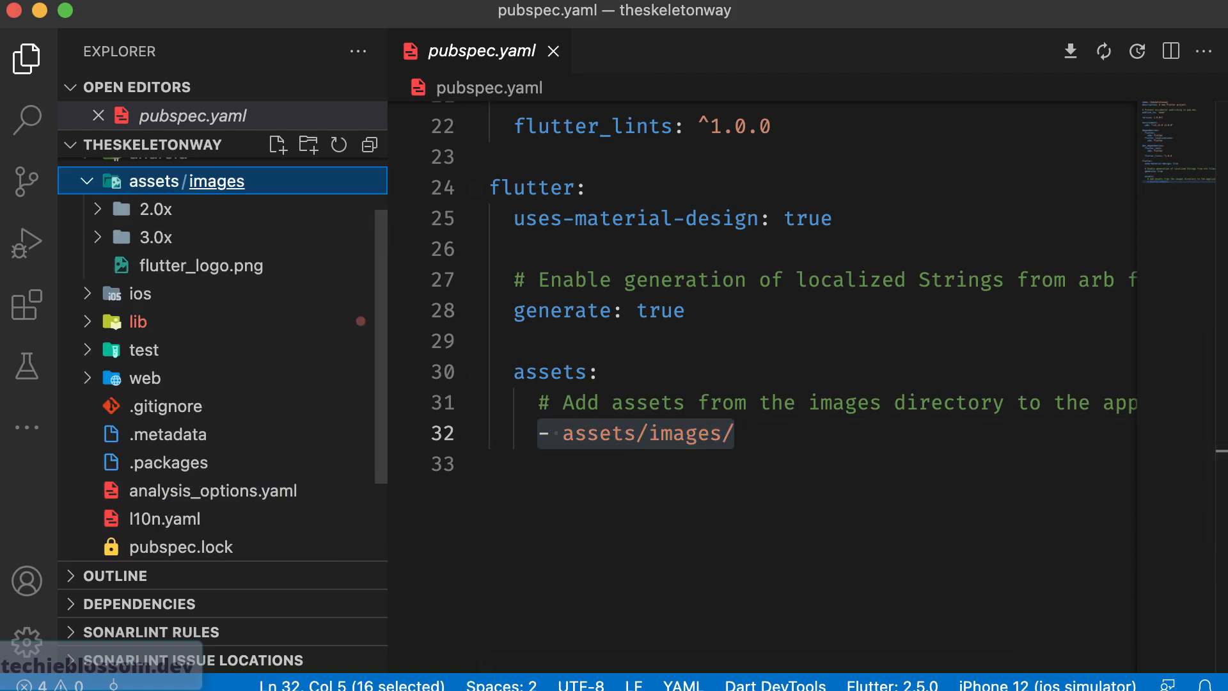
Preview flutter_logo.png and its 2.0x/3.0x variants in assets/images, then expand lib.
click(199, 266)
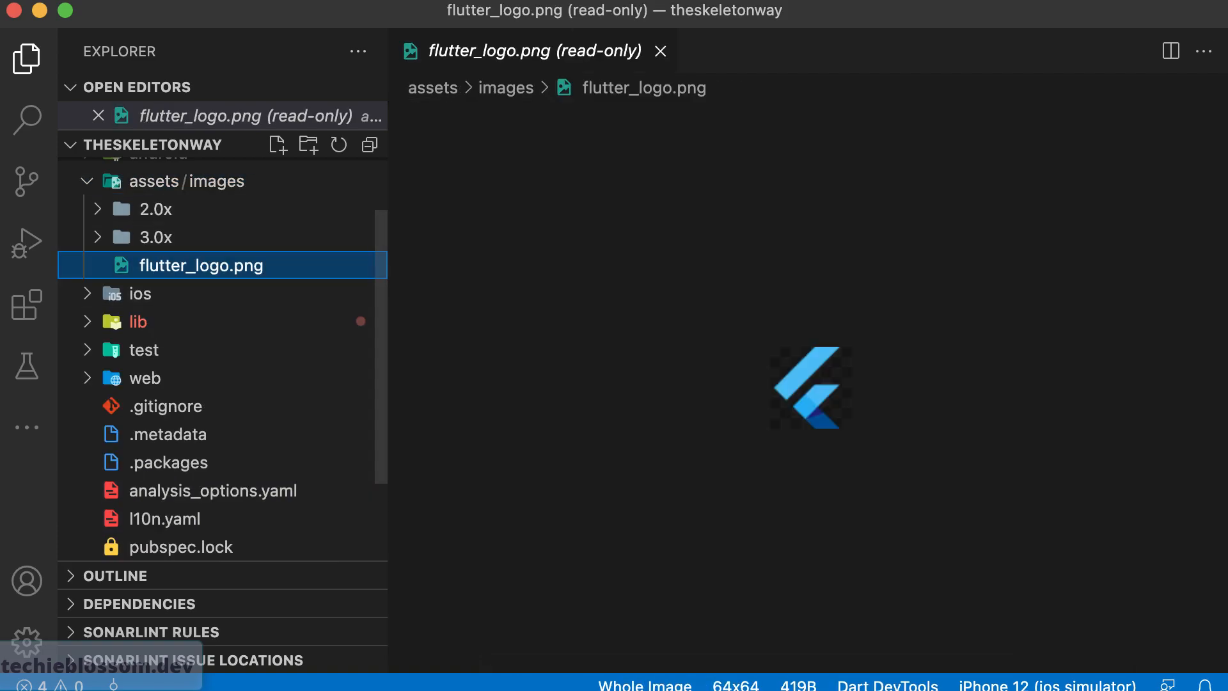
click(157, 210)
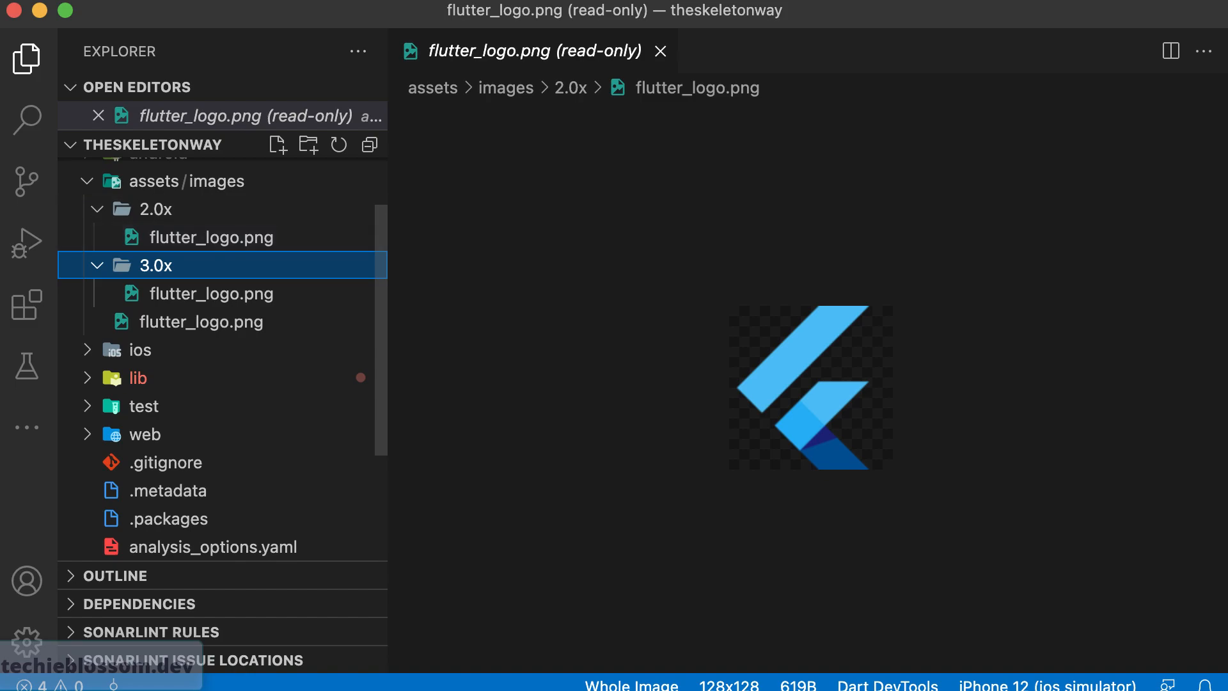
mouse_move(155, 266)
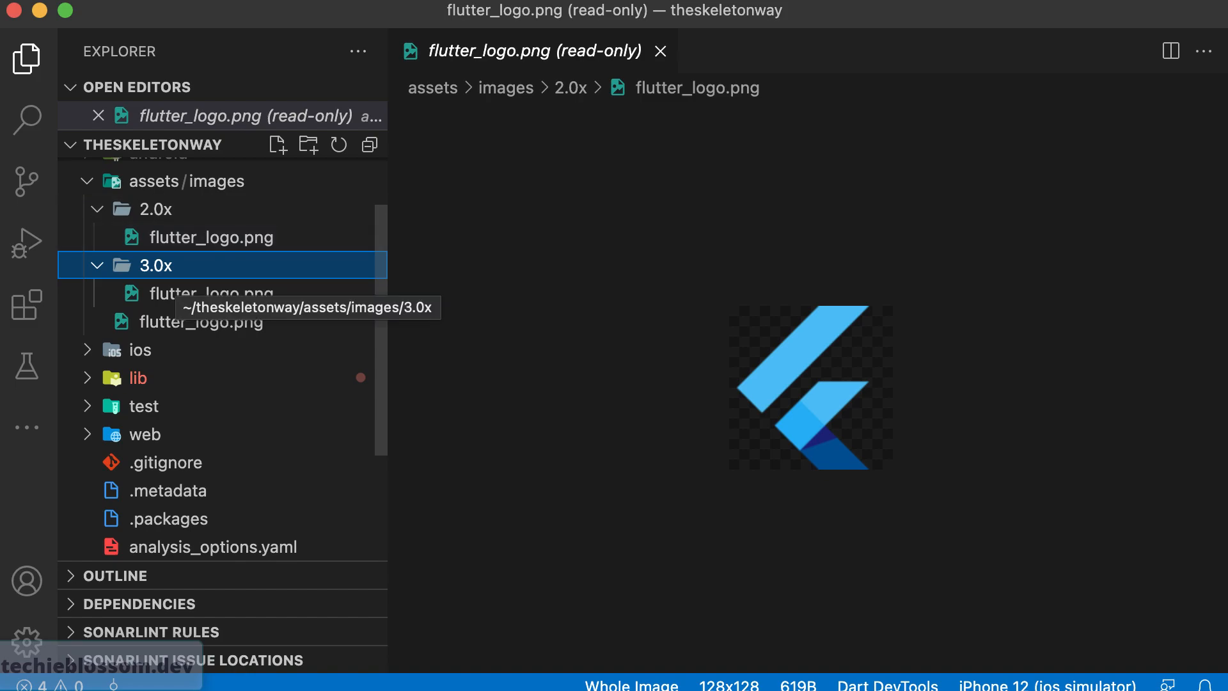
click(154, 182)
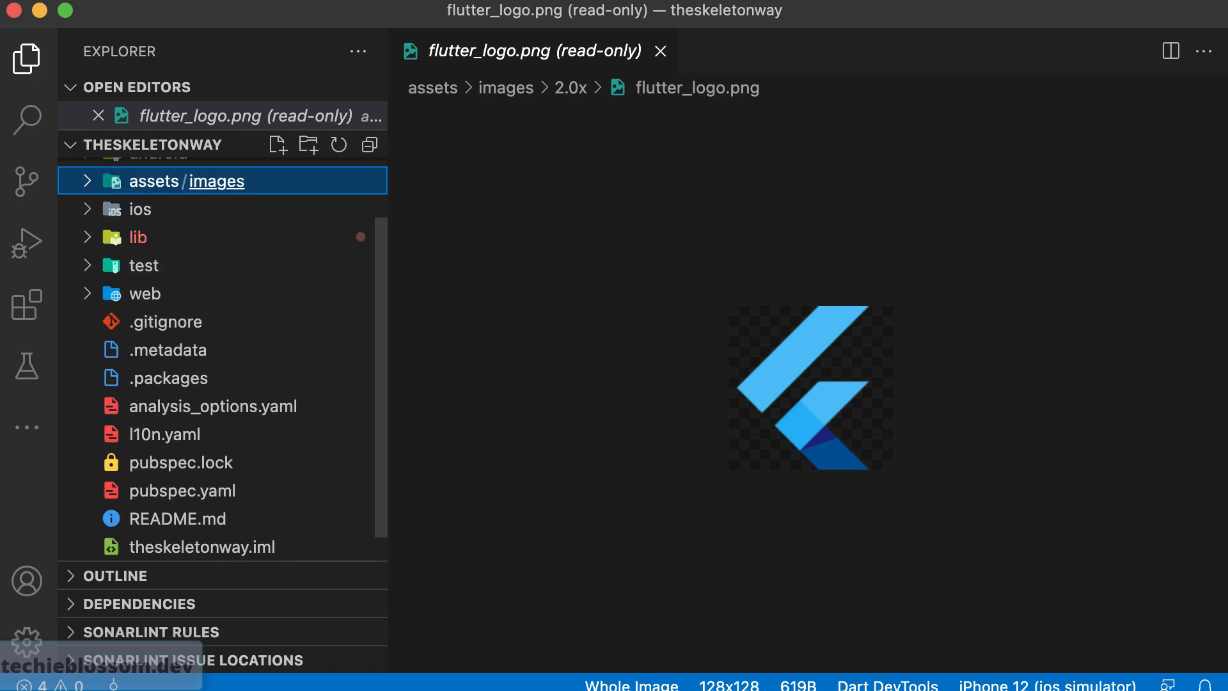
click(662, 51)
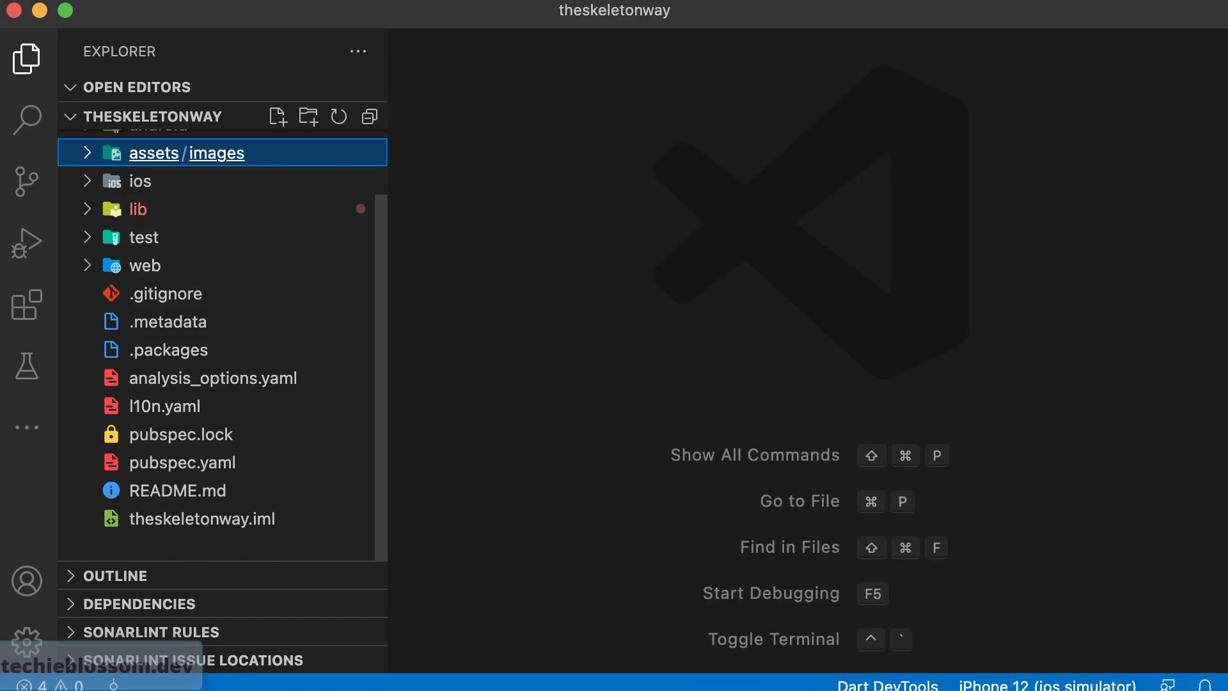
click(187, 152)
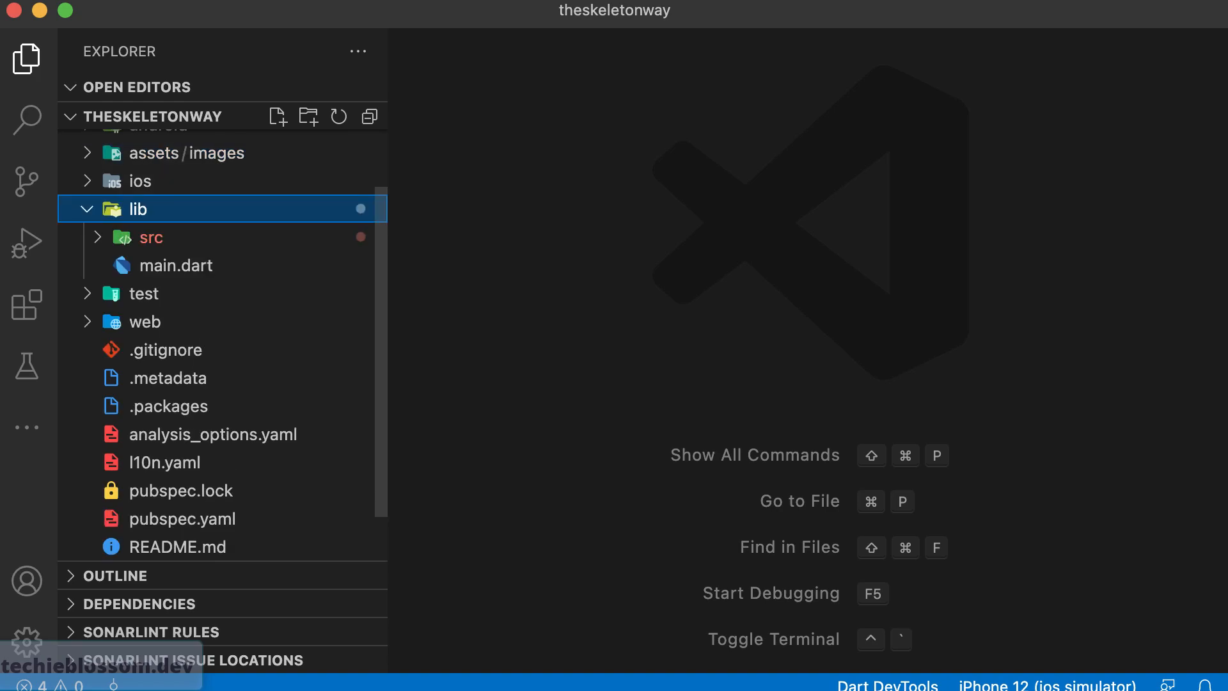
Expand lib/src's settings, localization and sample_feature folders, ending on localization's app_en.arb.
click(151, 238)
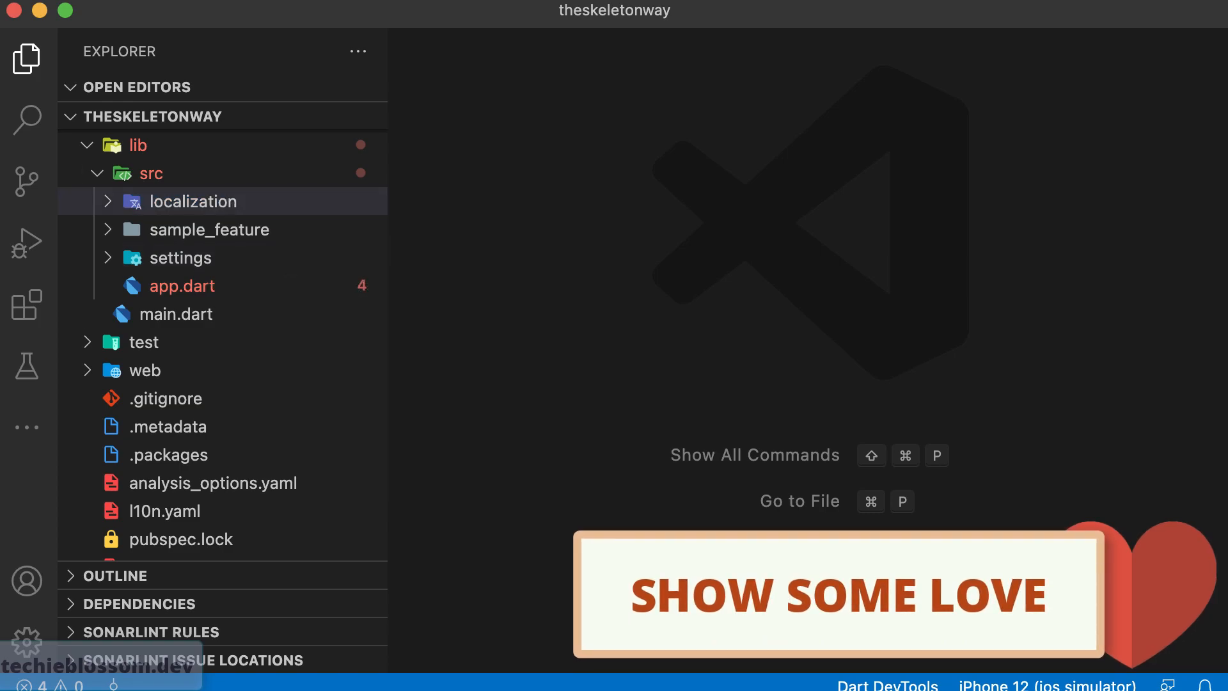
mouse_move(209, 231)
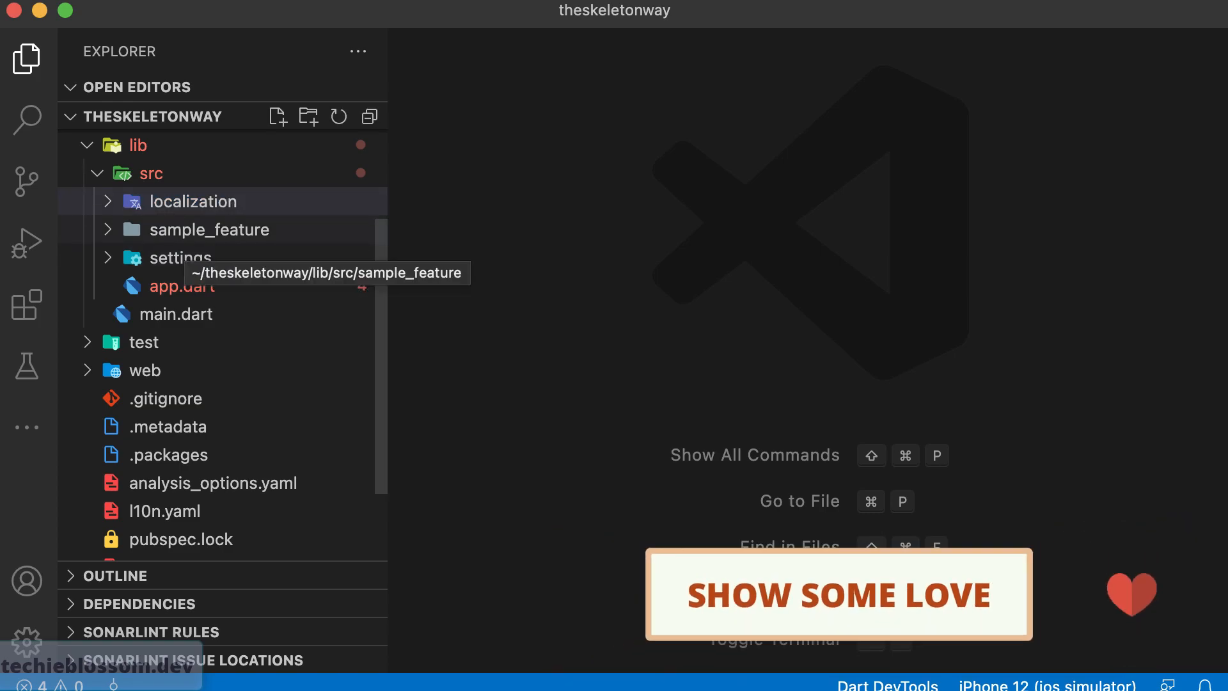
click(181, 259)
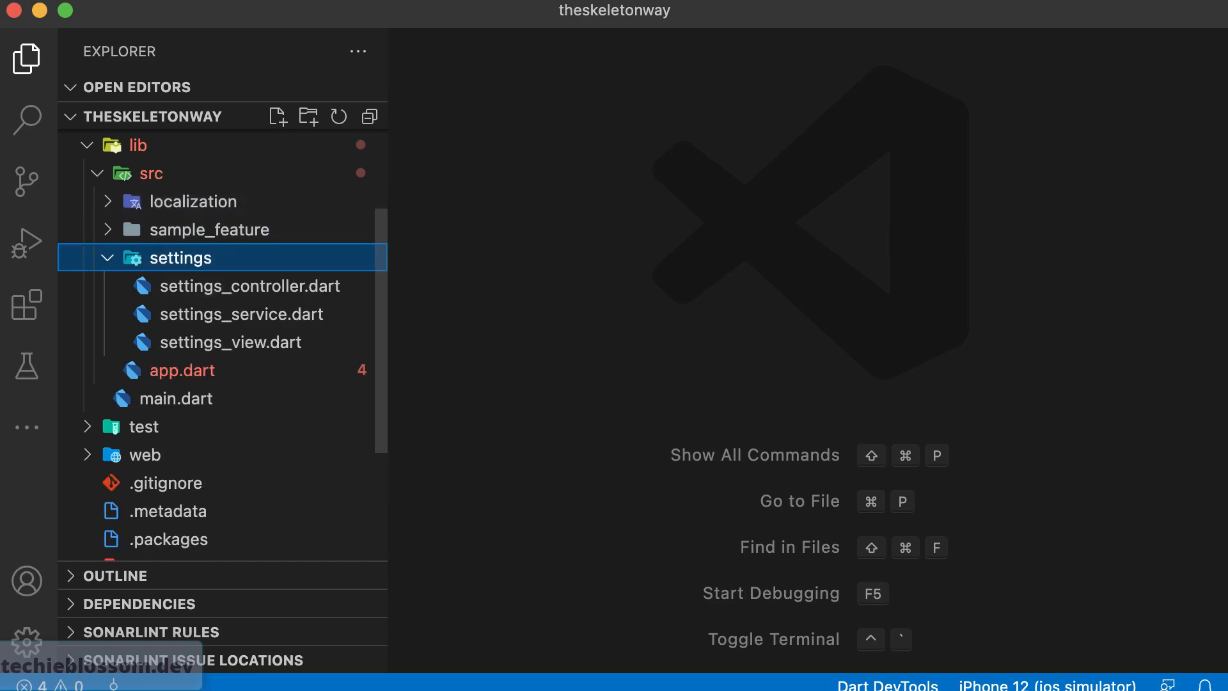
click(193, 202)
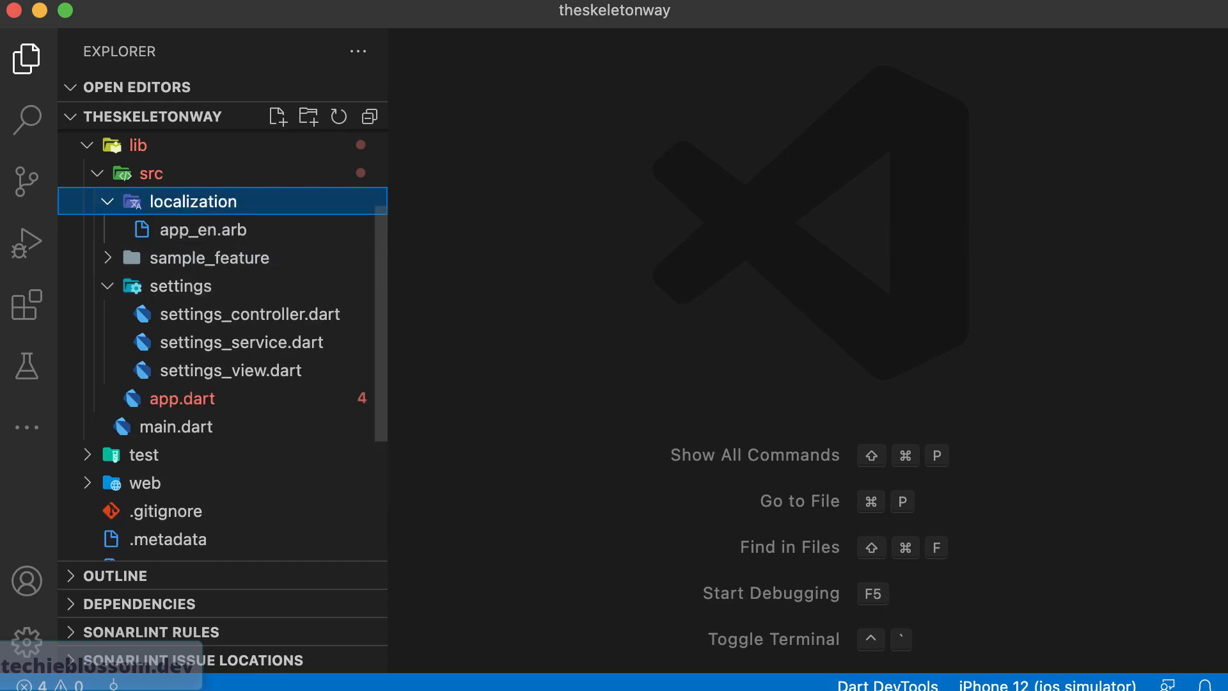
click(210, 257)
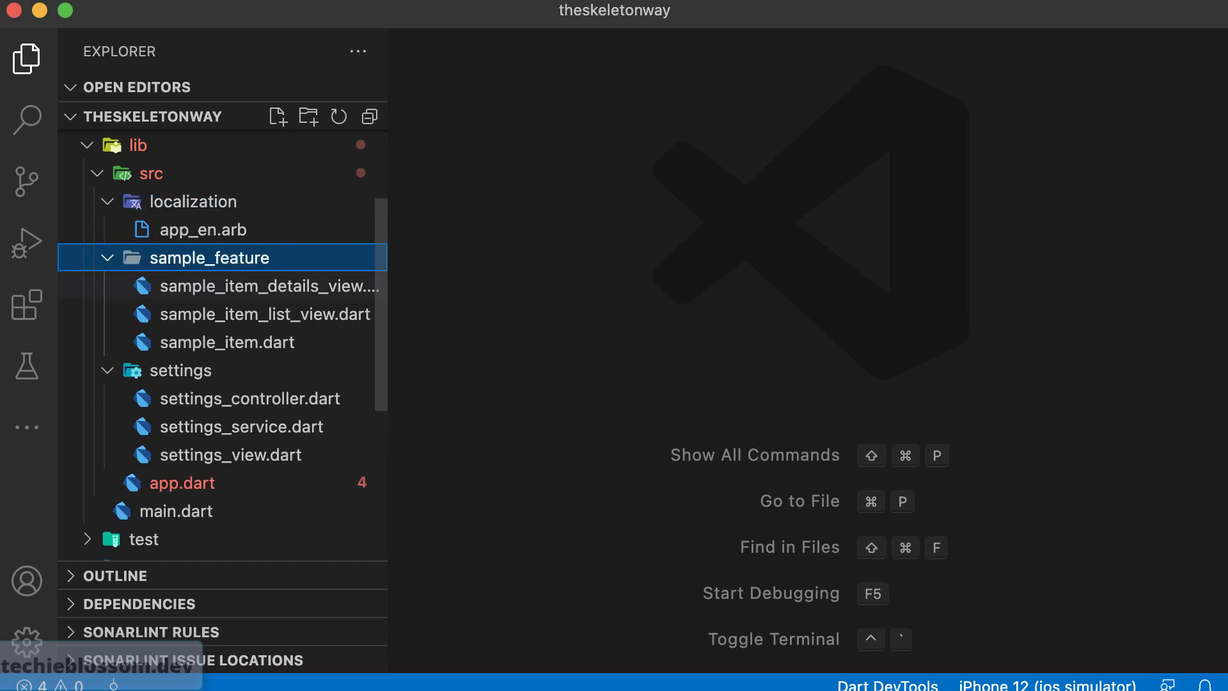
mouse_move(266, 286)
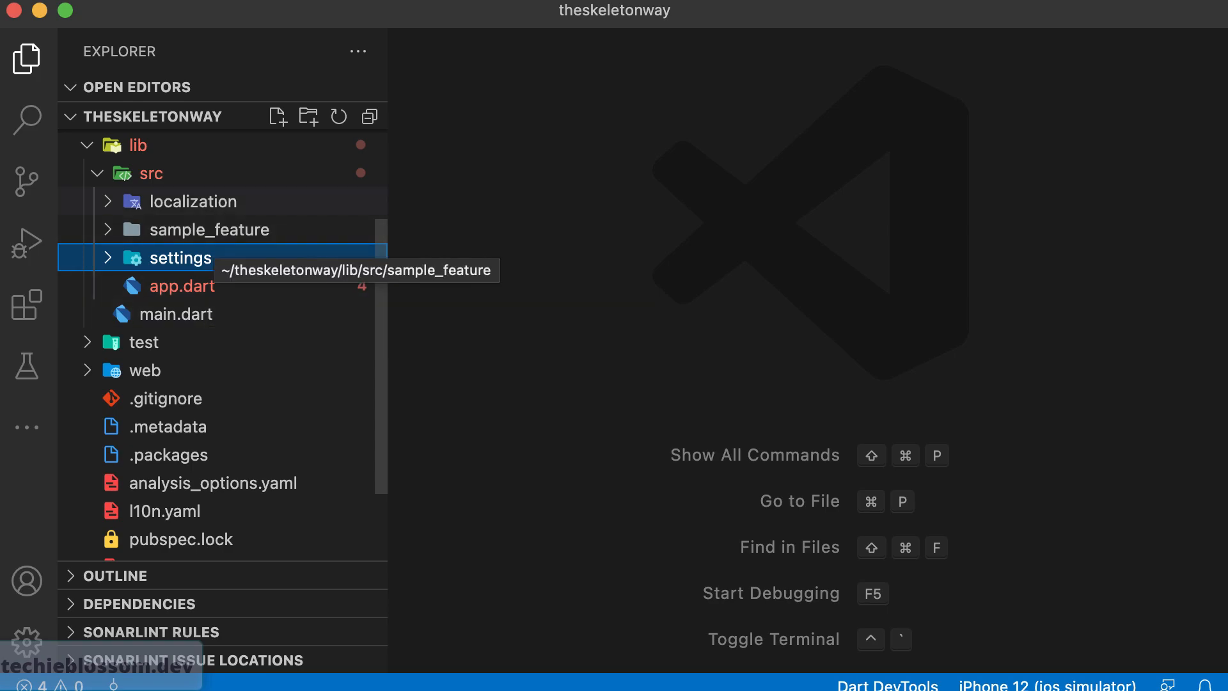
mouse_move(193, 202)
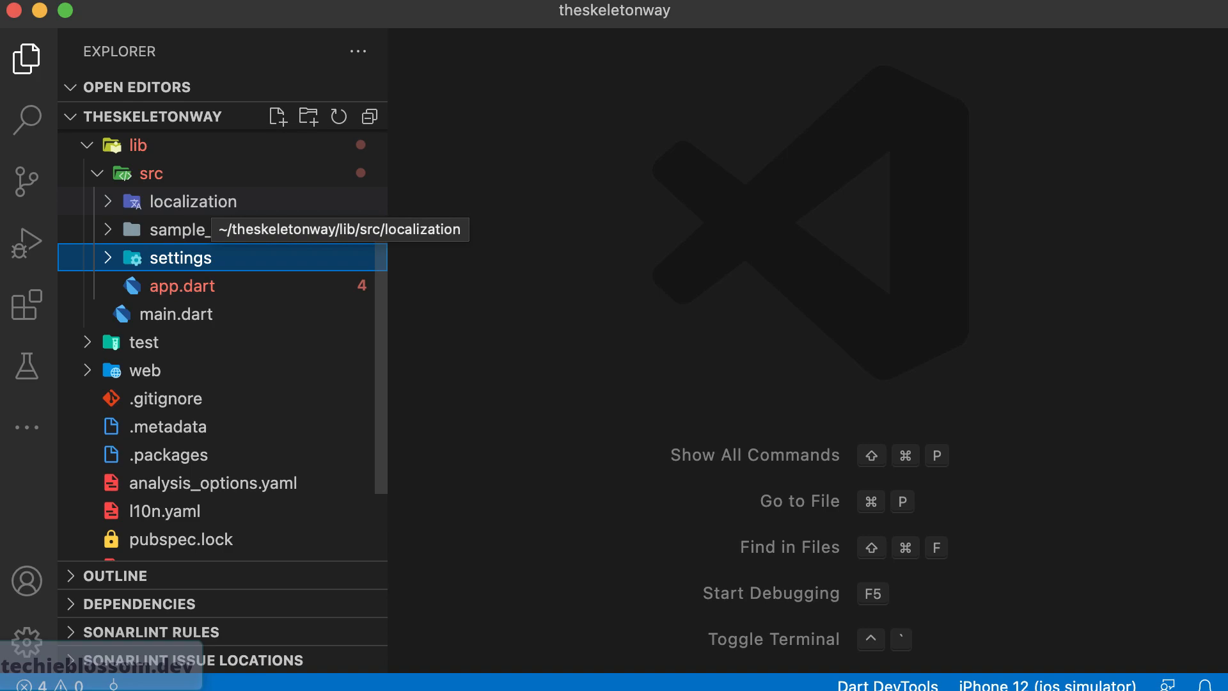
click(192, 201)
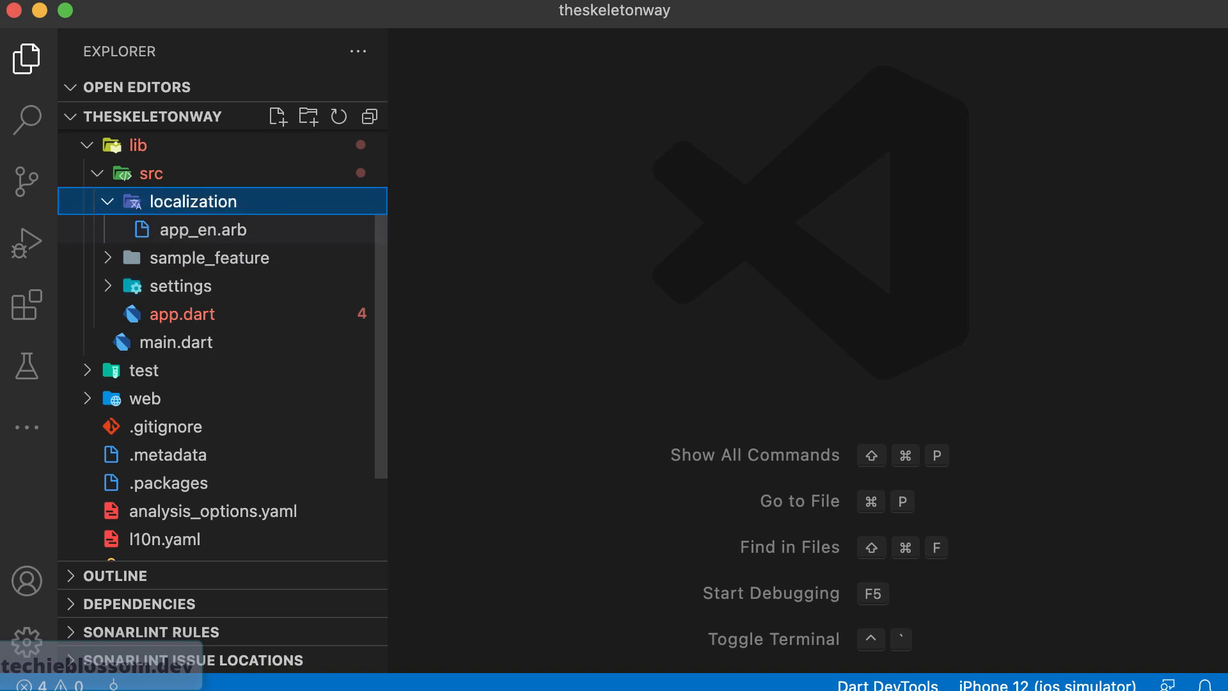
Review app_en.arb and add a copy named app_es.arb to the localization folder.
click(203, 230)
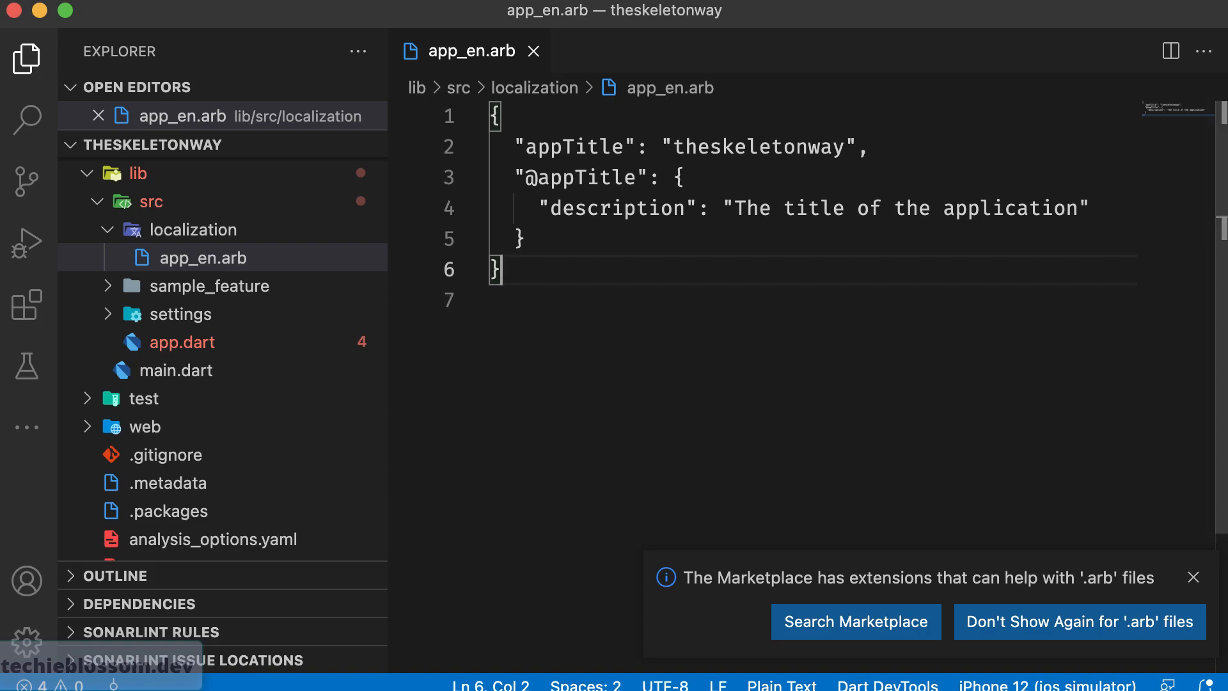
double_click(757, 148)
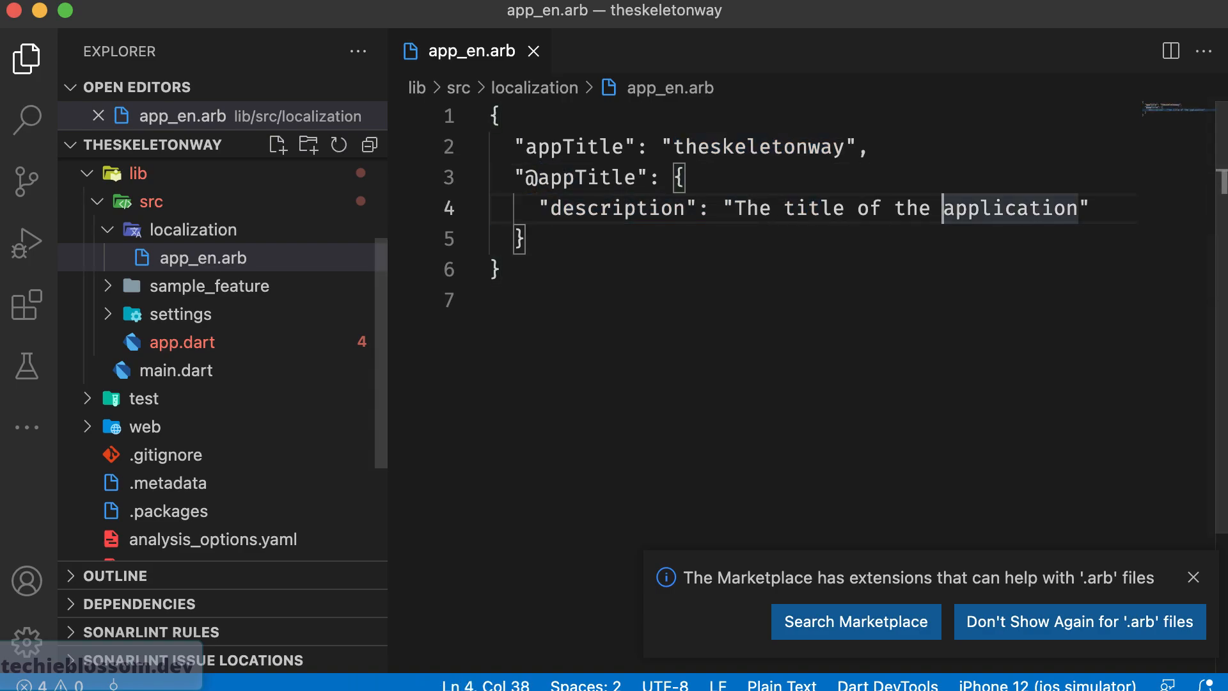
click(204, 258)
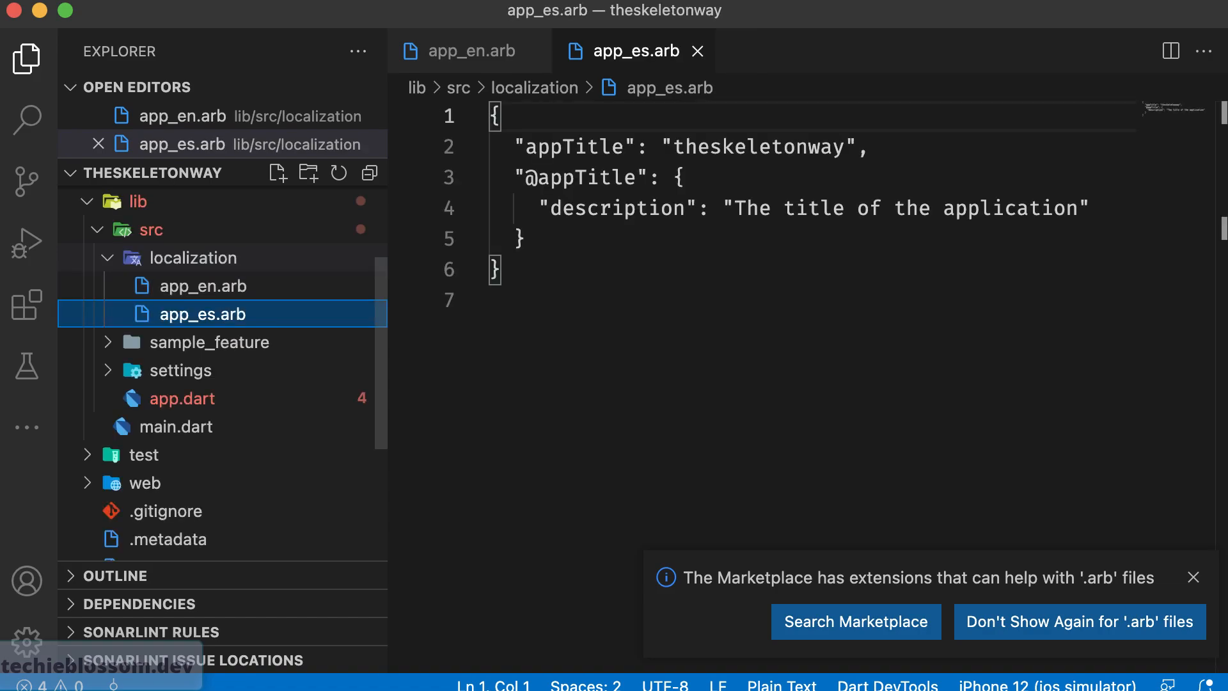
Replace the appTitle value in app_es.arb with 'the spanish way'.
double_click(757, 147)
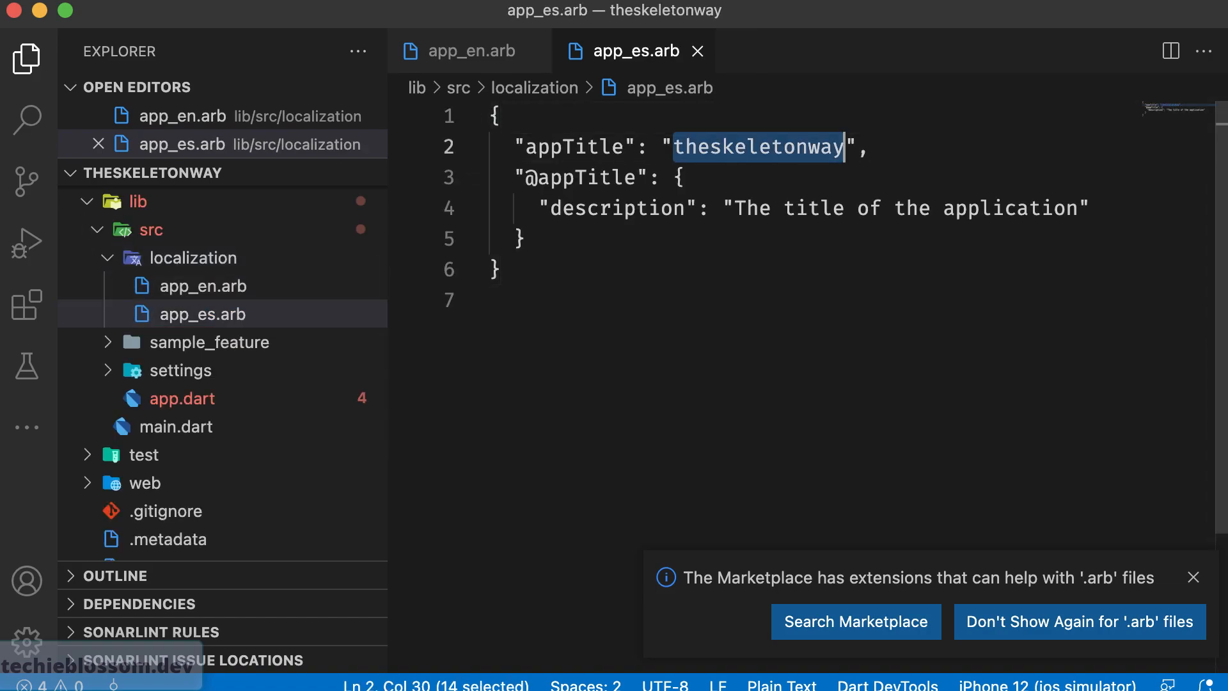
text(the span)
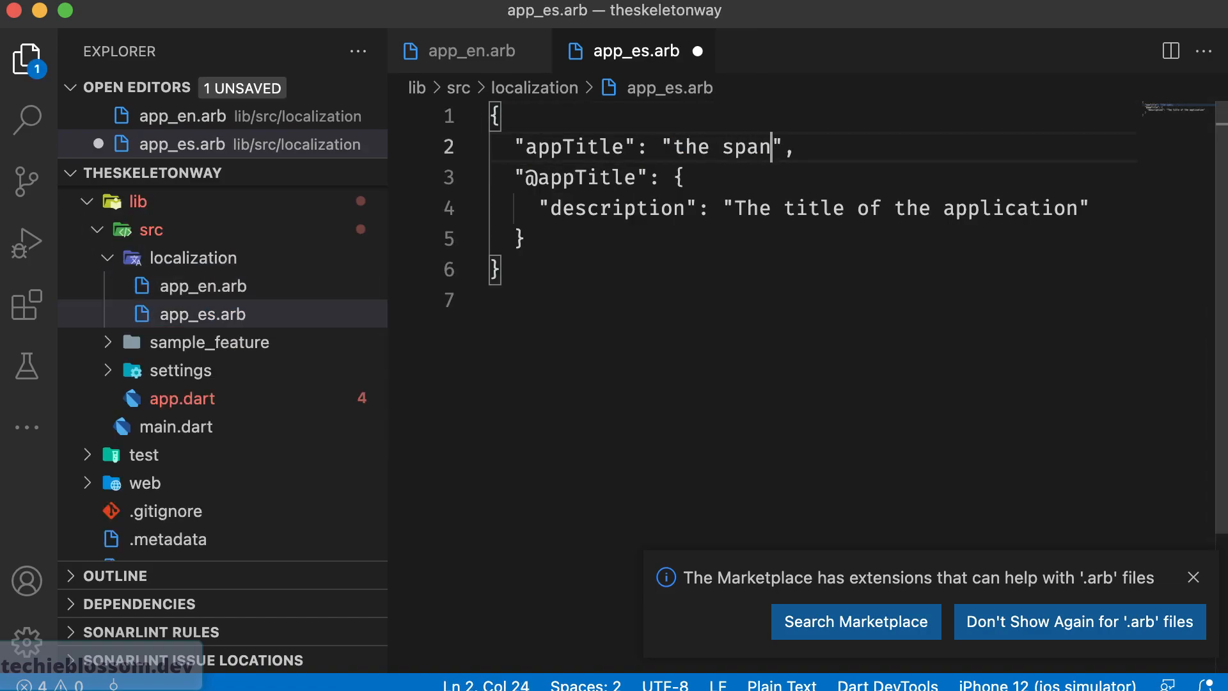
text(ish way)
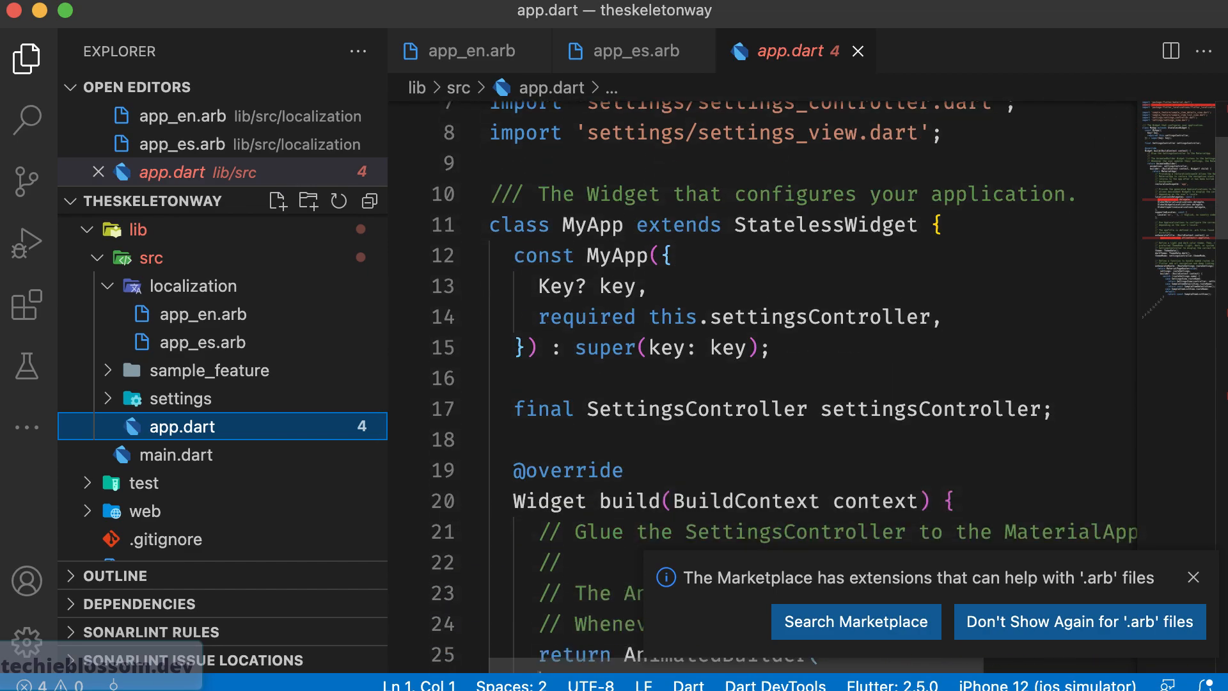
Add a second supported locale Locale('es', '') commented as Spanish in app.dart.
scroll(down, 3)
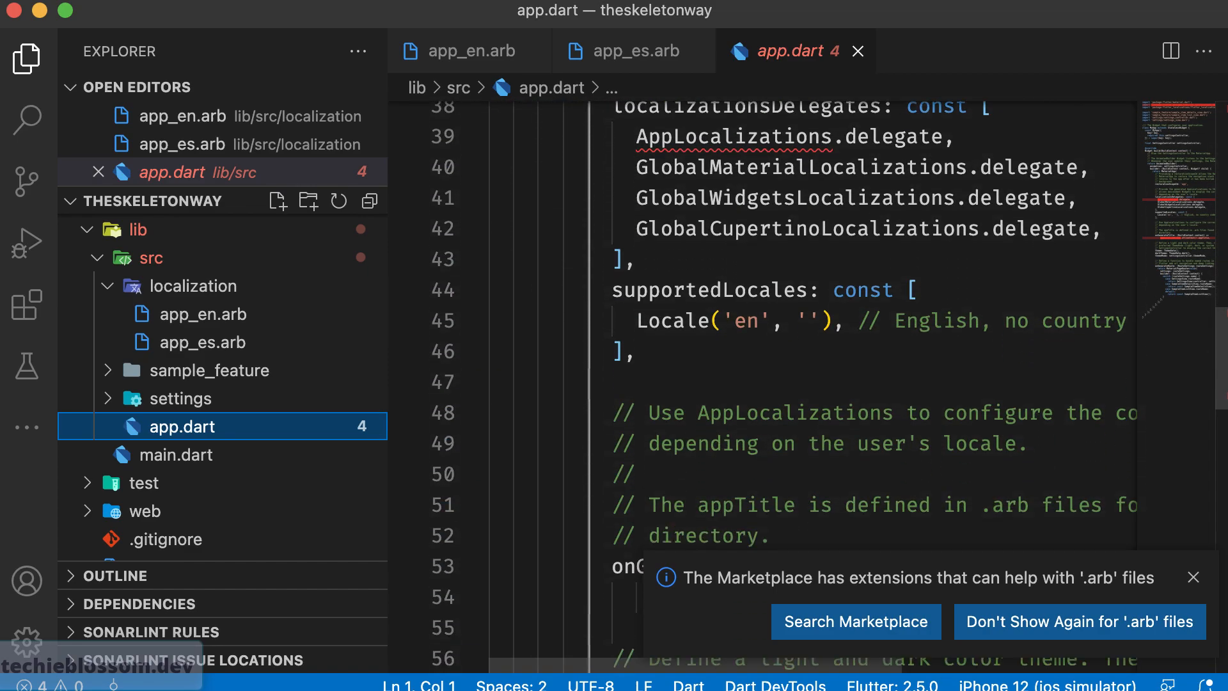
scroll(down, 3)
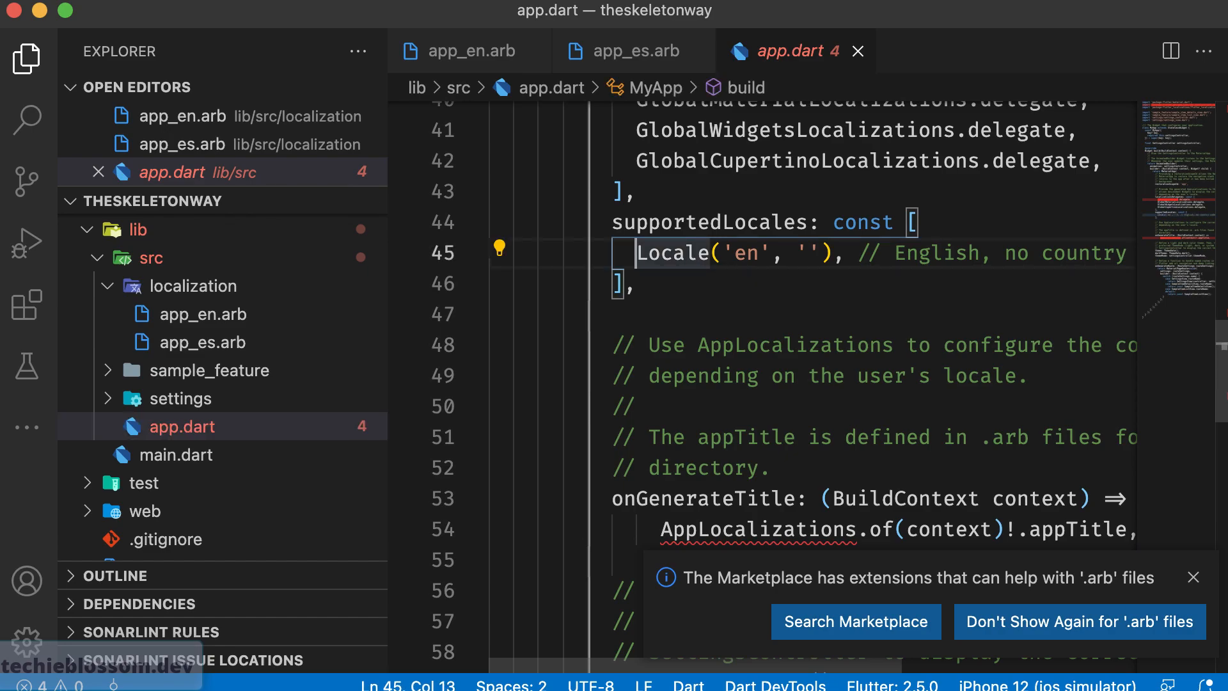
text(Locale('en', ''), // English, no country code)
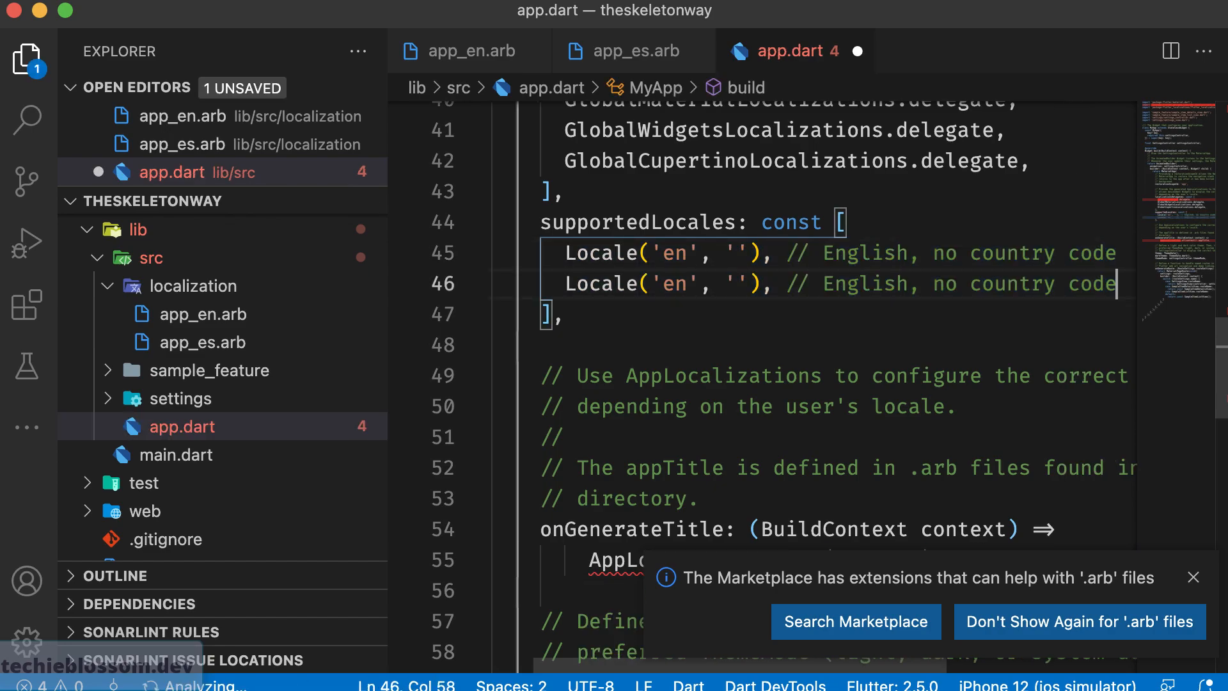
text(Spanish)
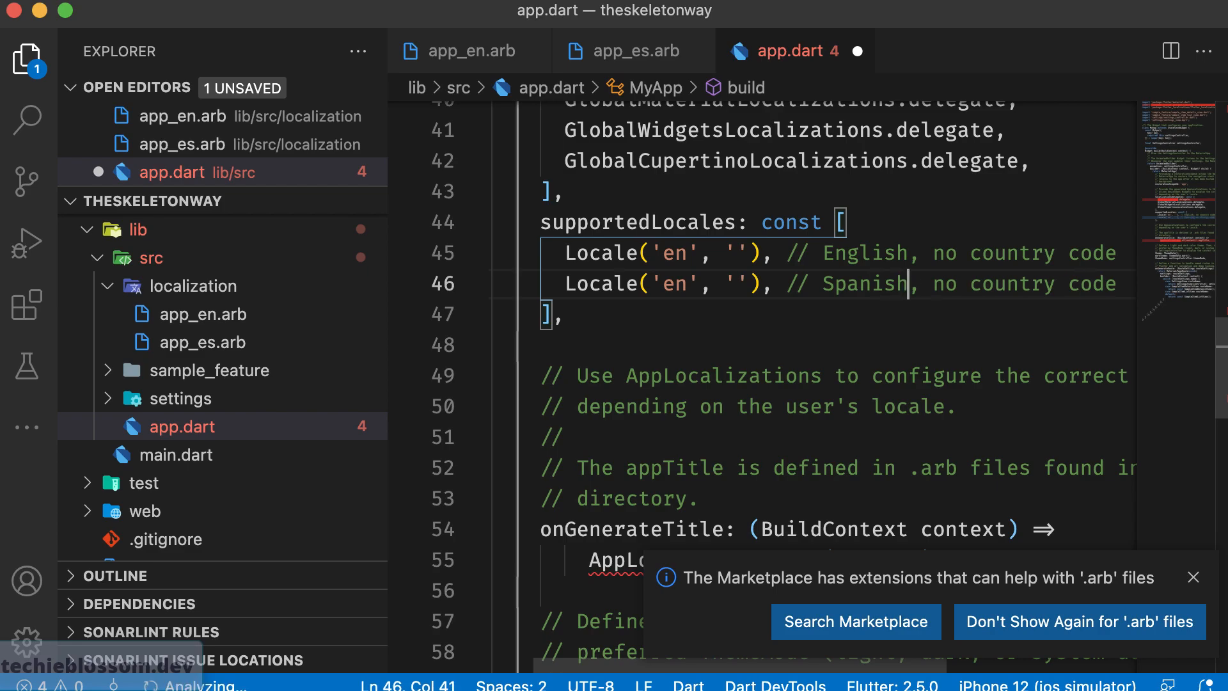
text(es)
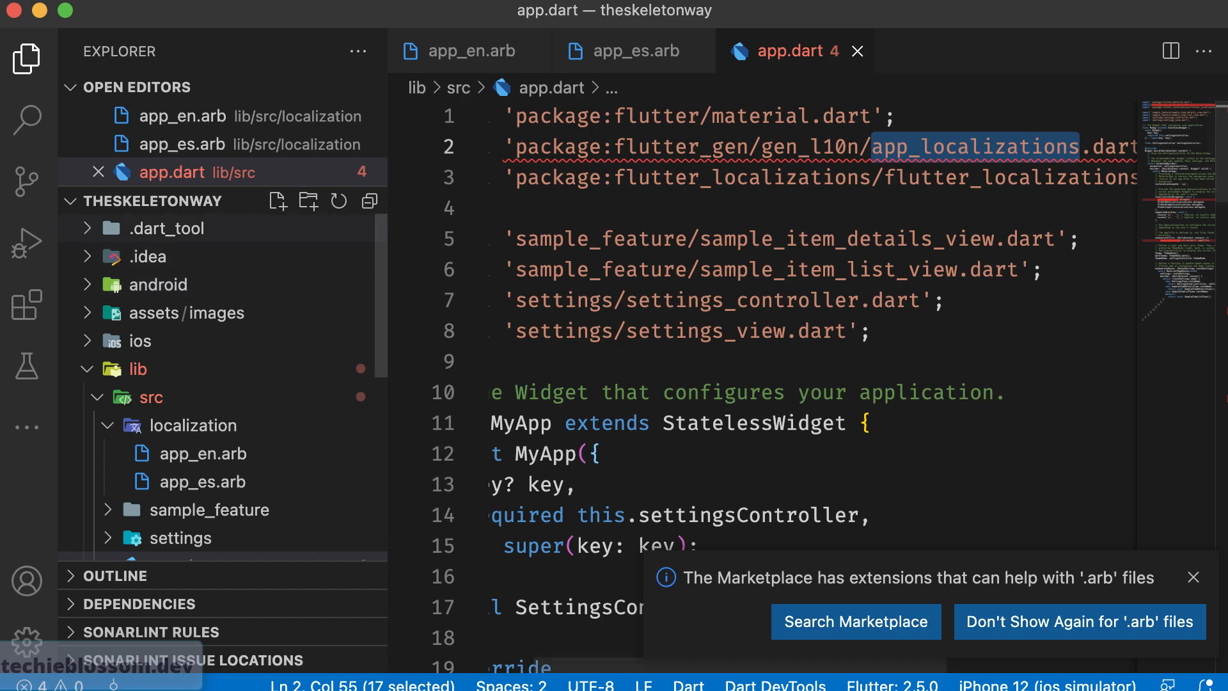
Bring up the Problems panel listing the four app.dart errors.
click(166, 228)
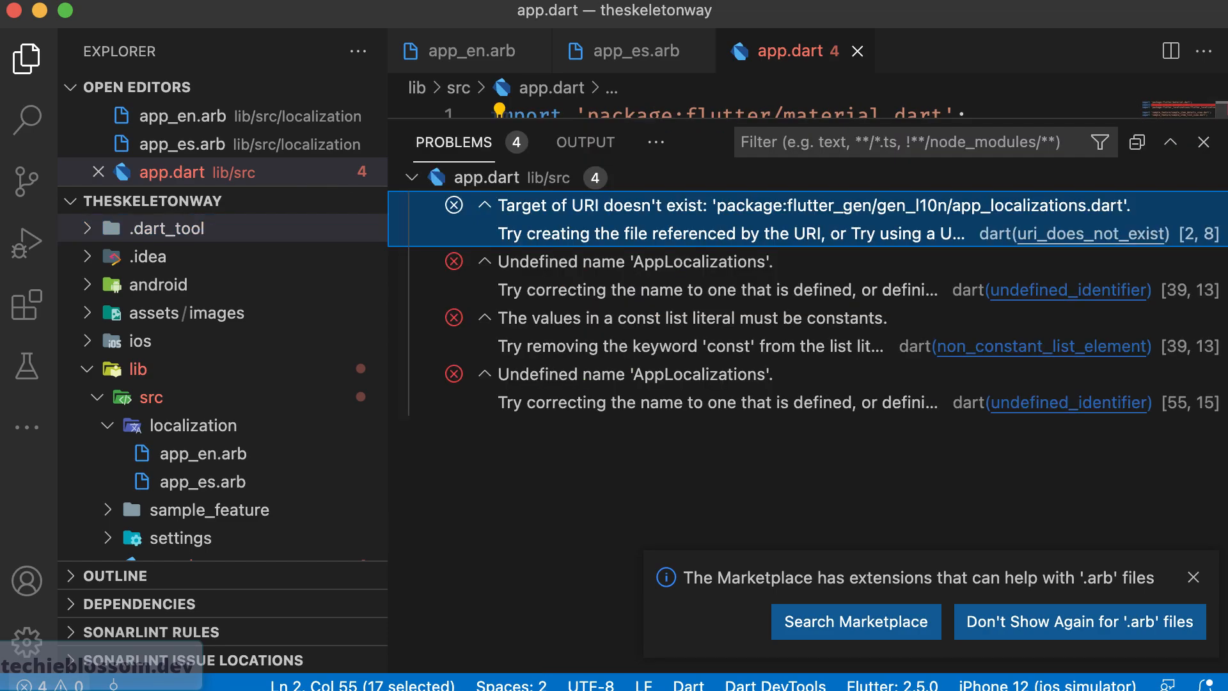
Run 'flutter run' in the integrated terminal to generate localizations and clear app.dart's errors.
click(656, 142)
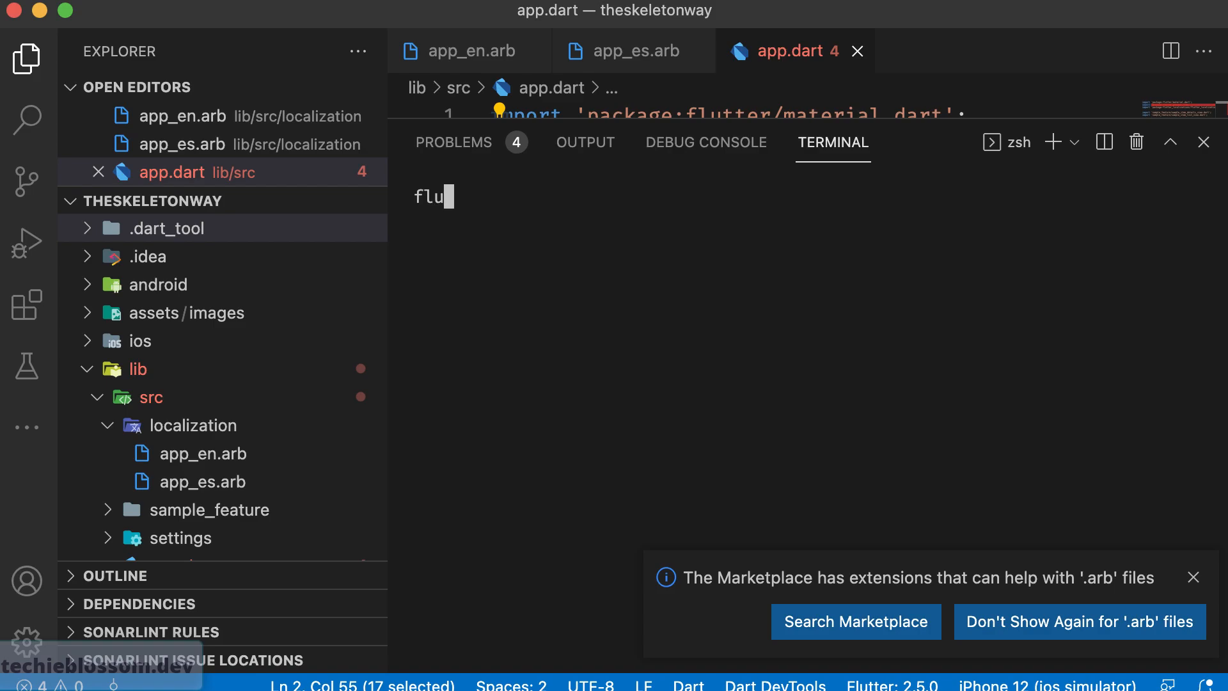
text(flutter run)
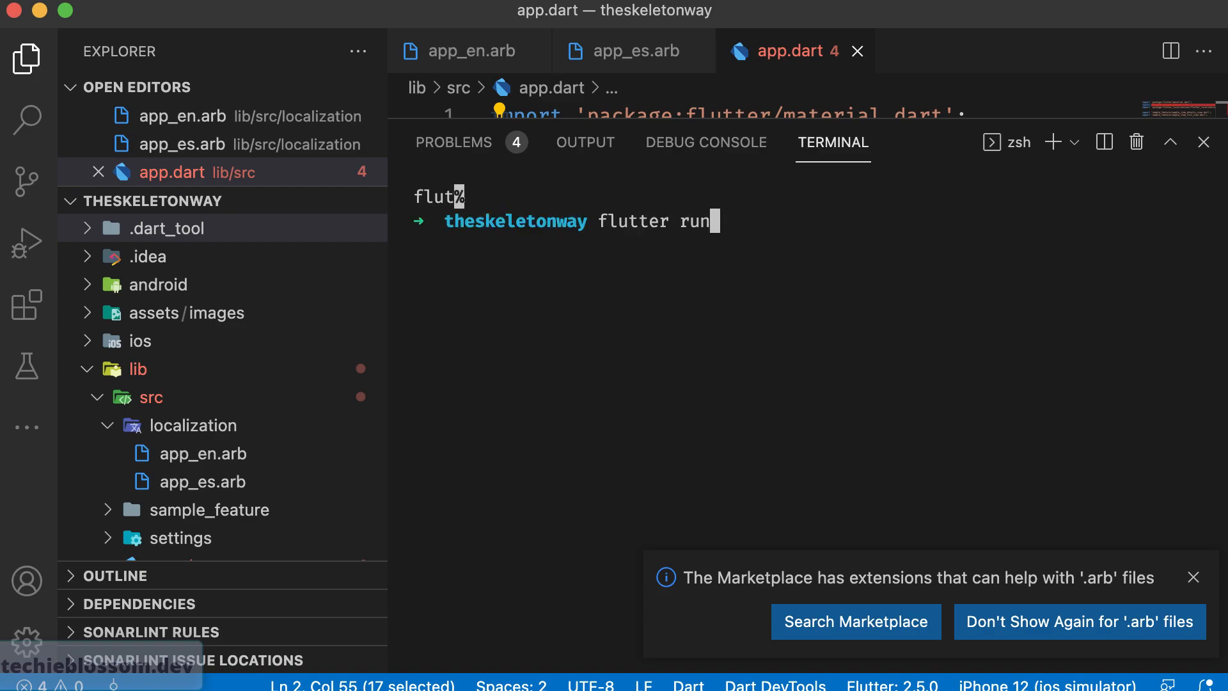
key(Enter)
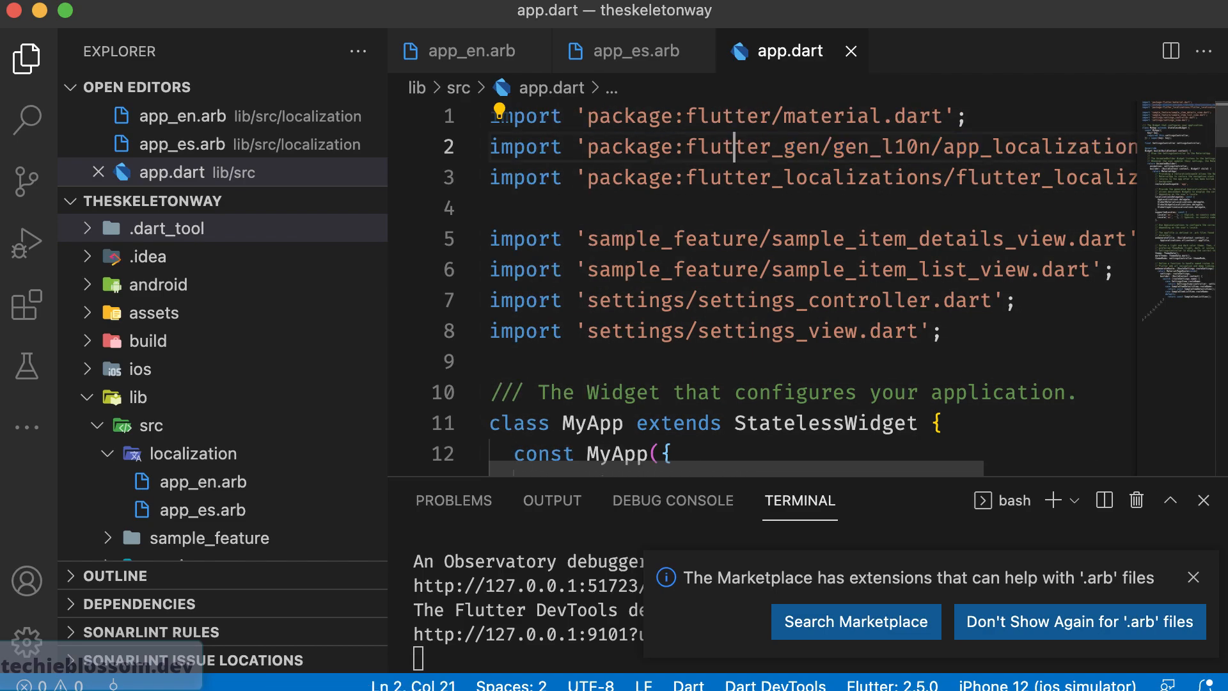
Expand .dart_tool > flutter_gen > gen_l10n in the Explorer to reveal the generated localization files.
double_click(749, 146)
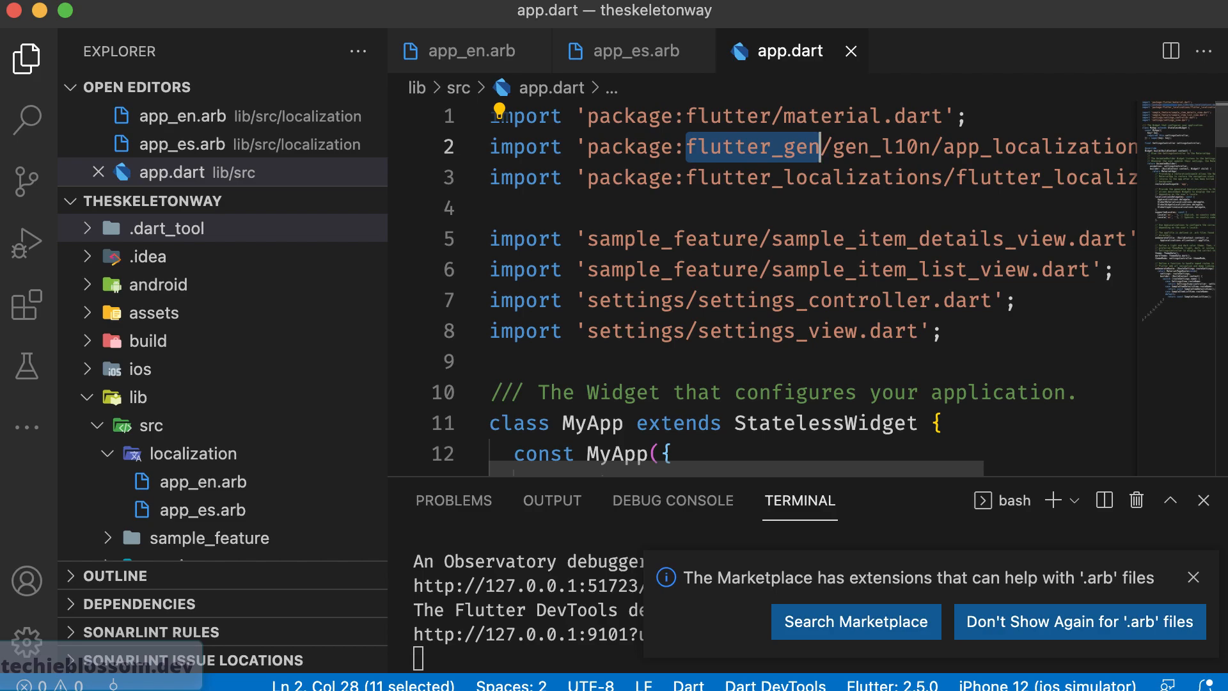
click(166, 228)
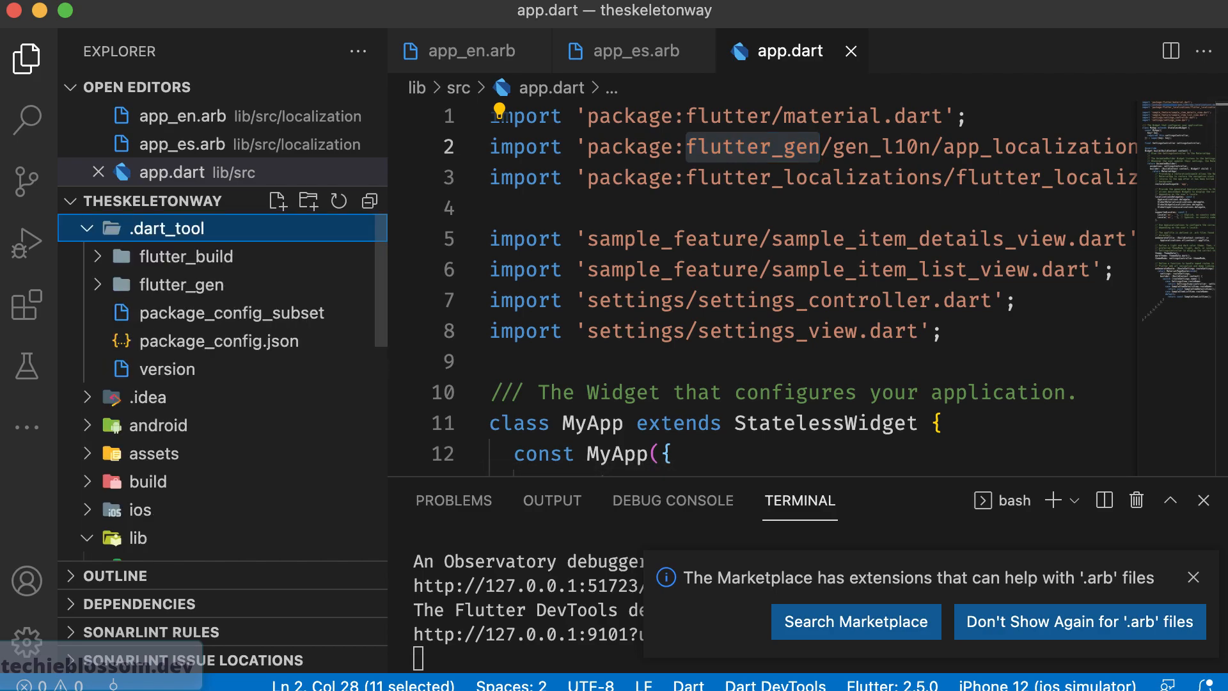
click(182, 284)
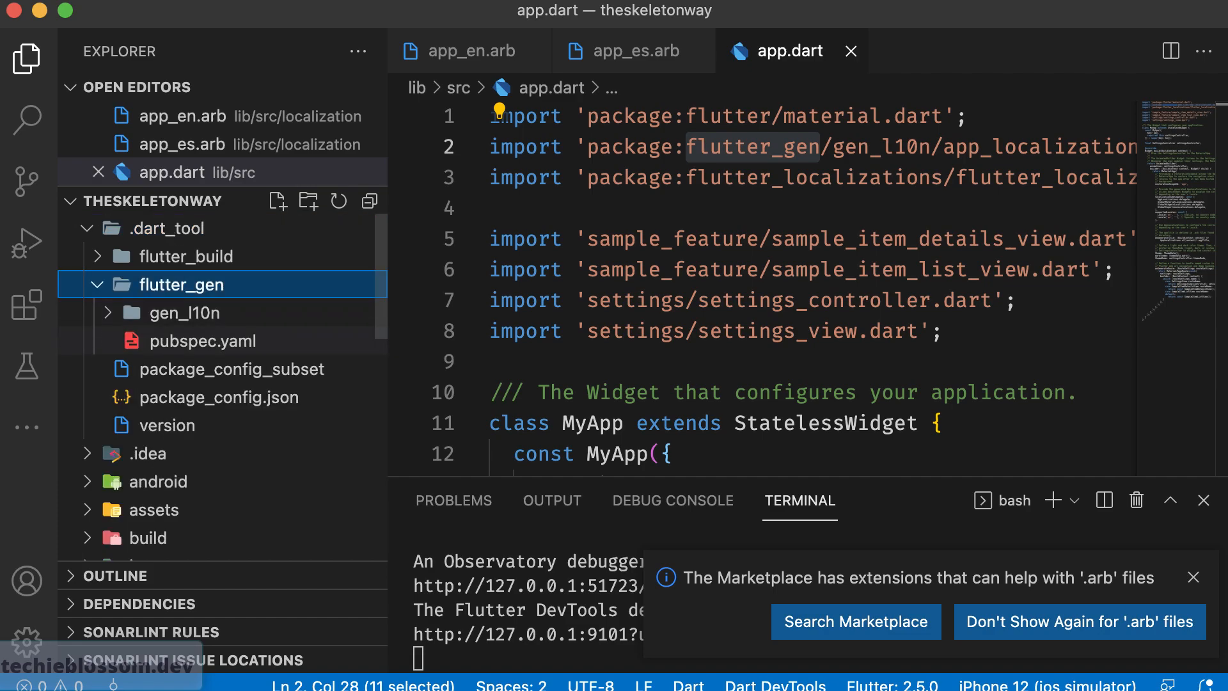
click(185, 312)
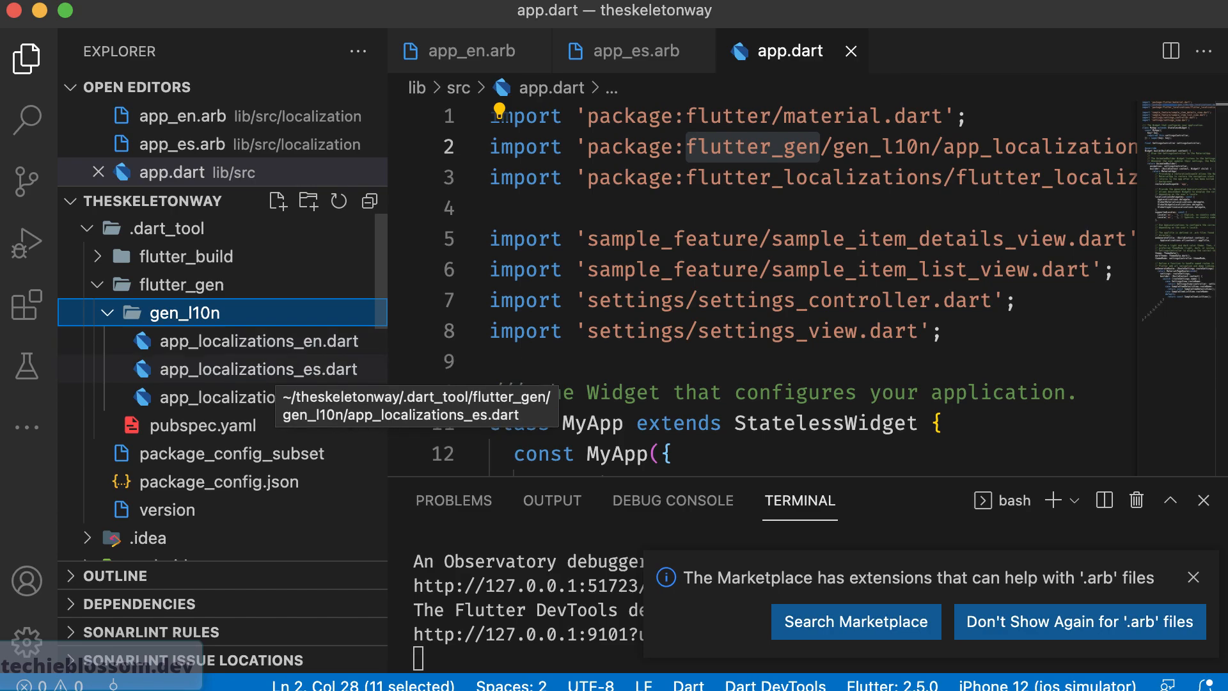
Open app_localizations_en.dart and app_localizations_es.dart for review.
double_click(259, 340)
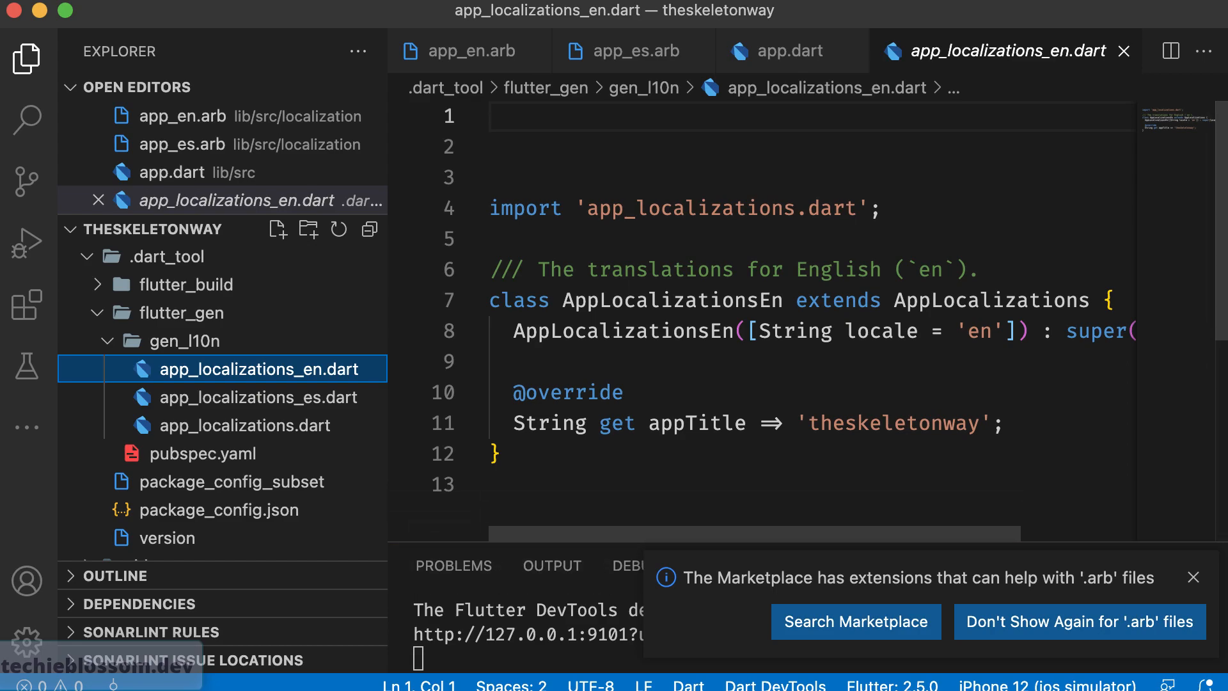
double_click(697, 422)
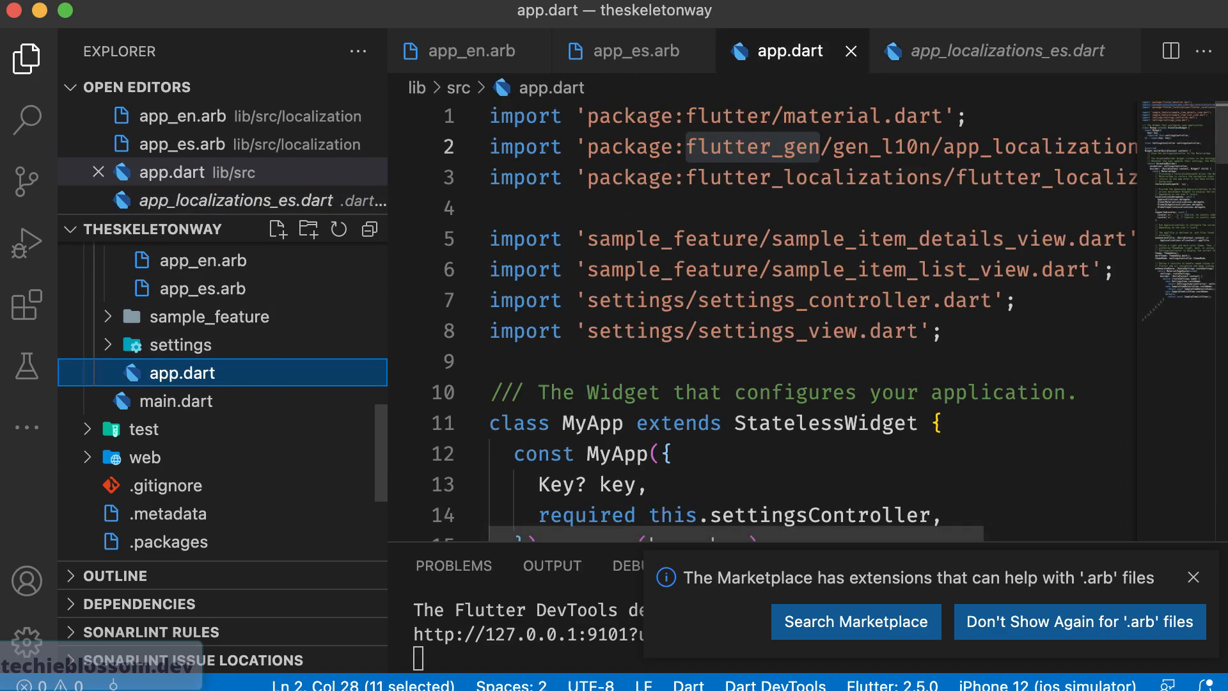
Select the AppLocalizations.of(context)!.appTitle expression in app.dart.
scroll(down, 3)
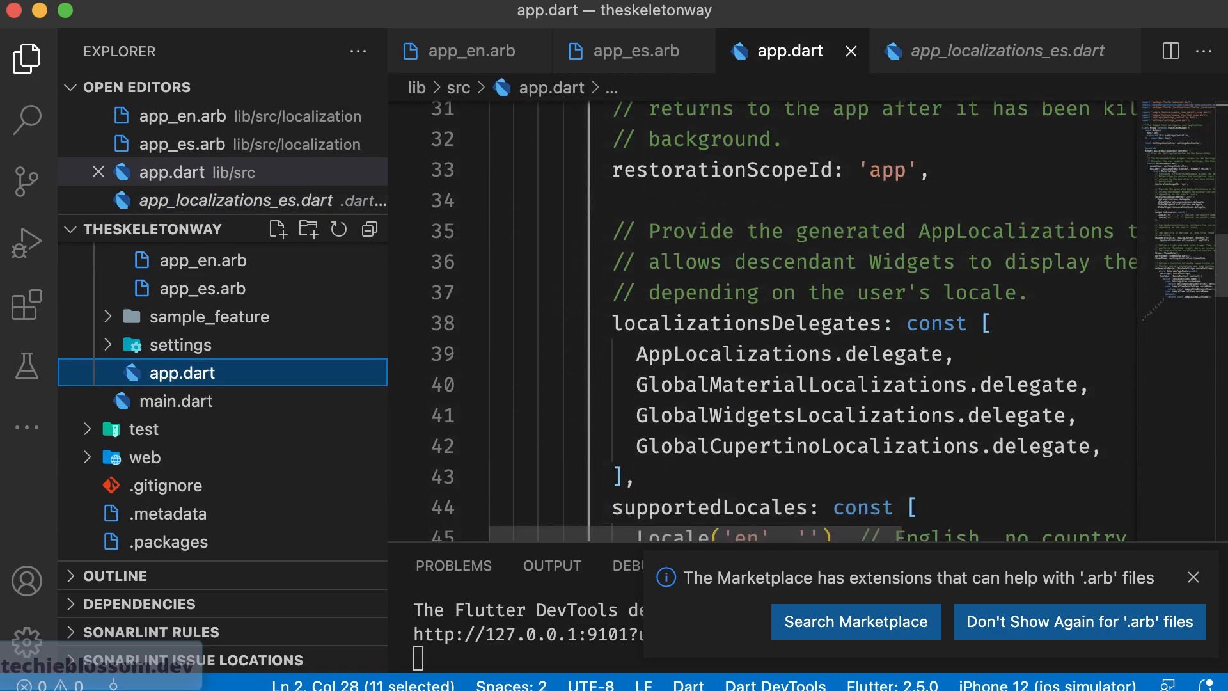
scroll(down, 3)
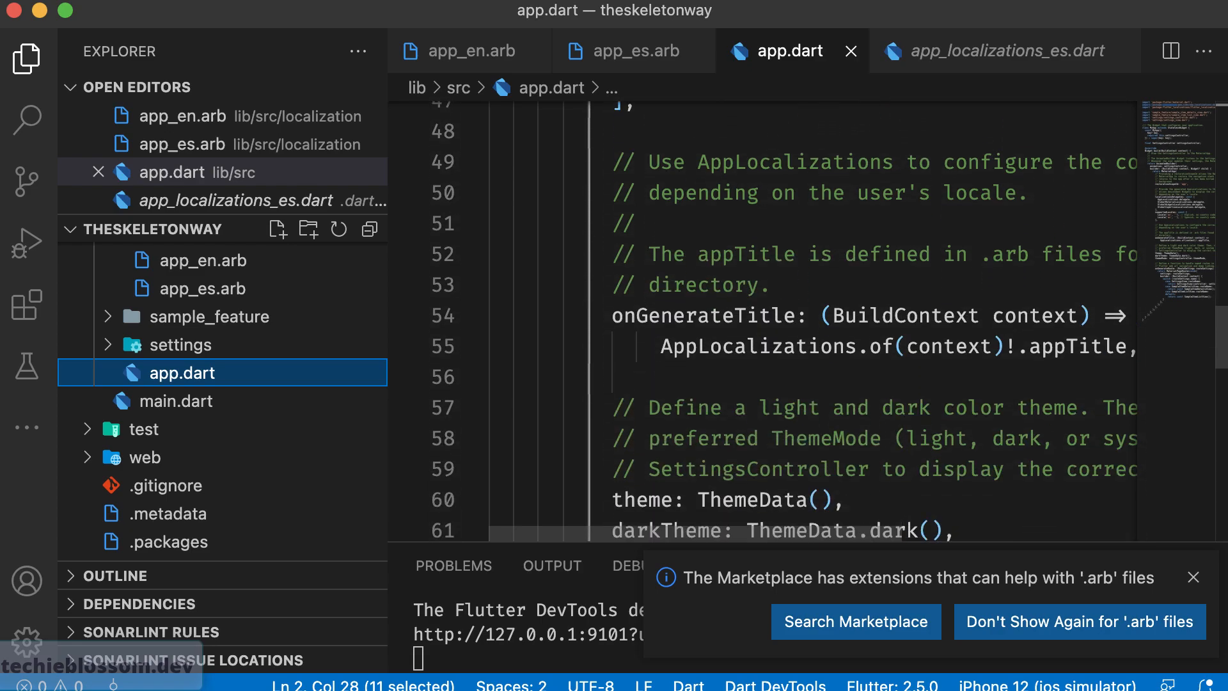
double_click(642, 314)
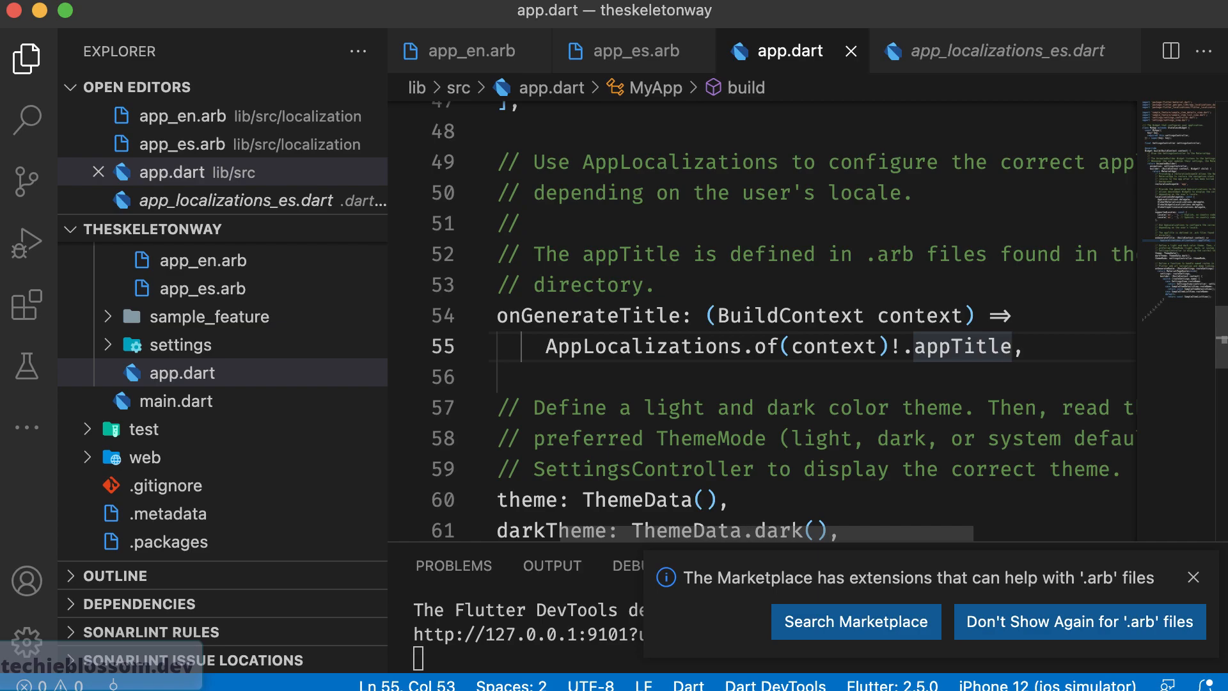
drag(545, 345, 1018, 346)
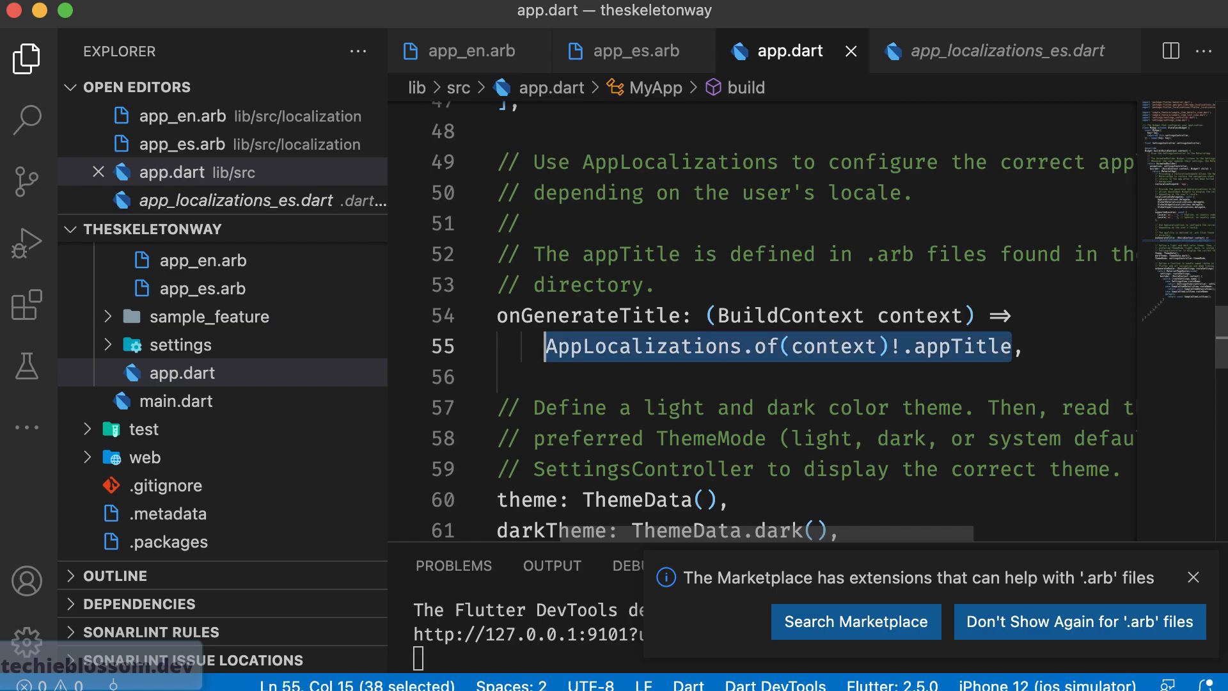
Use AppLocalizations.of(context)!.appTitle as the AppBar title in sample_item_list_view.dart and hot restart.
click(210, 316)
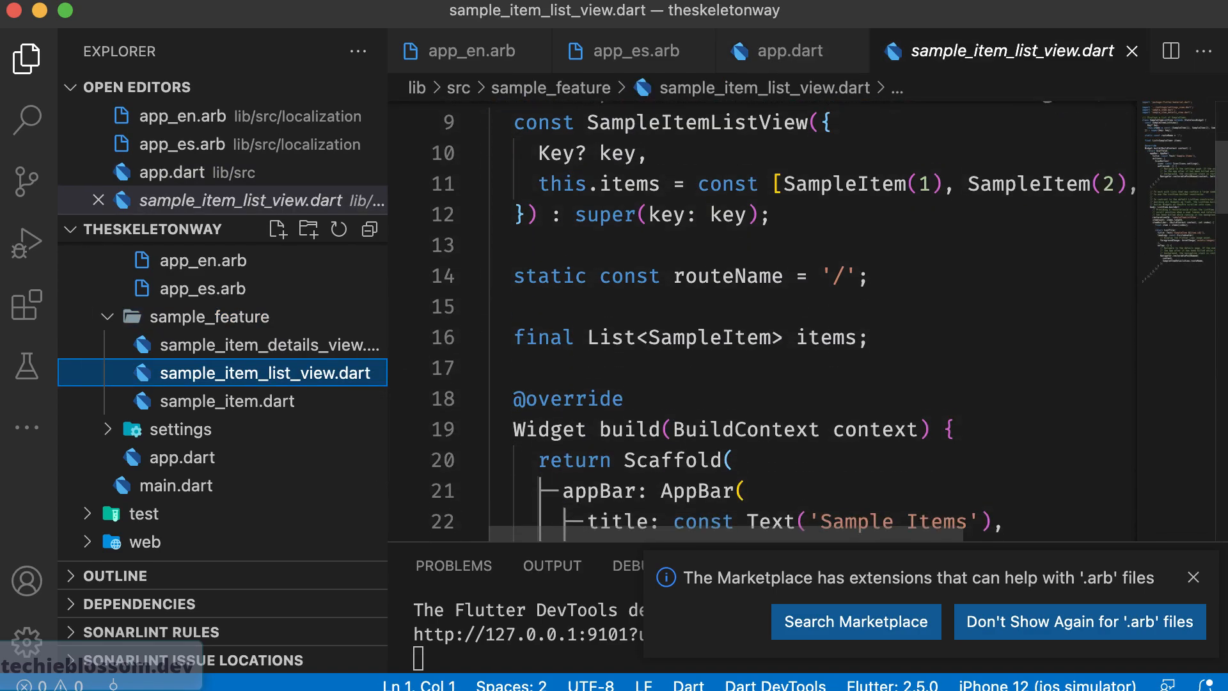
scroll(down, 3)
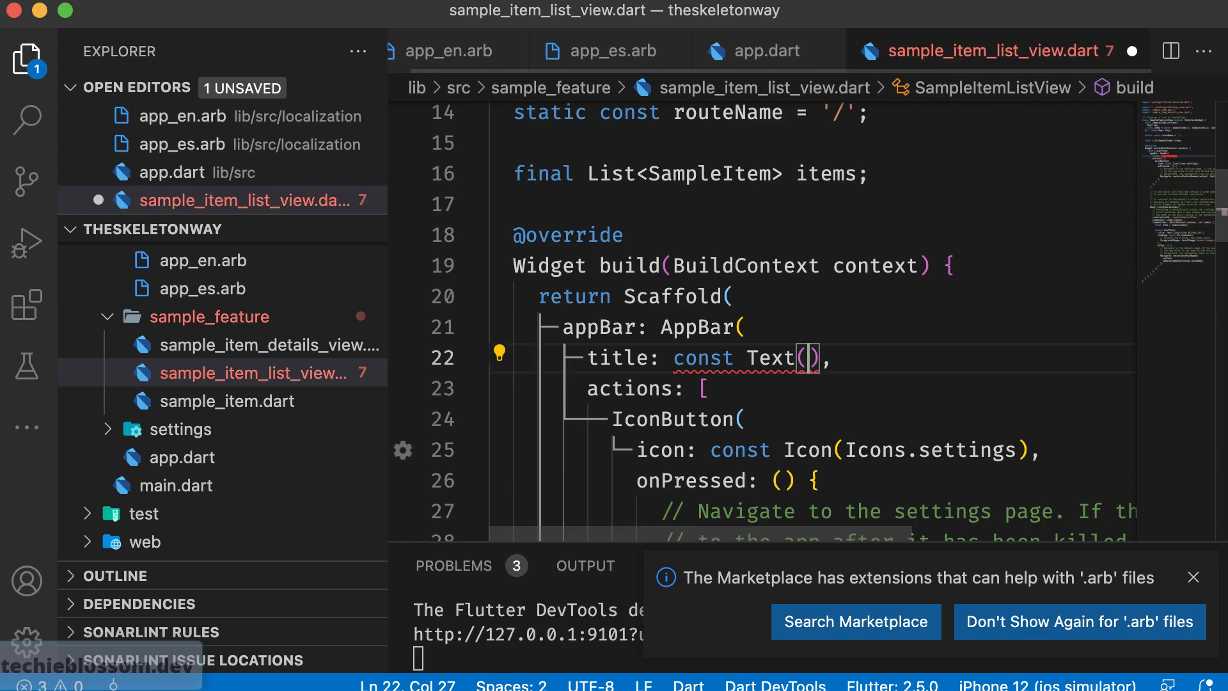
text(AppLocalizations.of(context)!.appTitle)
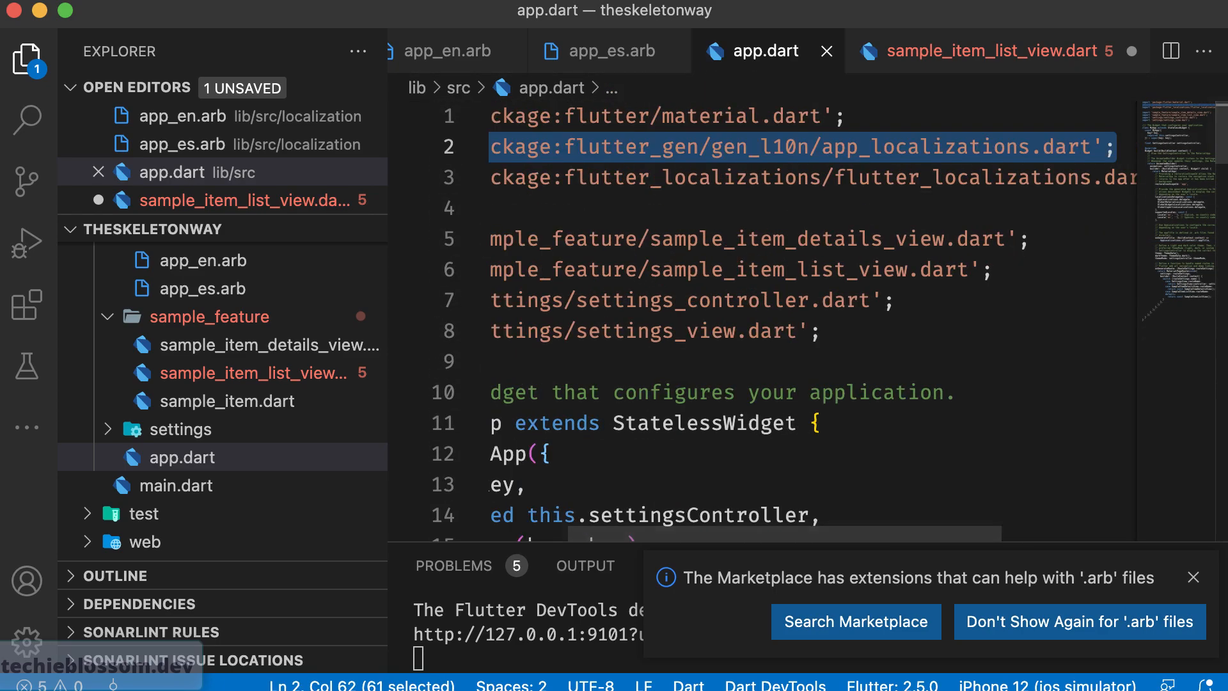
click(990, 51)
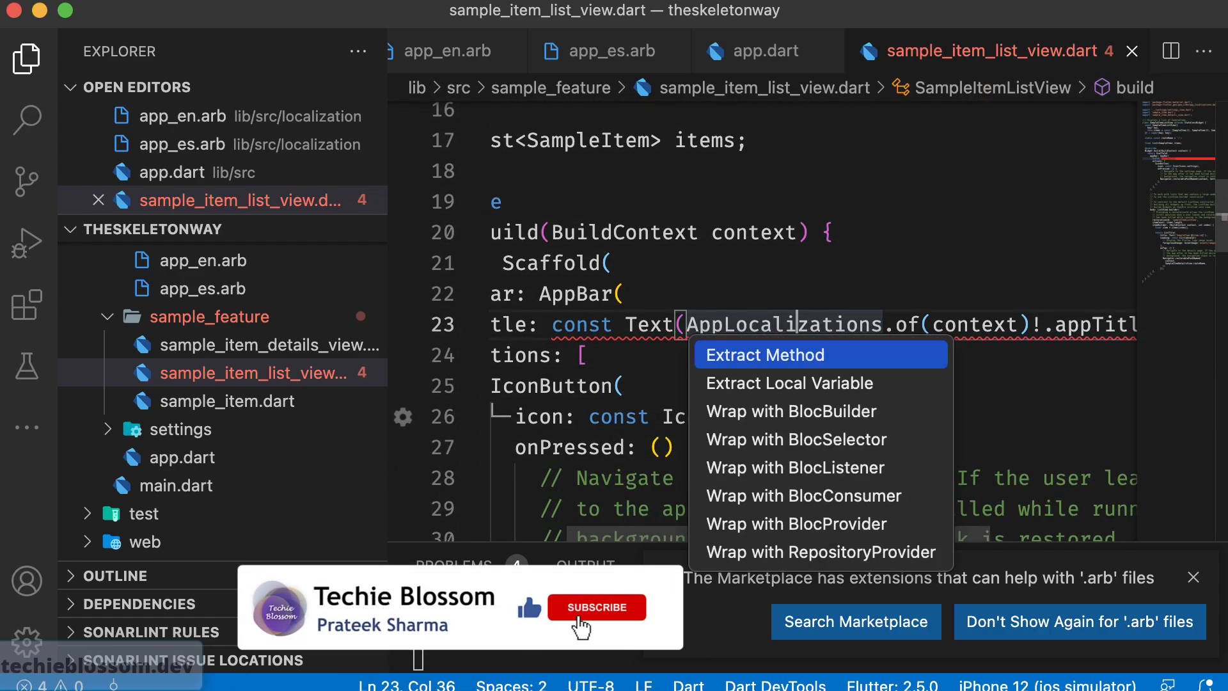
click(597, 606)
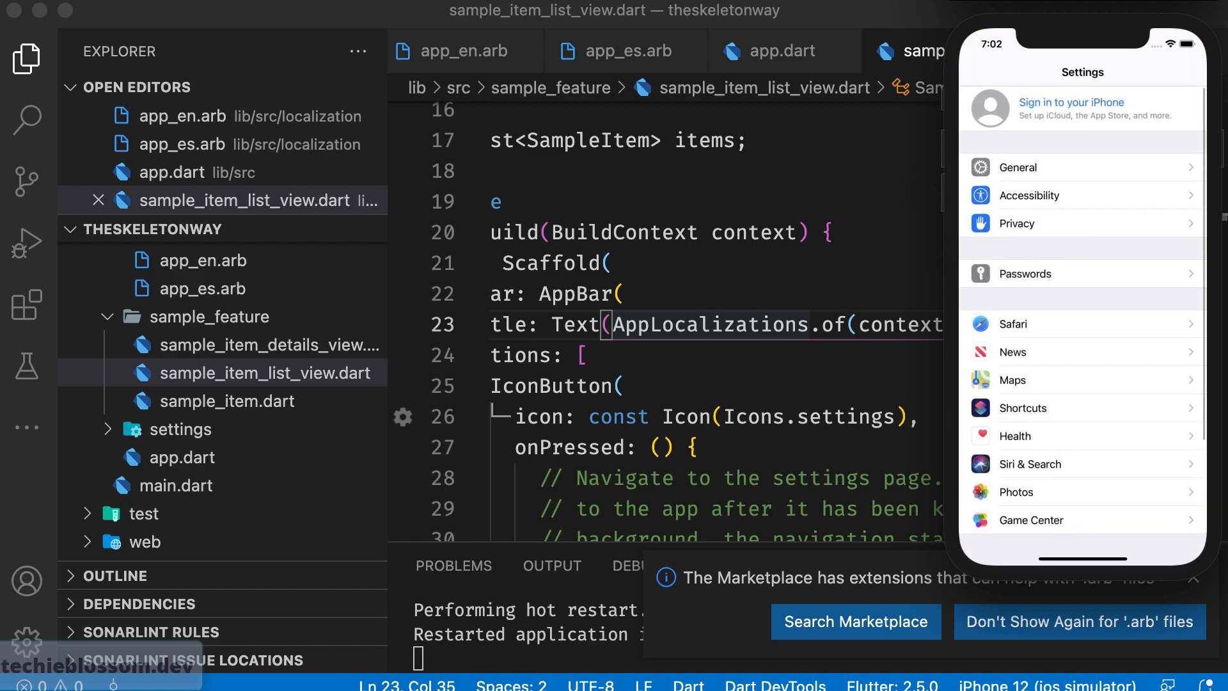
Set the simulator iPhone language to Español (EE. UU.) via Settings > General > Language & Region and confirm.
click(1019, 168)
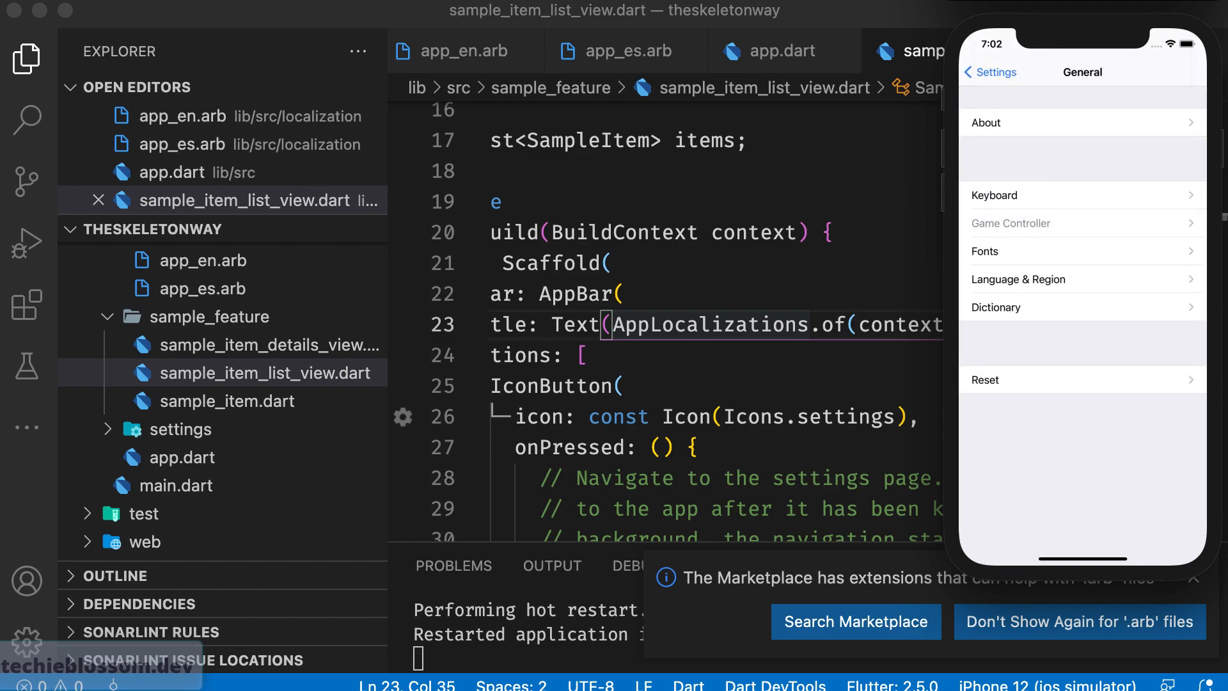
click(1018, 279)
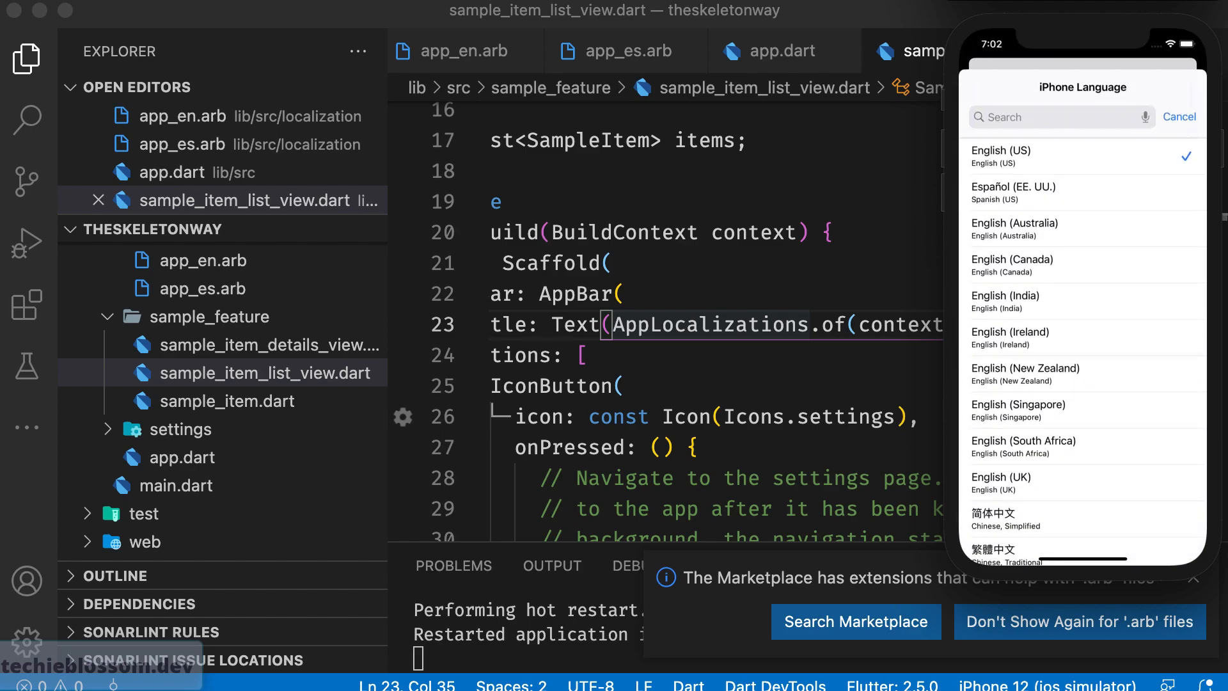
click(1051, 188)
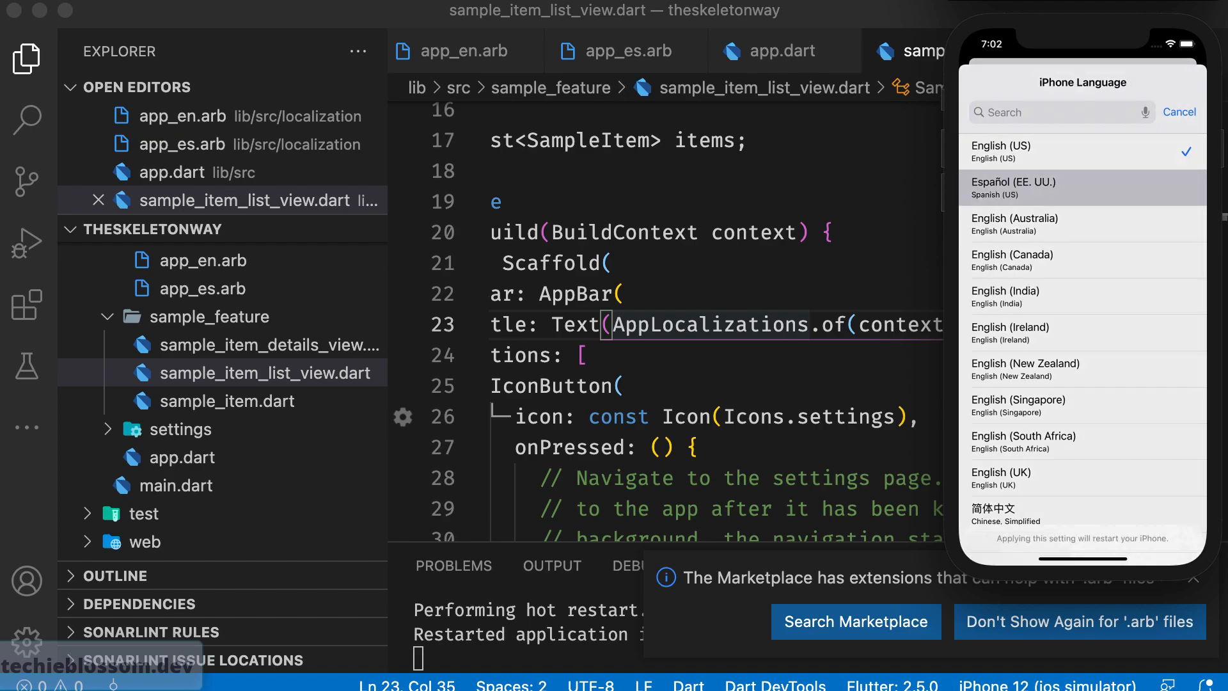
click(1052, 187)
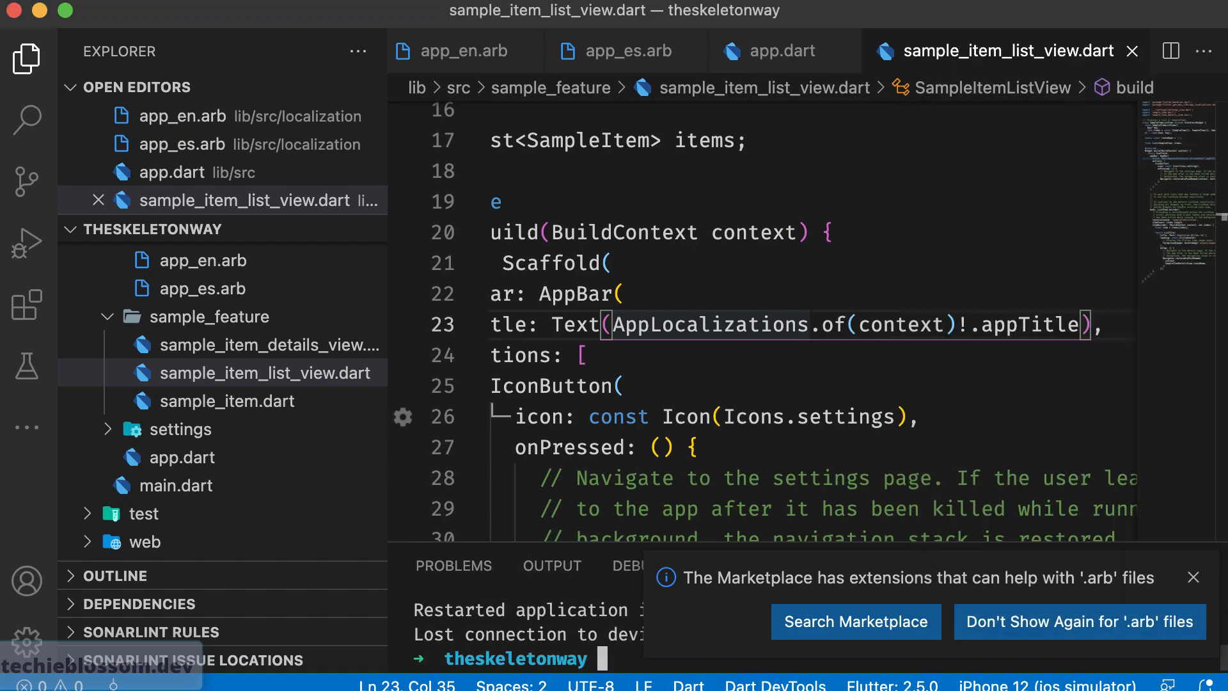
click(1193, 577)
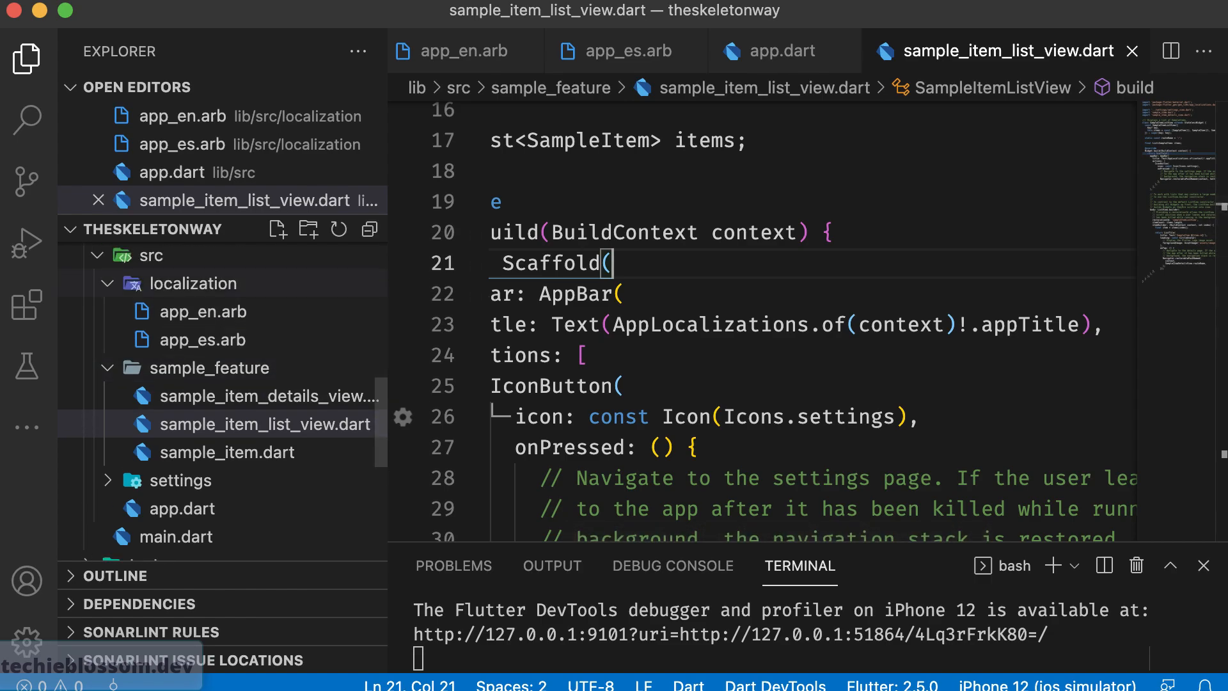
click(192, 283)
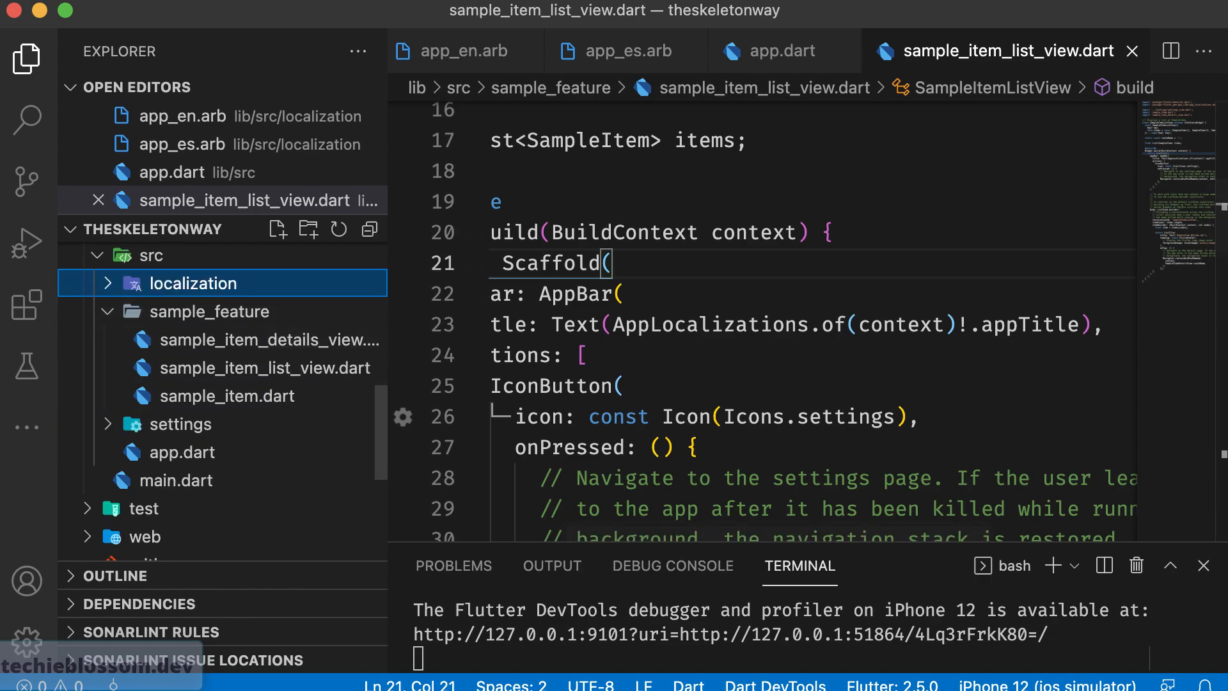
click(773, 51)
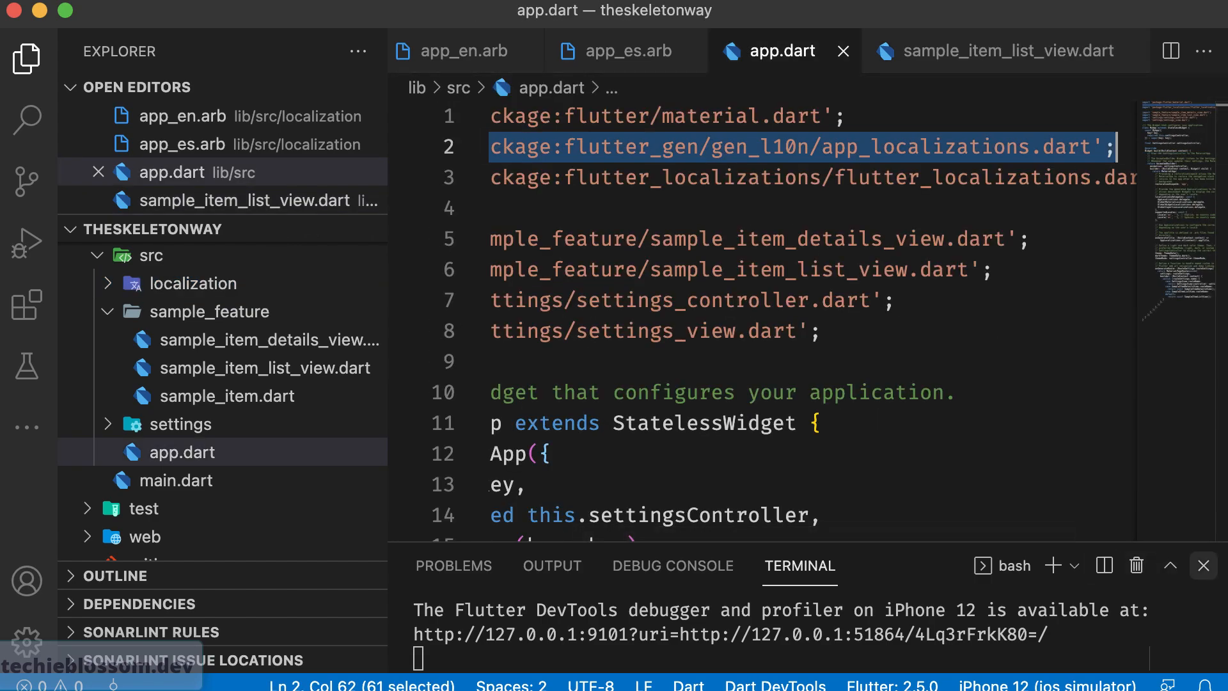
scroll(down, 3)
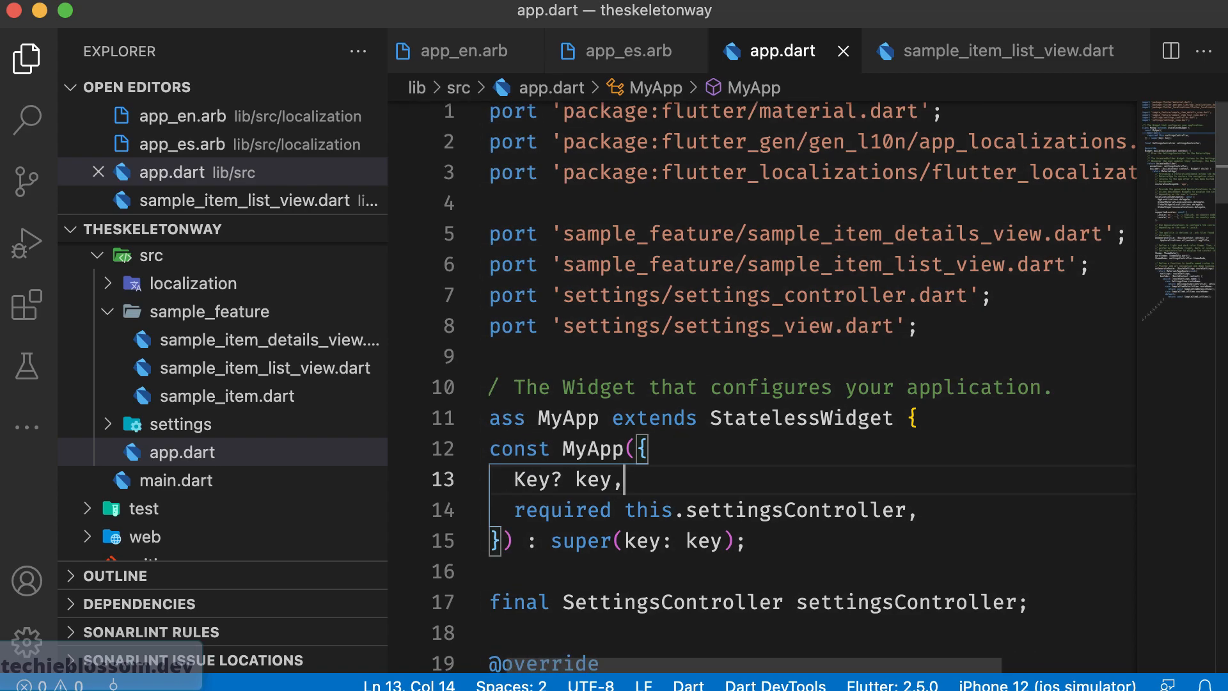
scroll(down, 3)
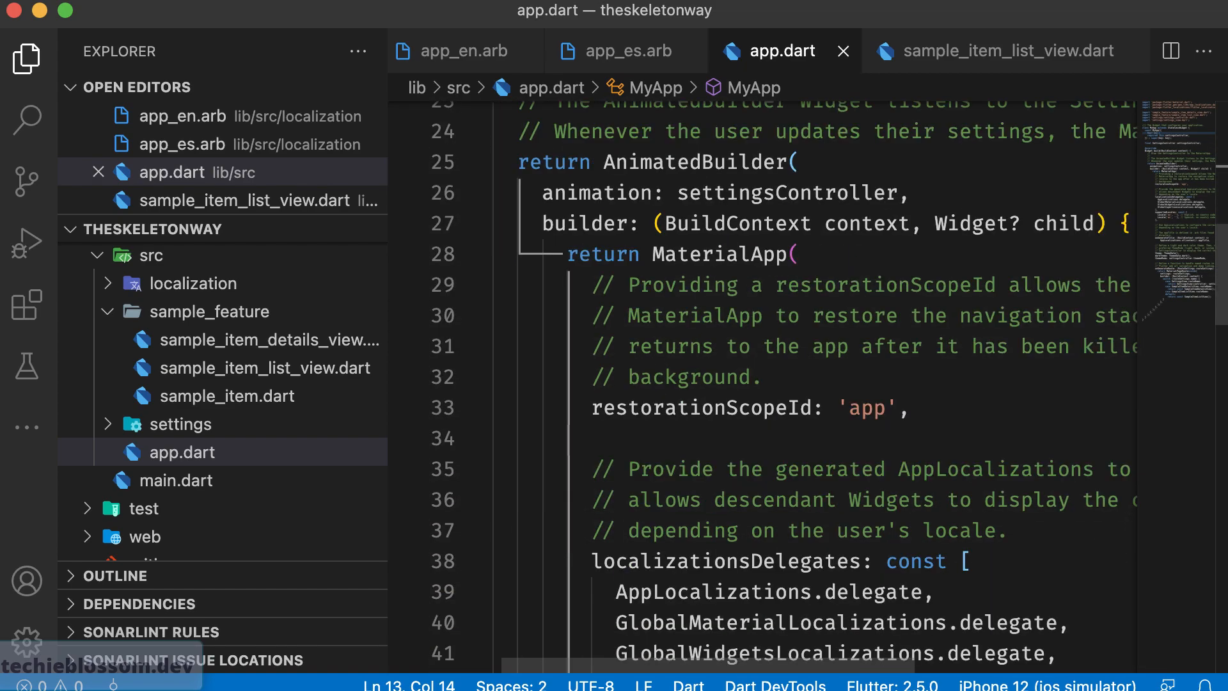
scroll(down, 3)
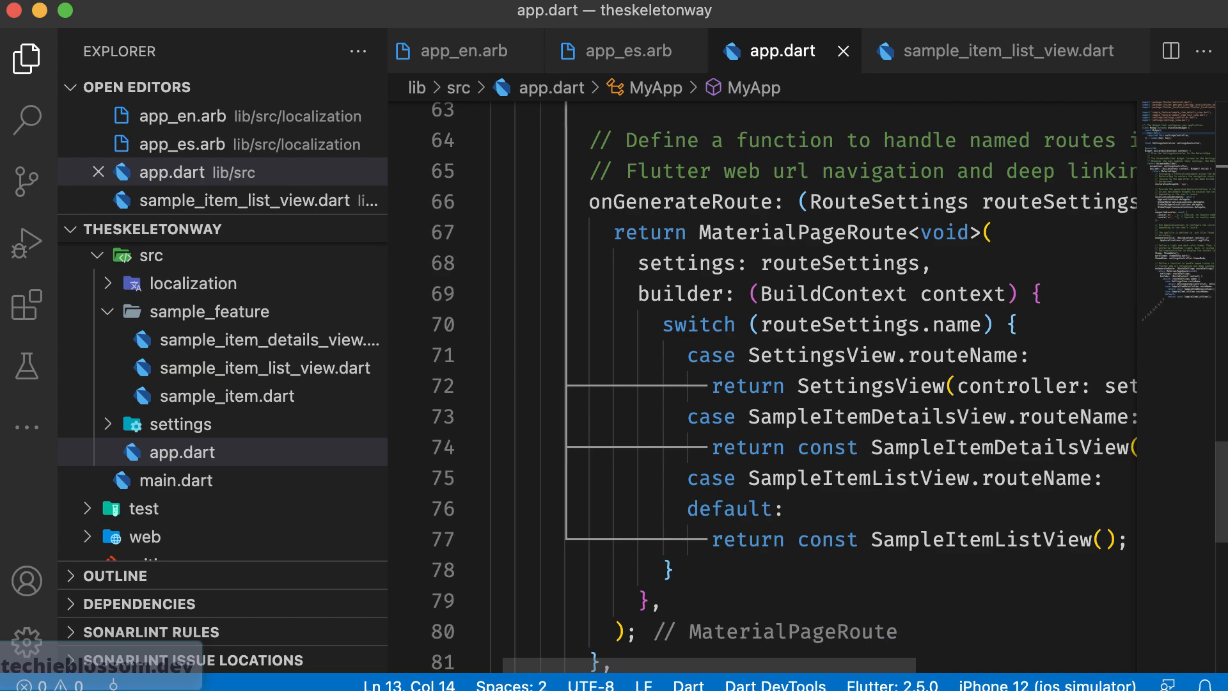
double_click(801, 232)
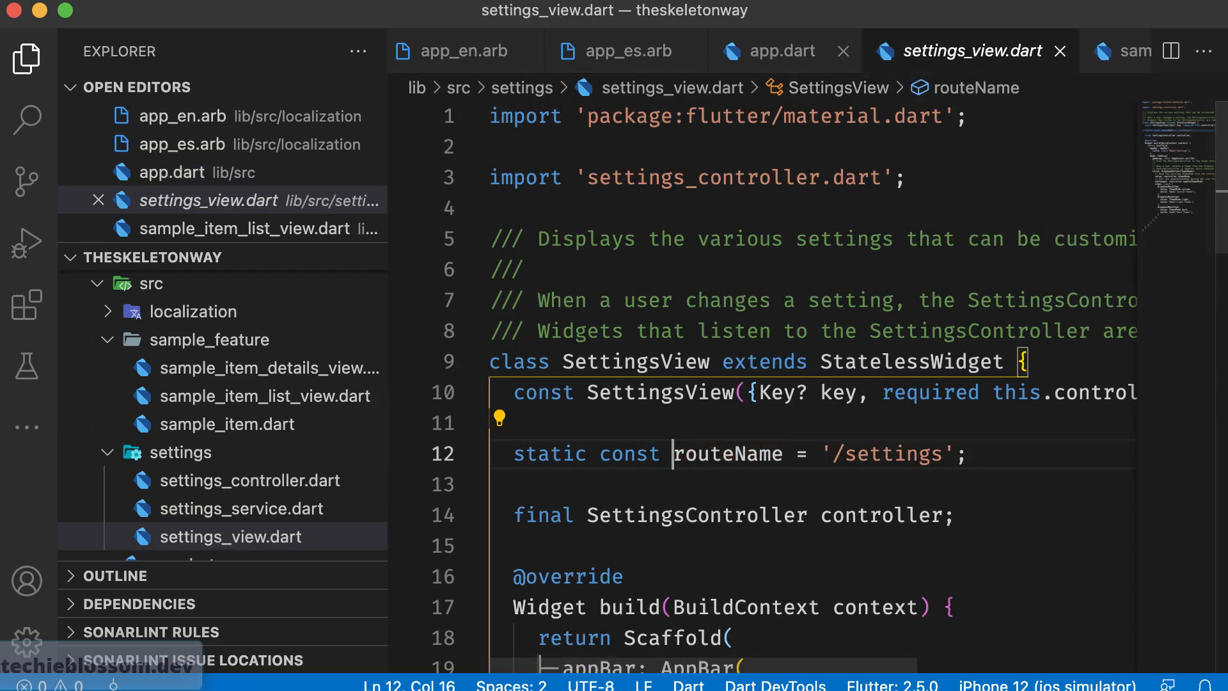
Find references to SampleItemDetailsView.routeName from app.dart's route switch.
scroll(down, 3)
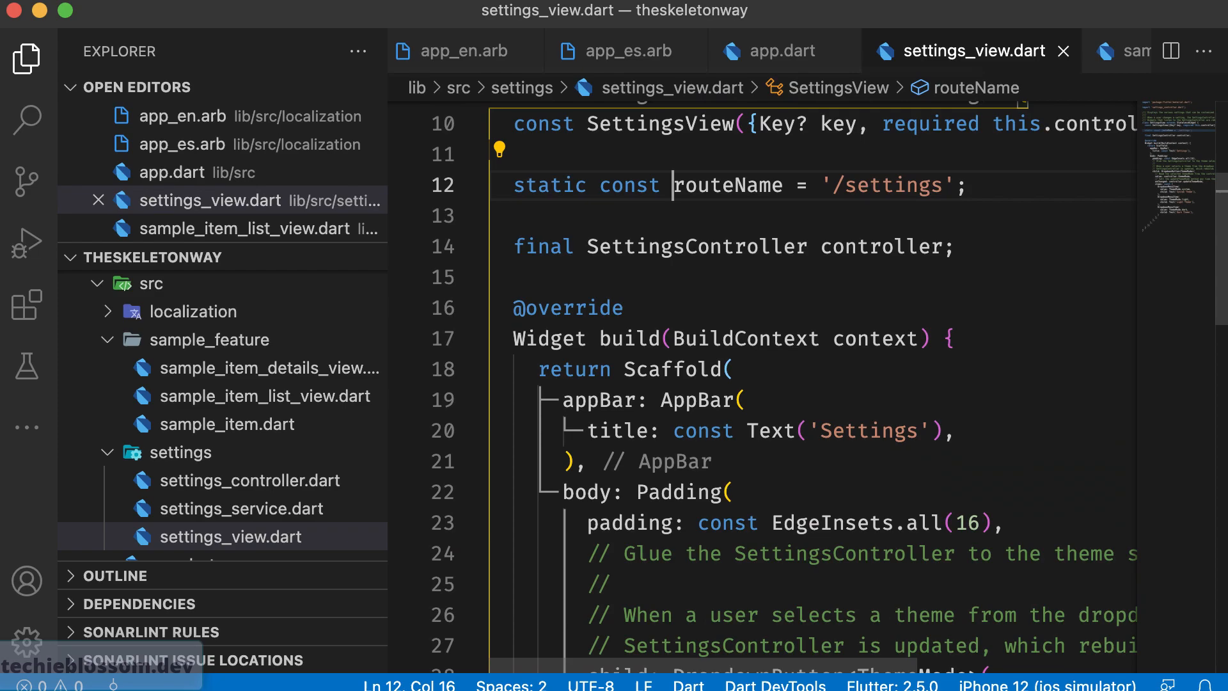
scroll(down, 3)
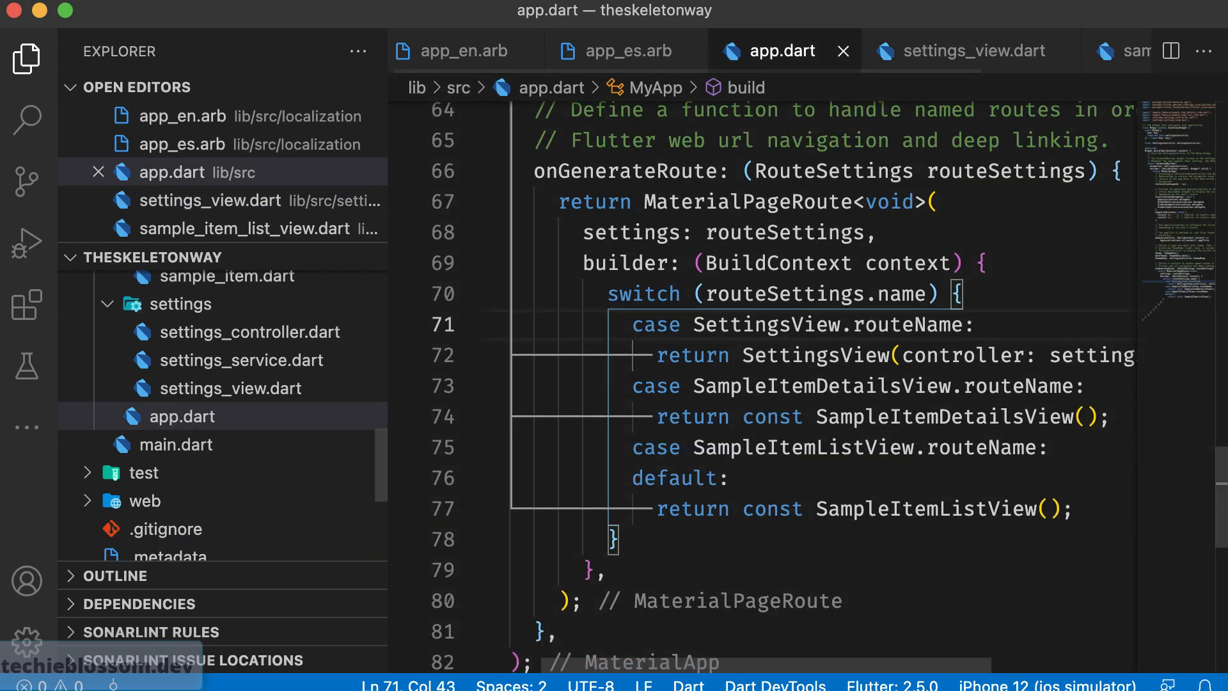
scroll(down, 3)
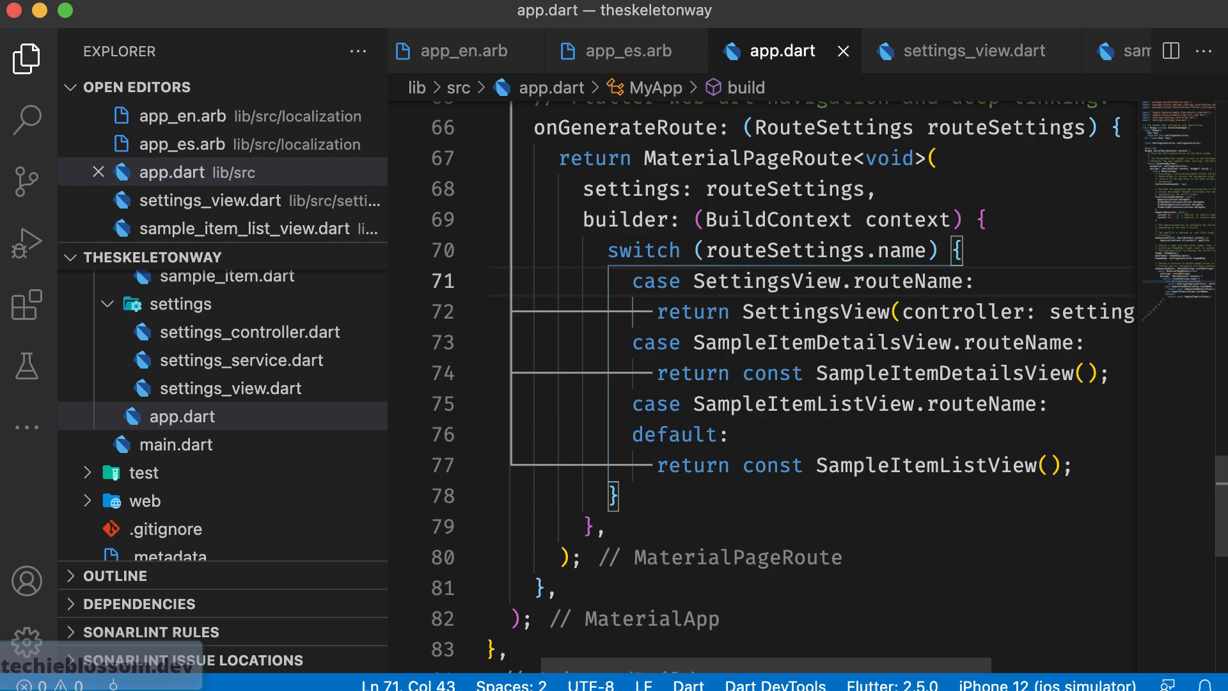
drag(694, 280, 889, 280)
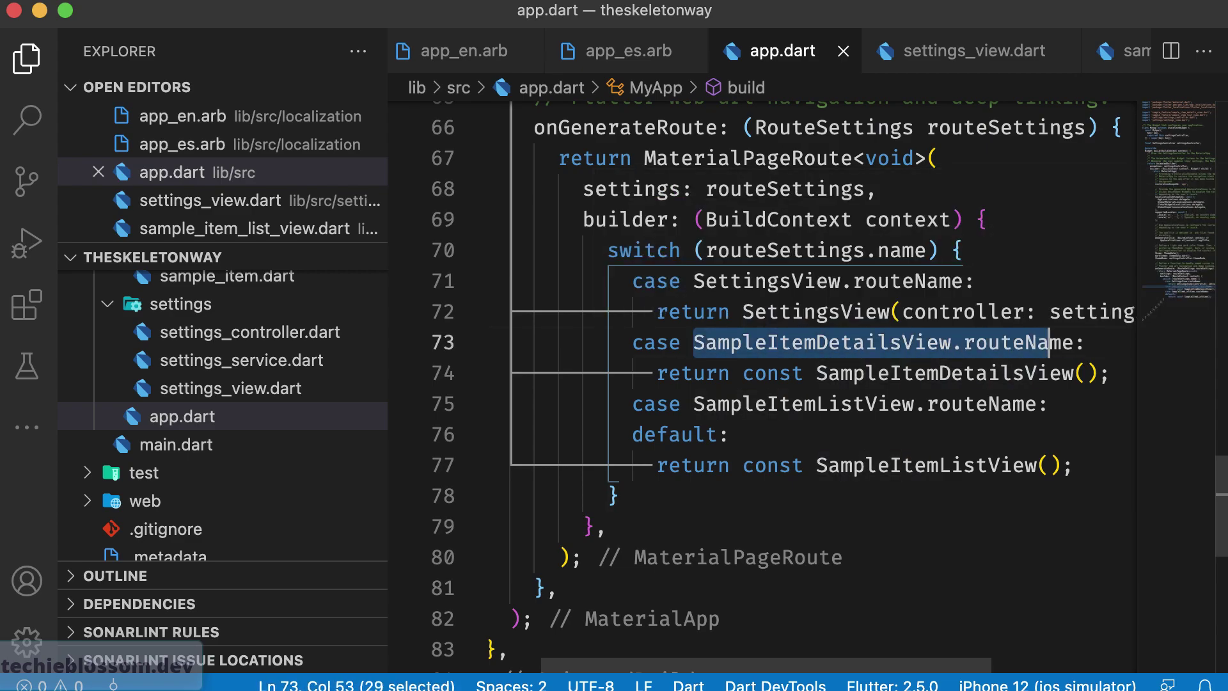
click(24, 115)
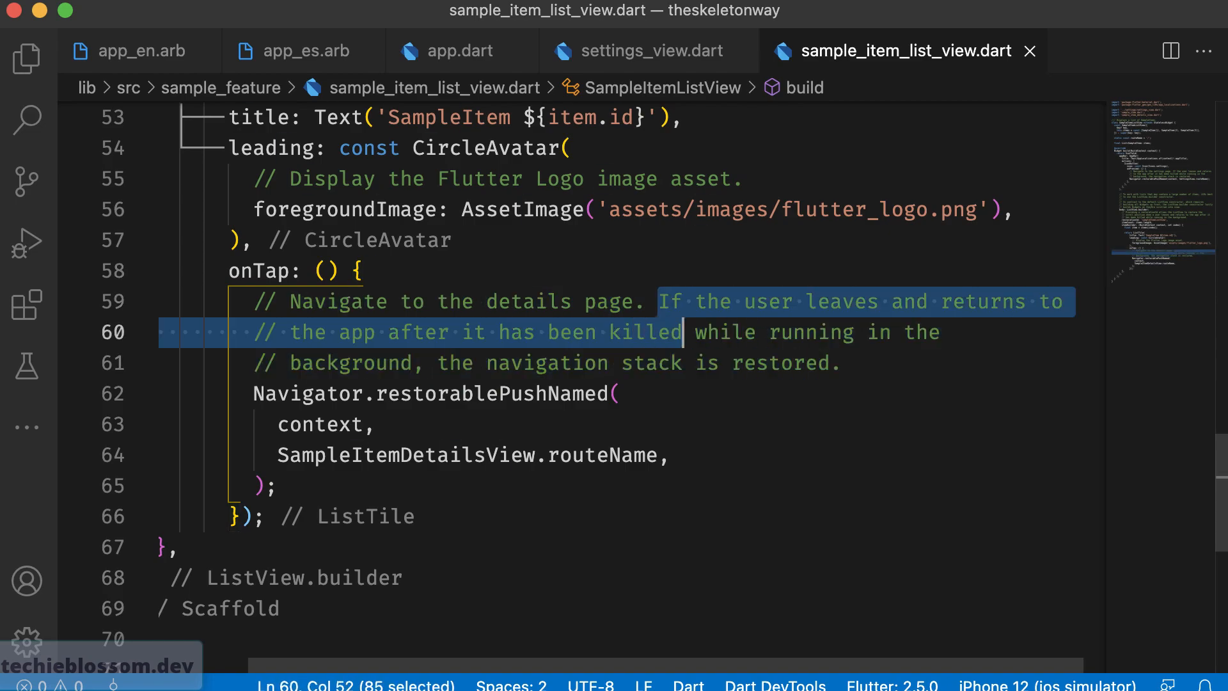
Review the onTap navigation comments in sample_item_list_view.dart, then return to the Explorer.
double_click(349, 363)
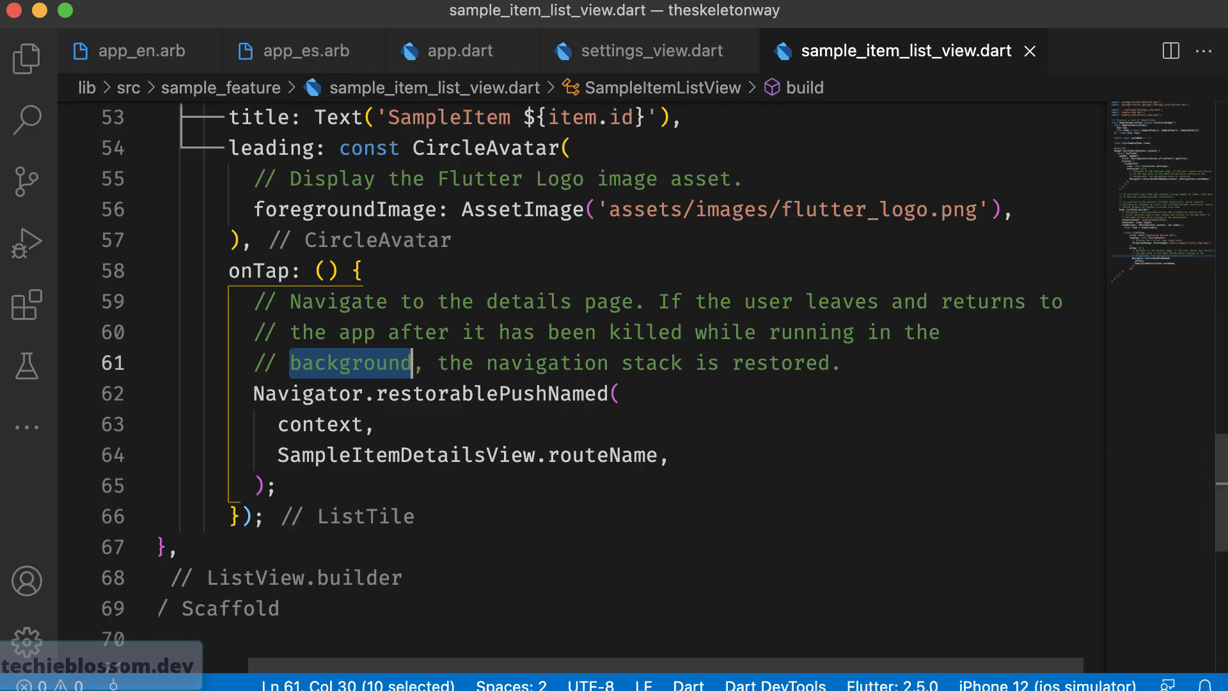
double_click(602, 456)
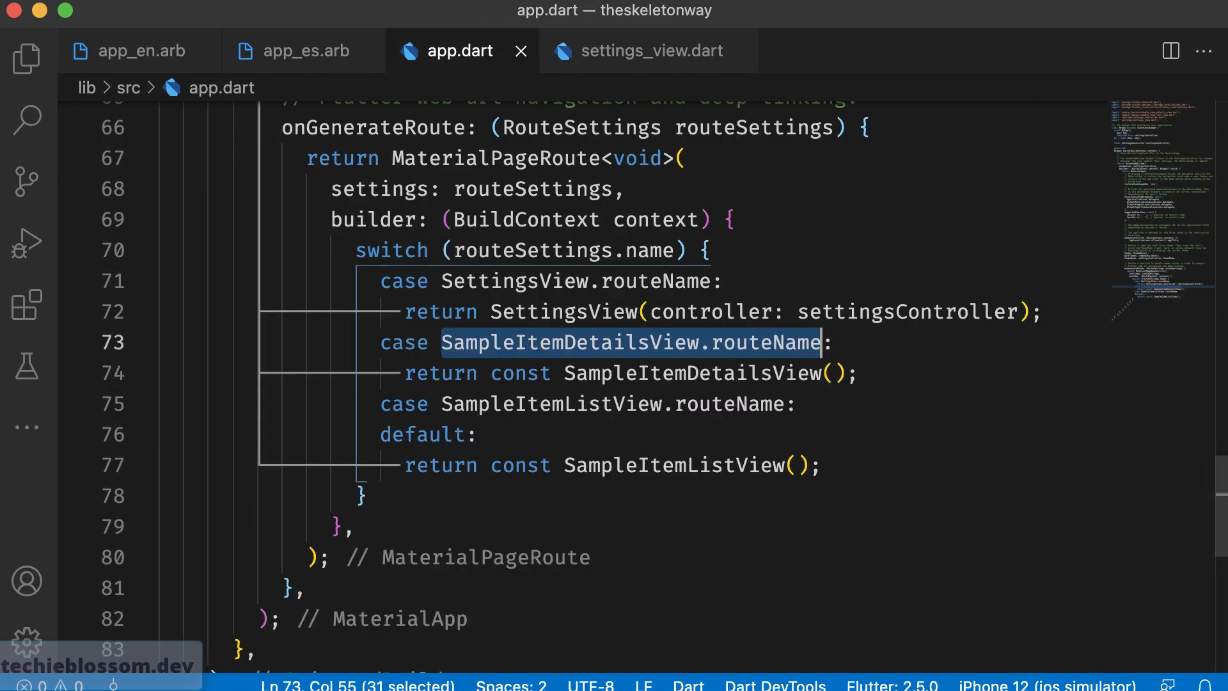
click(25, 58)
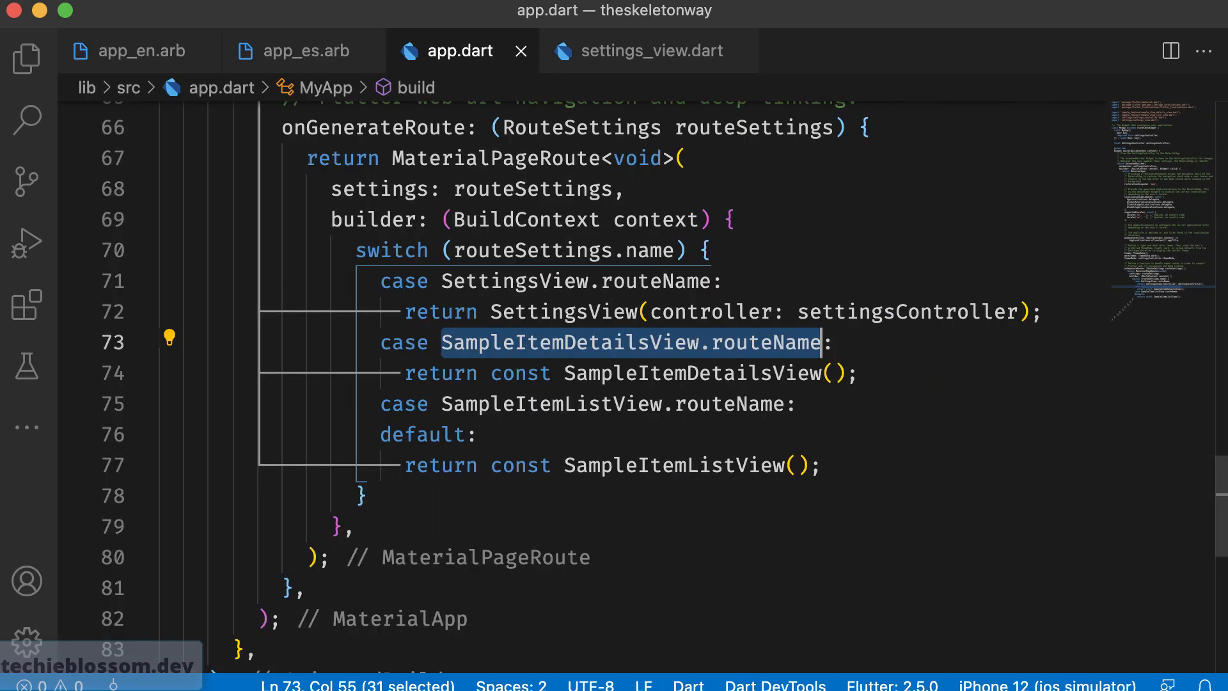
click(27, 59)
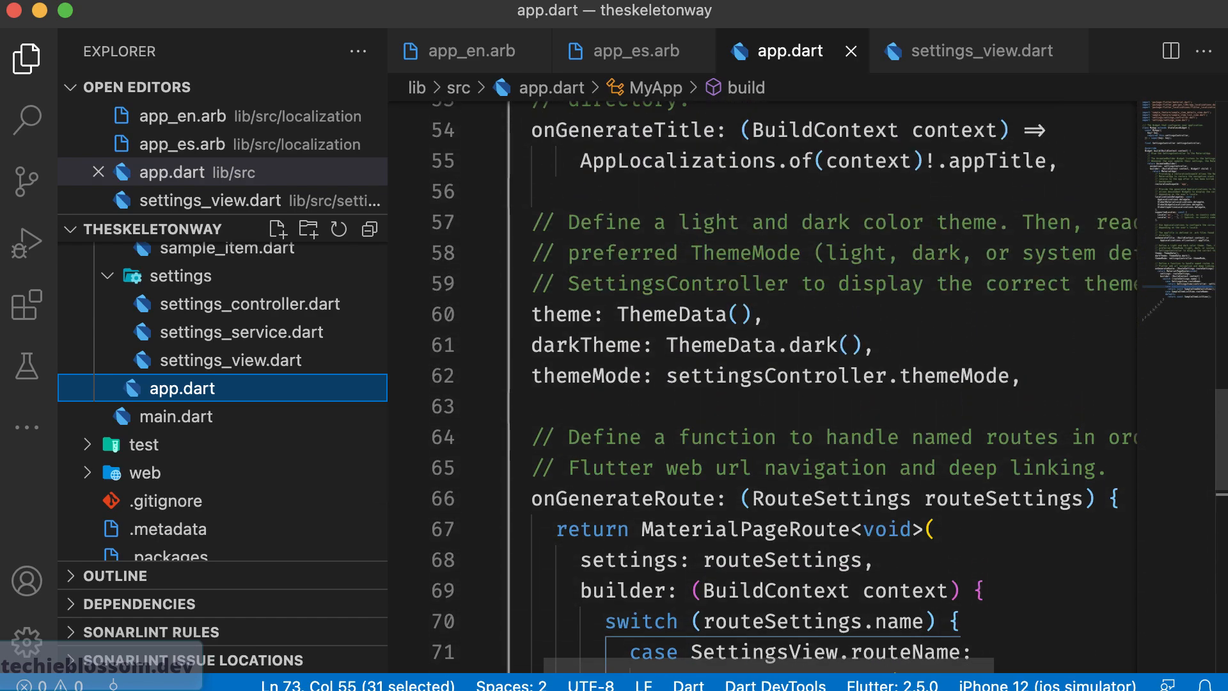
Mark the theme: ThemeData() light theme line in app.dart.
click(535, 315)
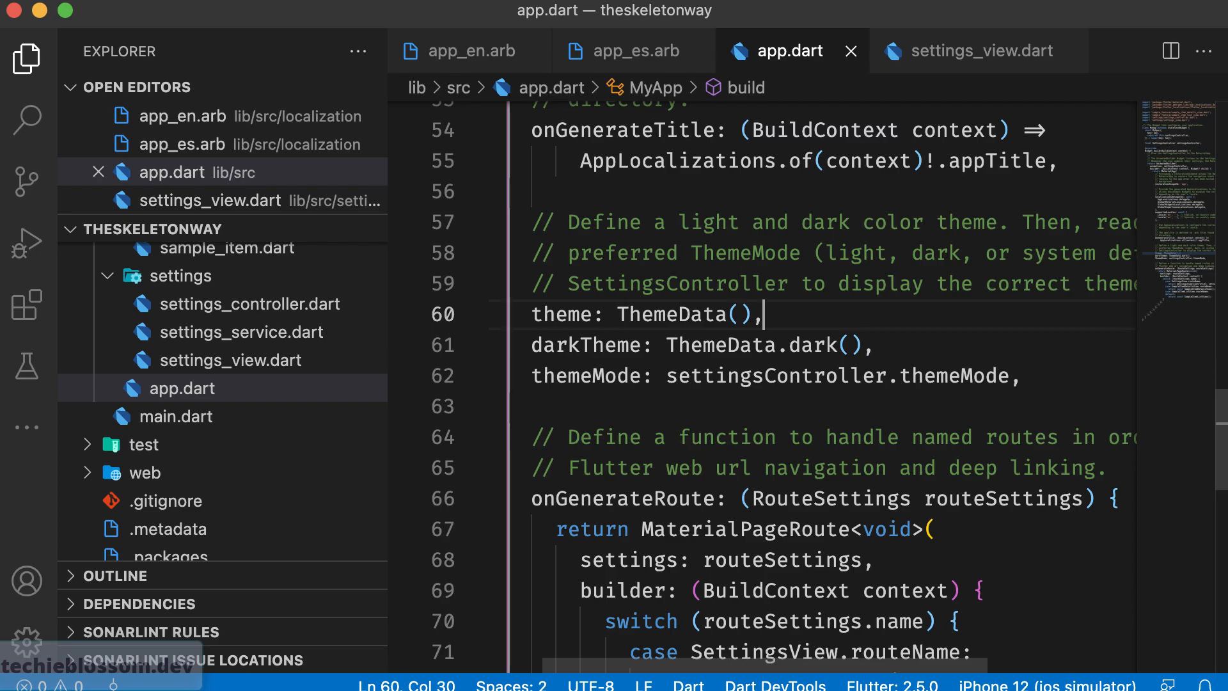
mouse_move(586, 346)
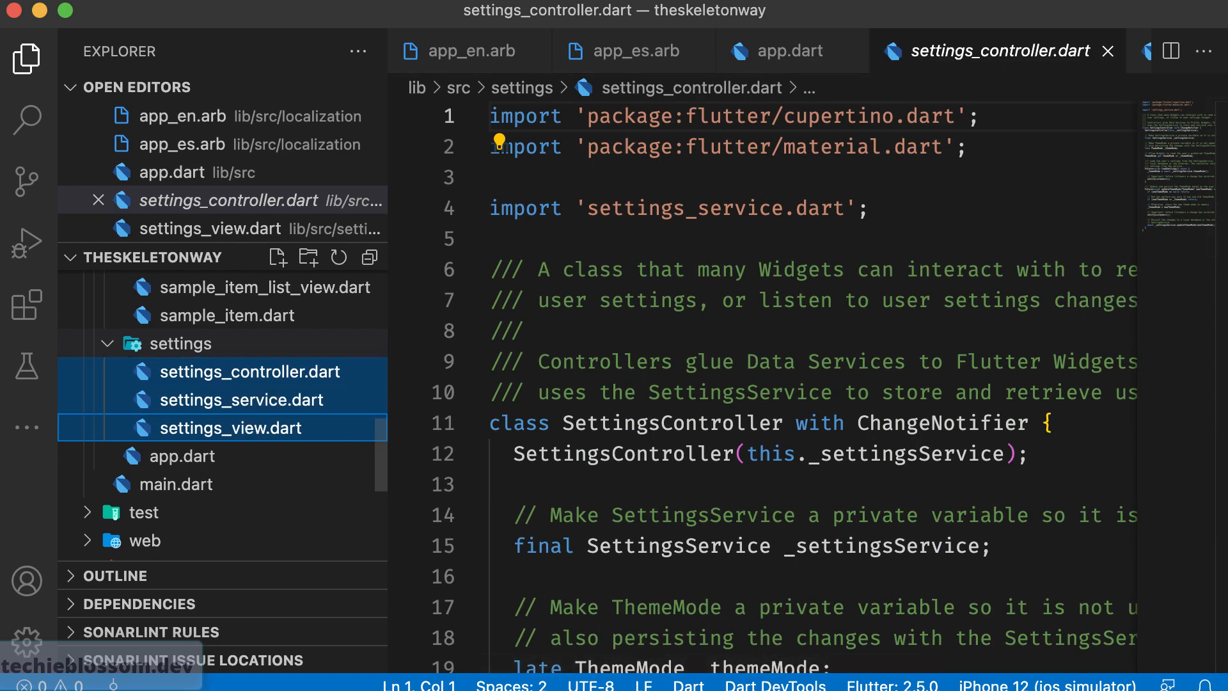
click(230, 428)
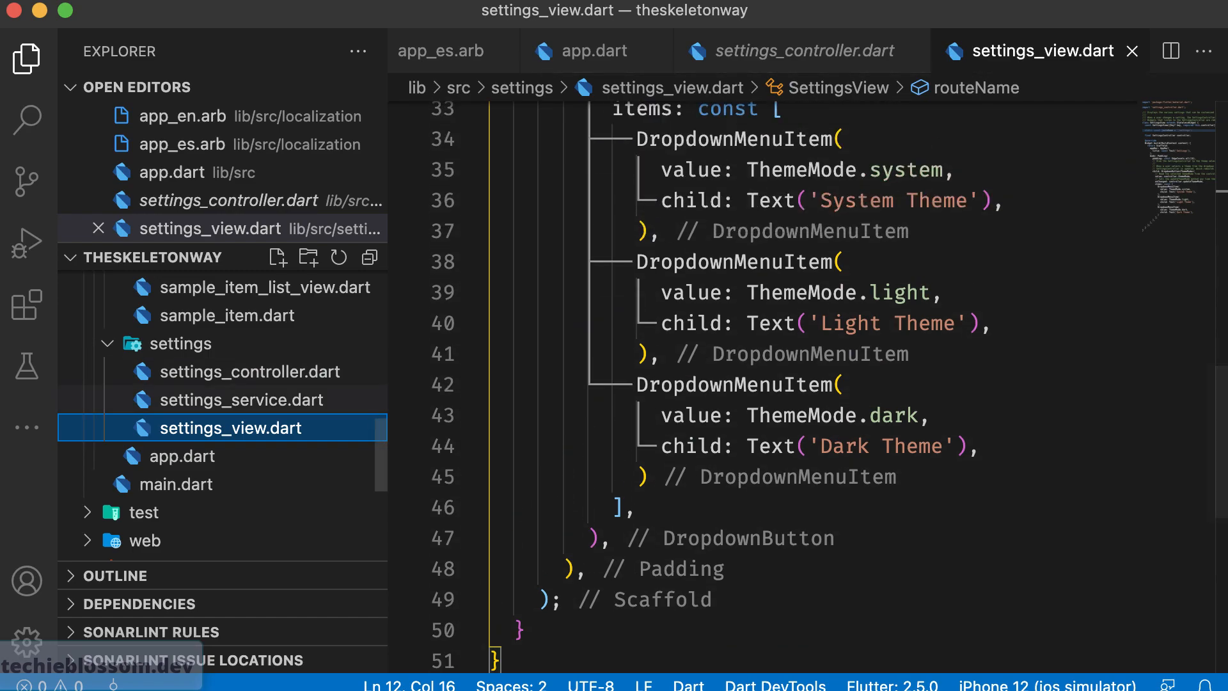
click(804, 51)
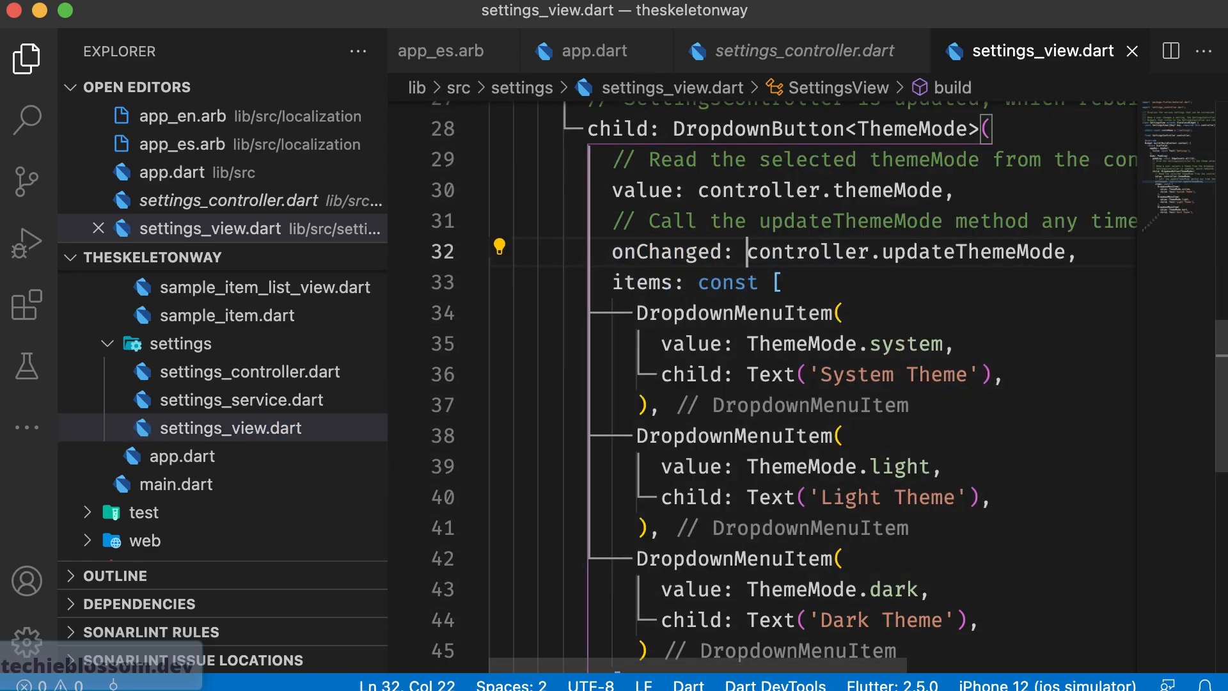
drag(747, 252, 1061, 252)
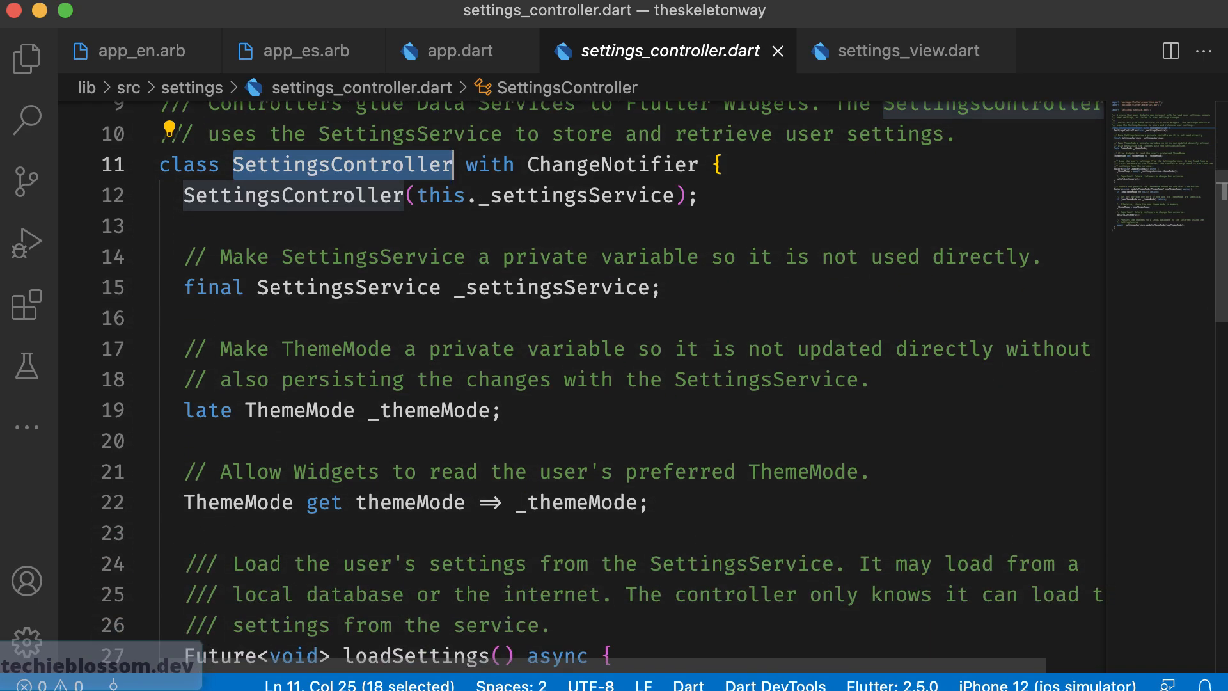
Walk from SettingsController's themeMode getter down to the updateThemeMode method.
double_click(550, 288)
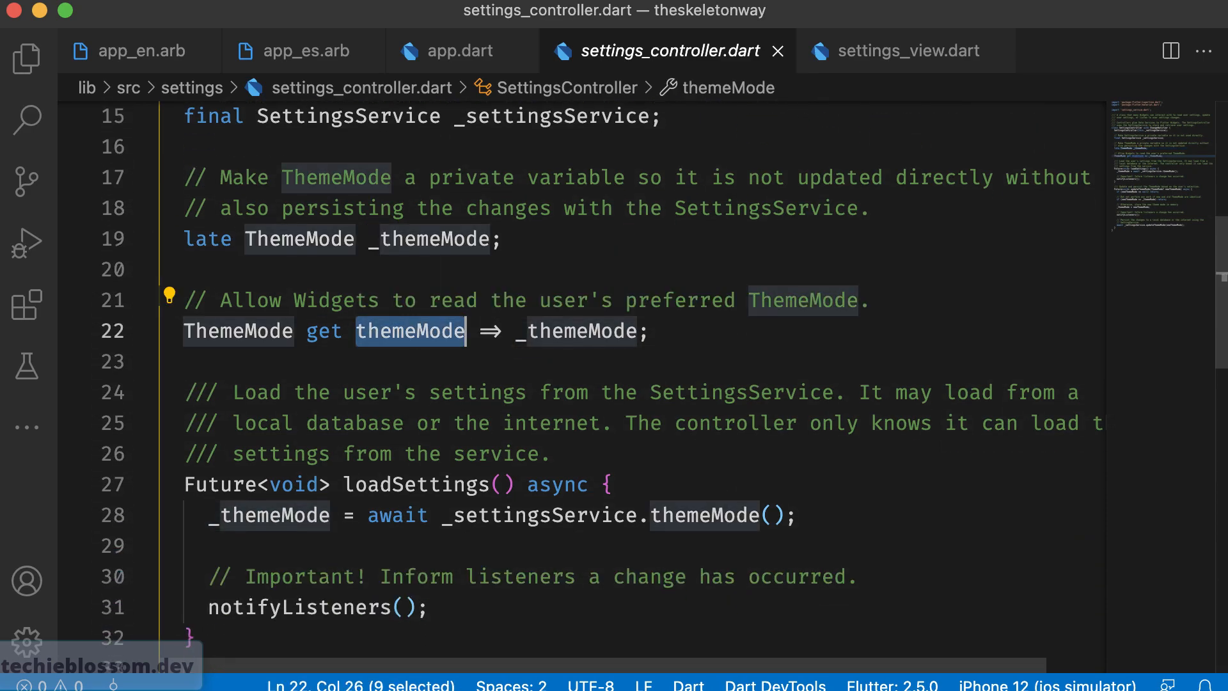
scroll(down, 3)
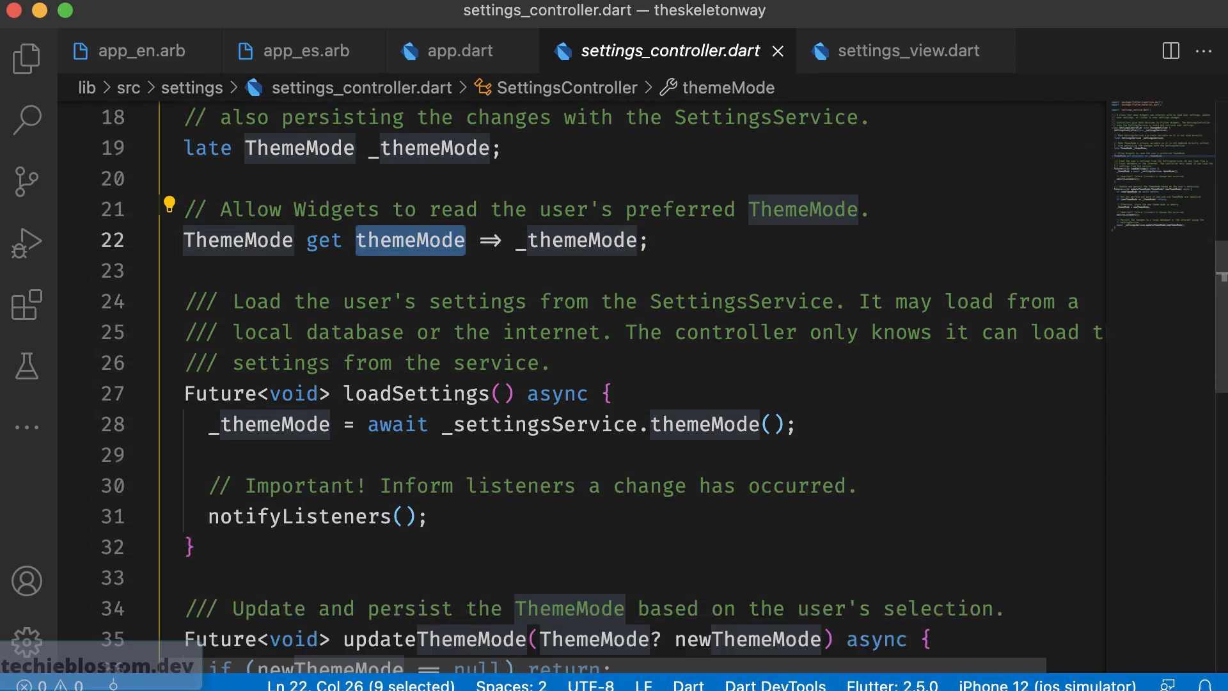
scroll(down, 3)
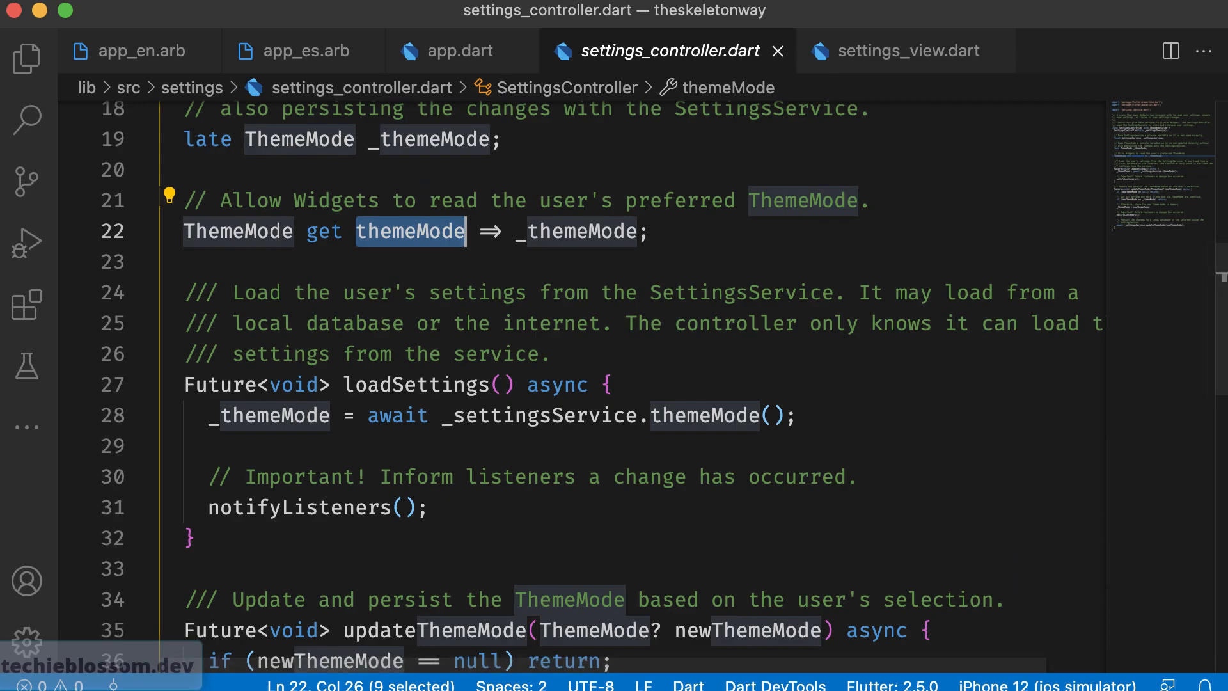
scroll(down, 3)
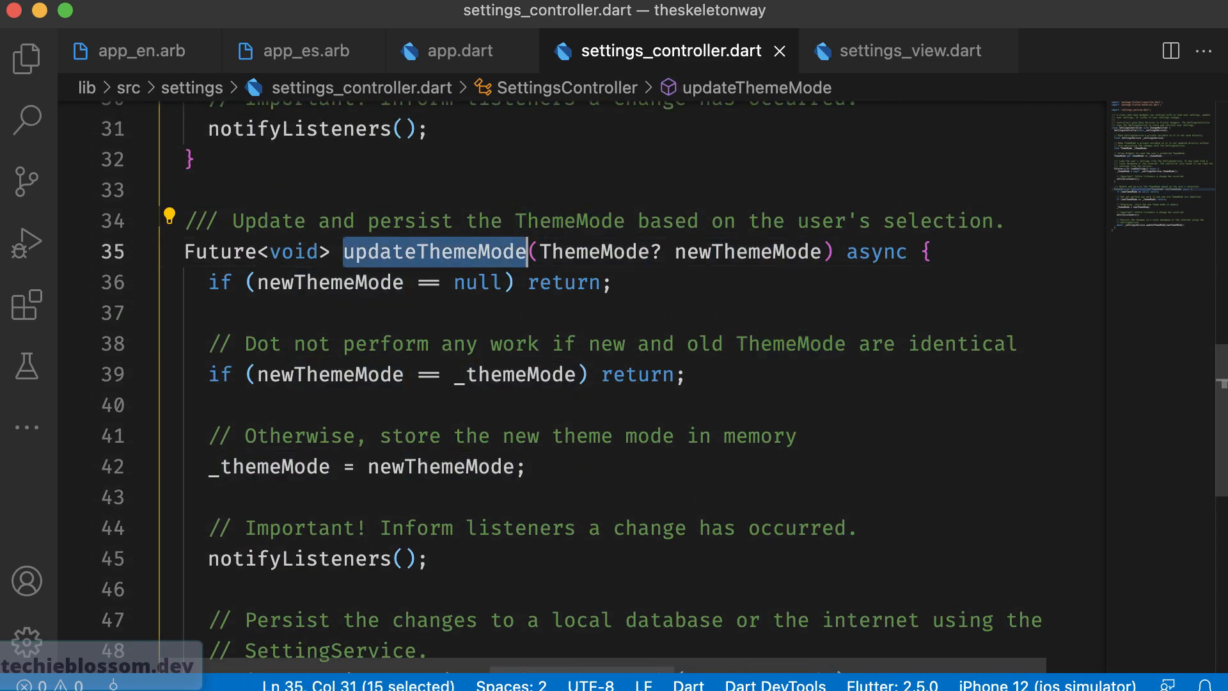
double_click(747, 251)
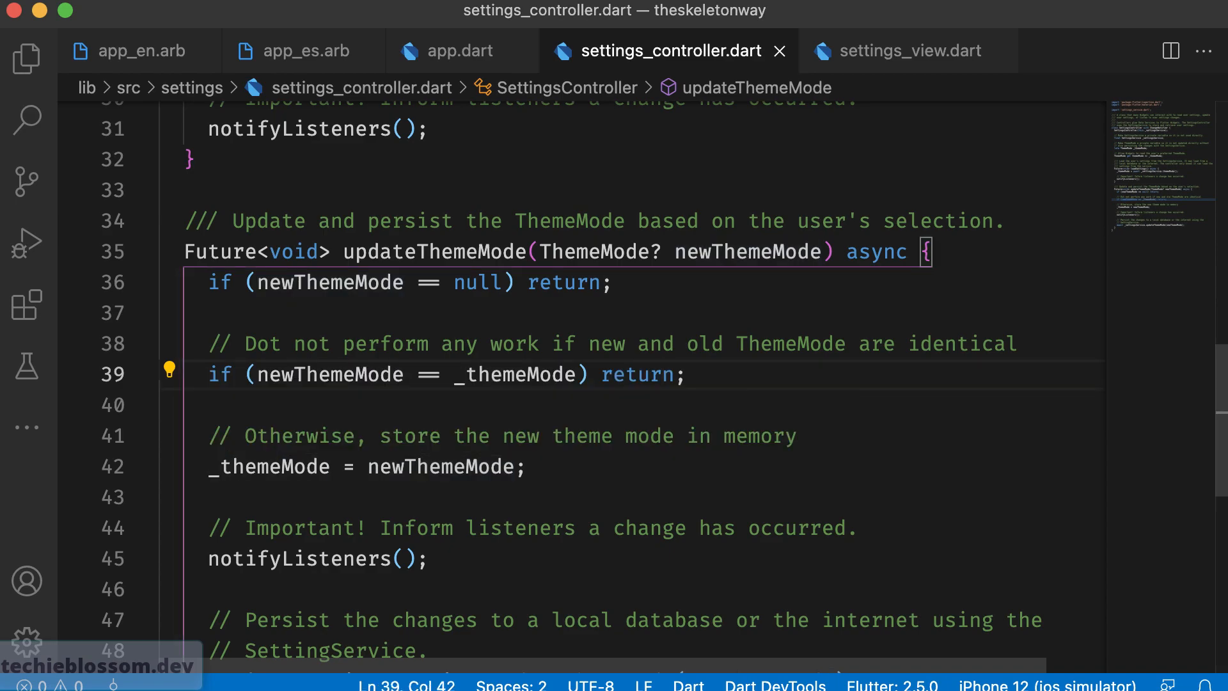
Highlight where newThemeMode is stored in memory and the _settingsService.updateThemeMode persist call.
click(513, 467)
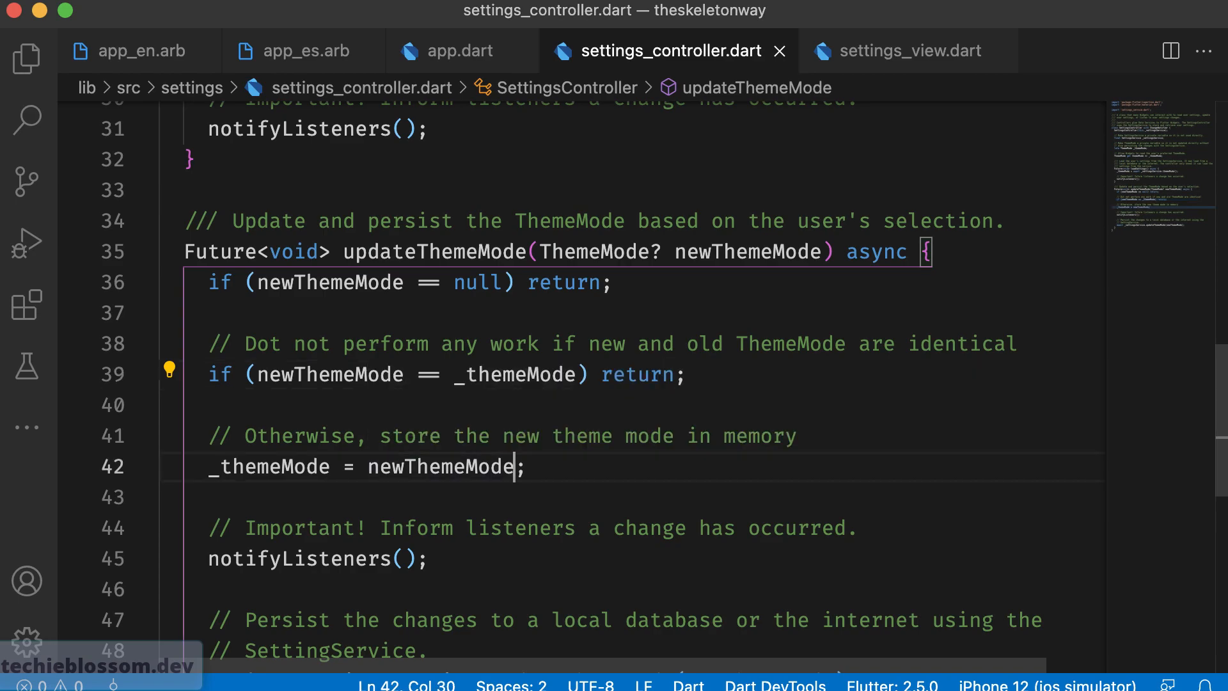
double_click(437, 467)
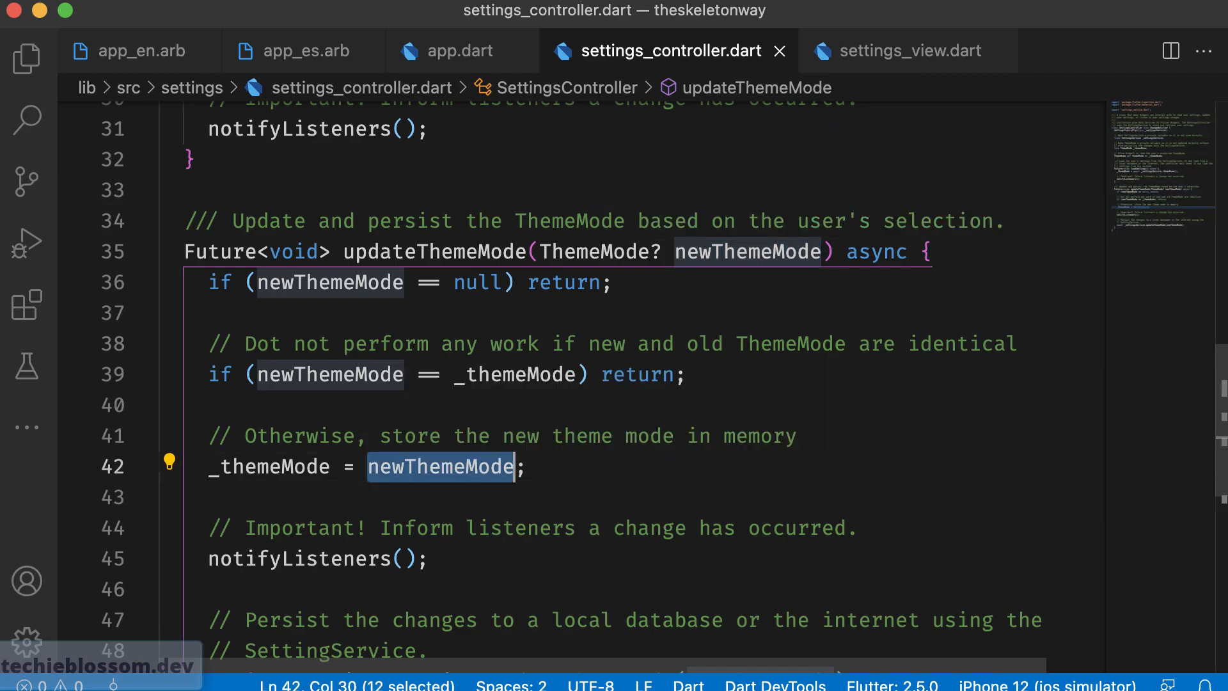
double_click(268, 466)
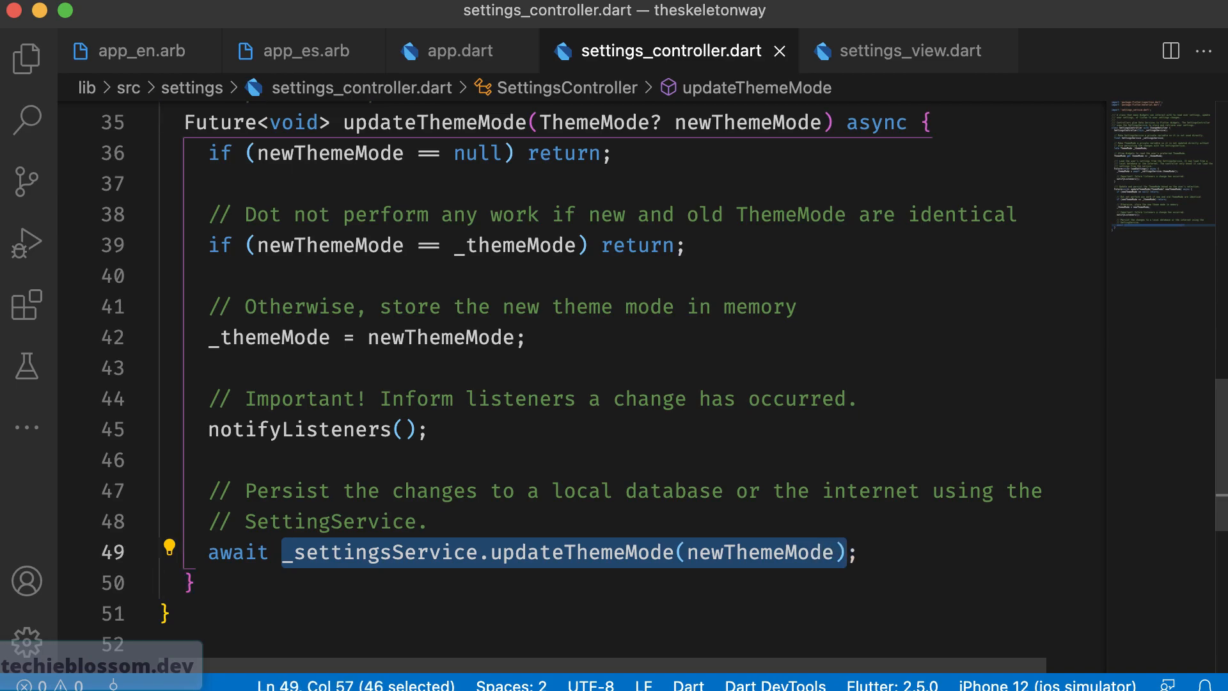
mouse_move(592, 553)
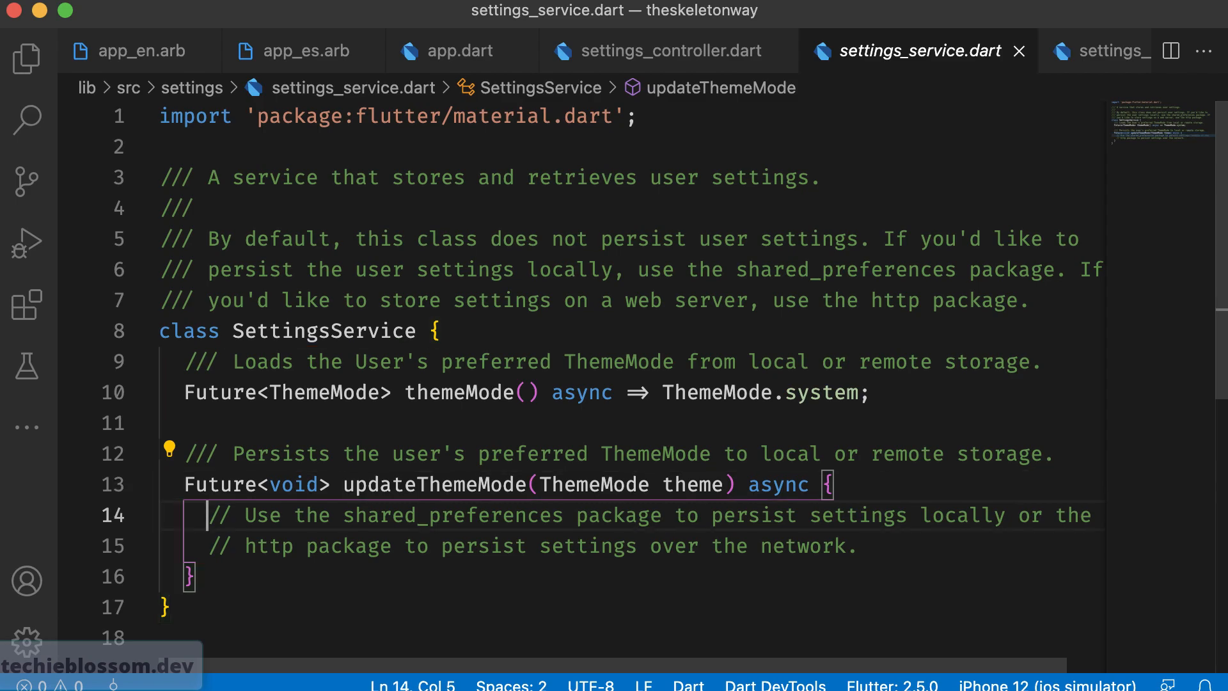
Review SettingsService's placeholder updateThemeMode and its shared_preferences suggestion.
click(859, 544)
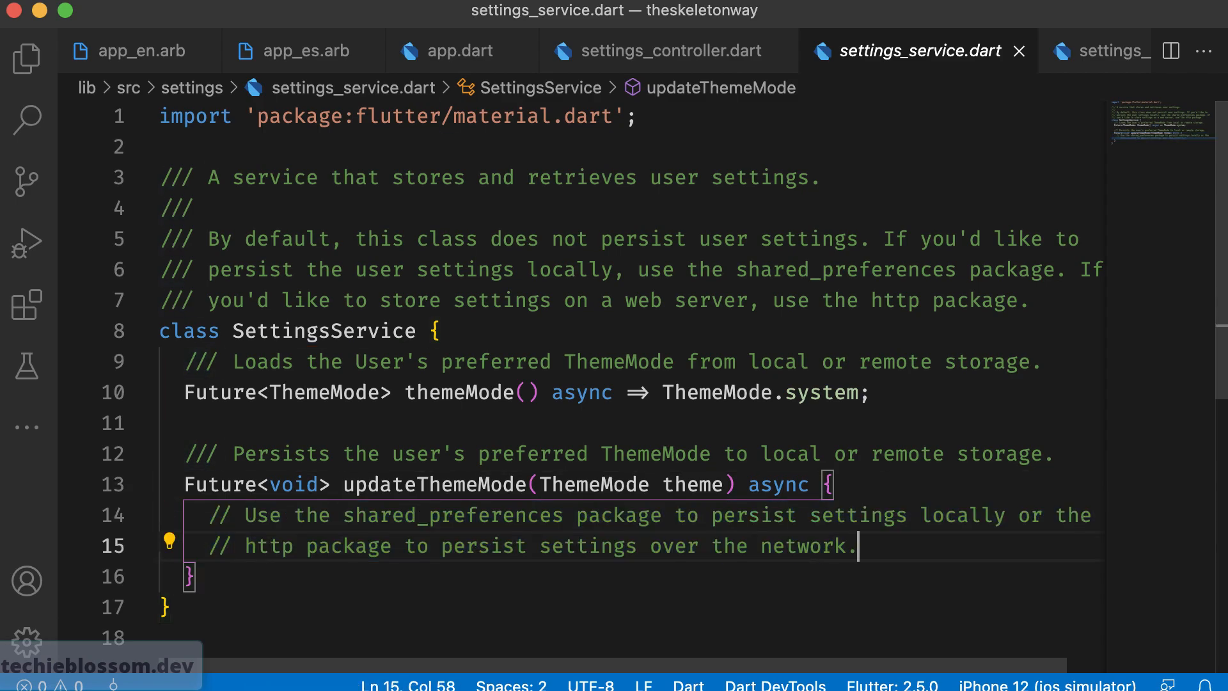
double_click(453, 514)
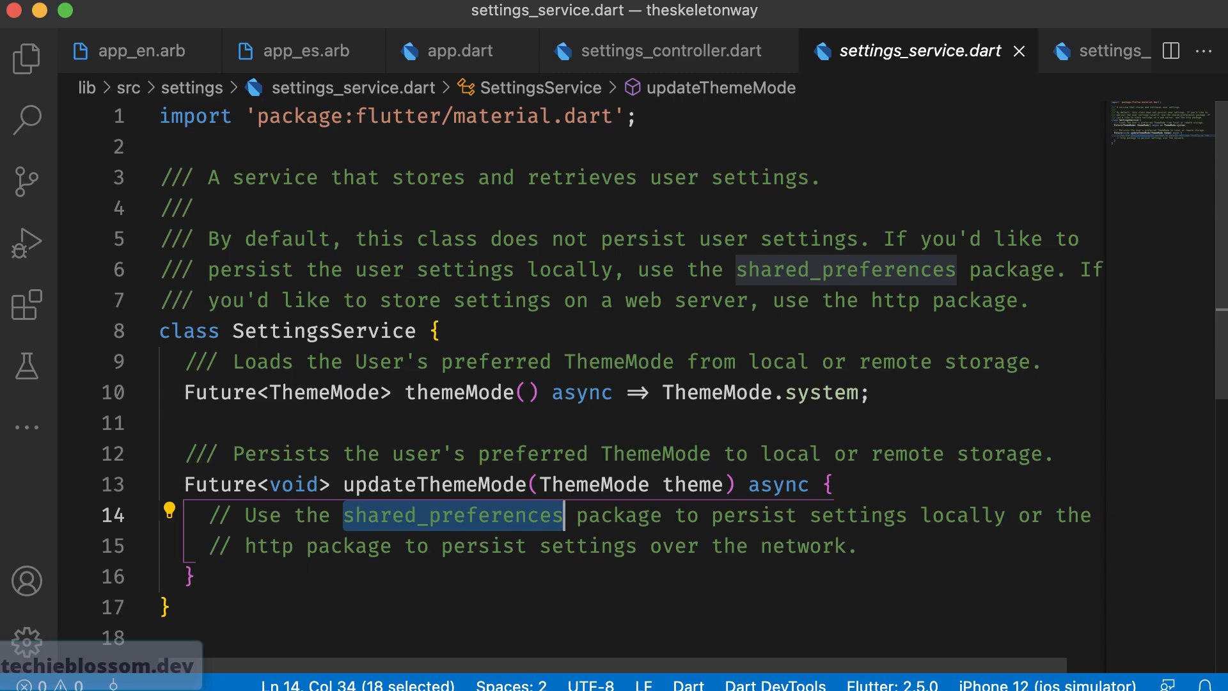
click(450, 483)
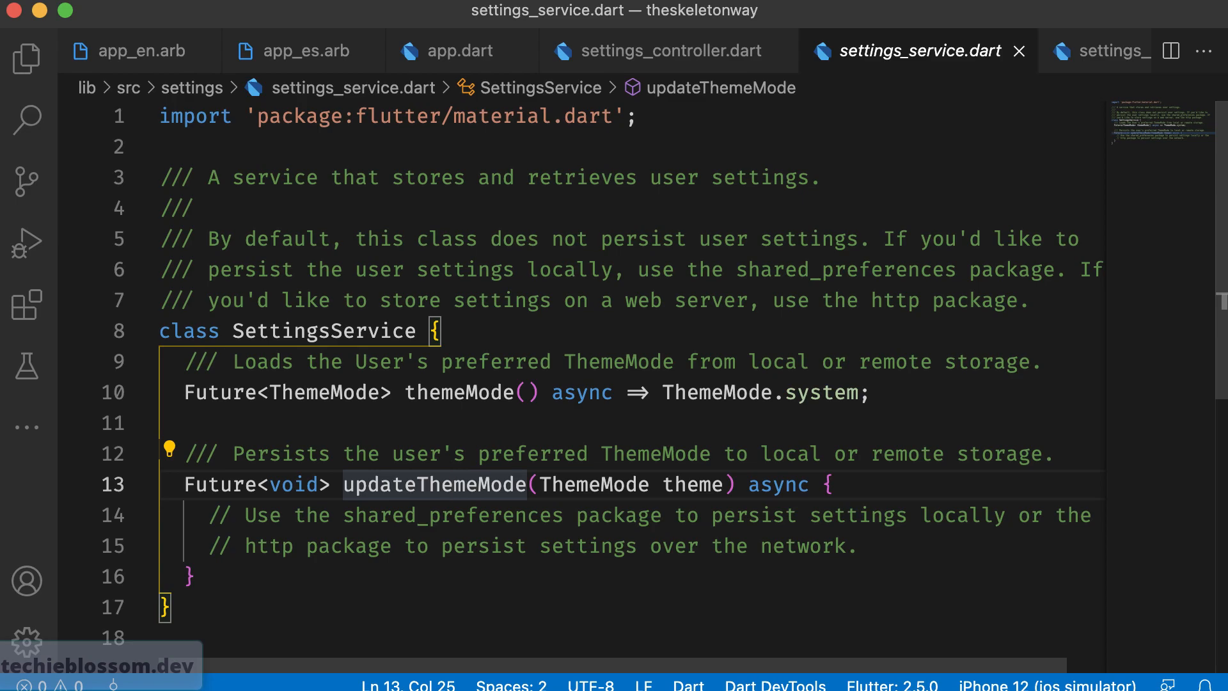
Highlight the notifyListeners call in settings_controller.dart, then return to app.dart's themeMode line.
click(669, 51)
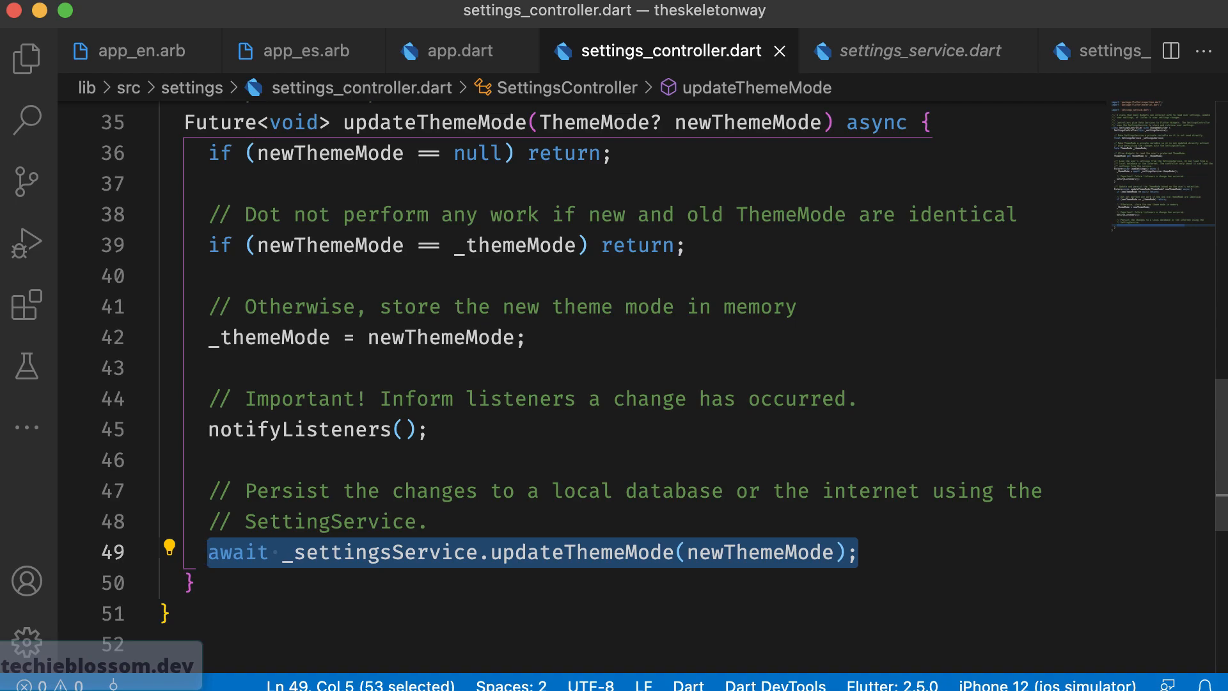
double_click(433, 491)
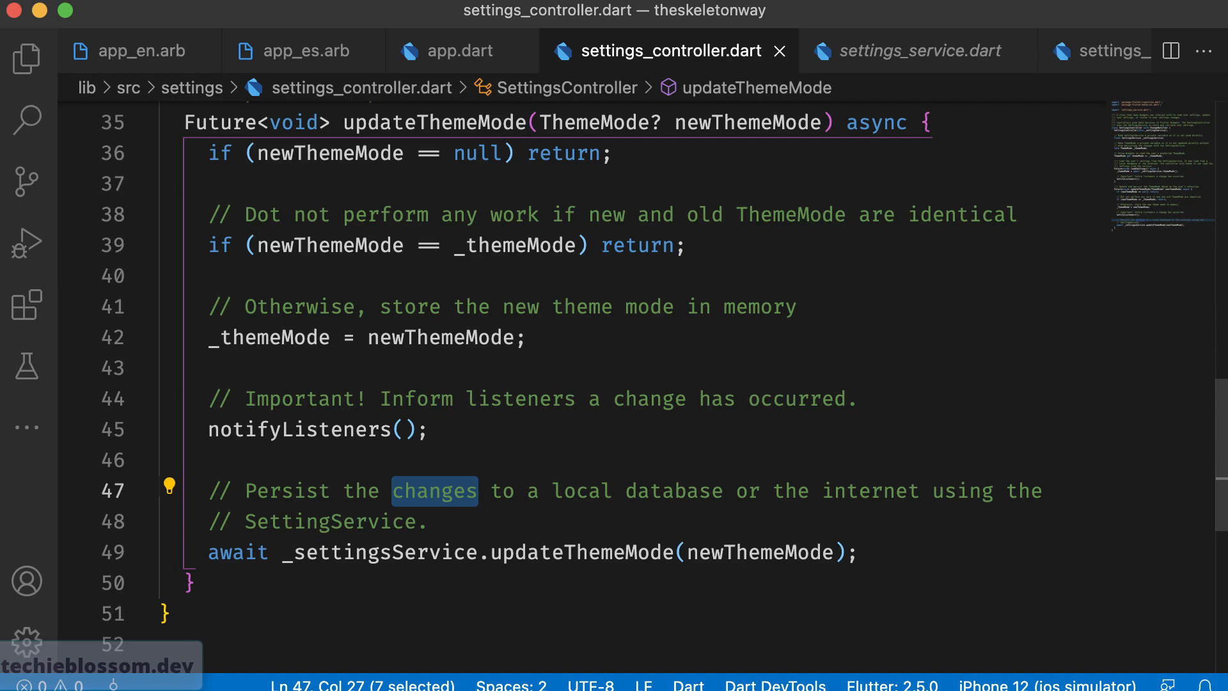
double_click(296, 429)
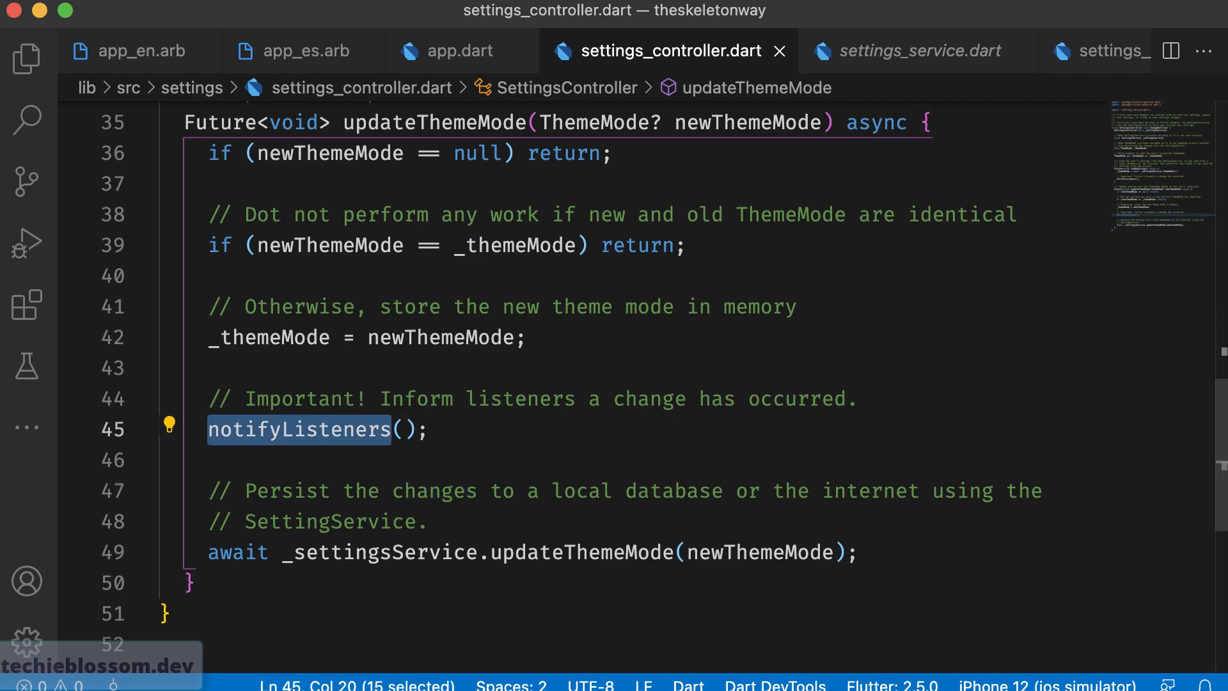
click(460, 52)
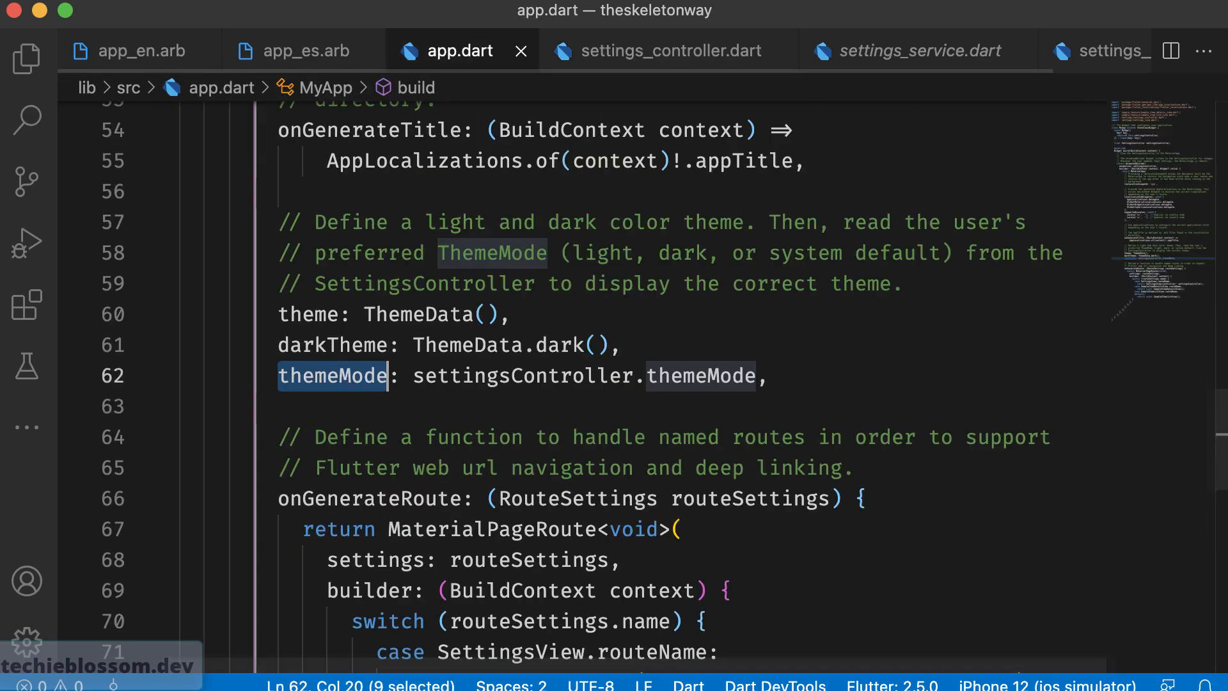
Visit the SettingsController definition and highlight the AnimatedBuilder wrapping MaterialApp in app.dart.
scroll(up, 3)
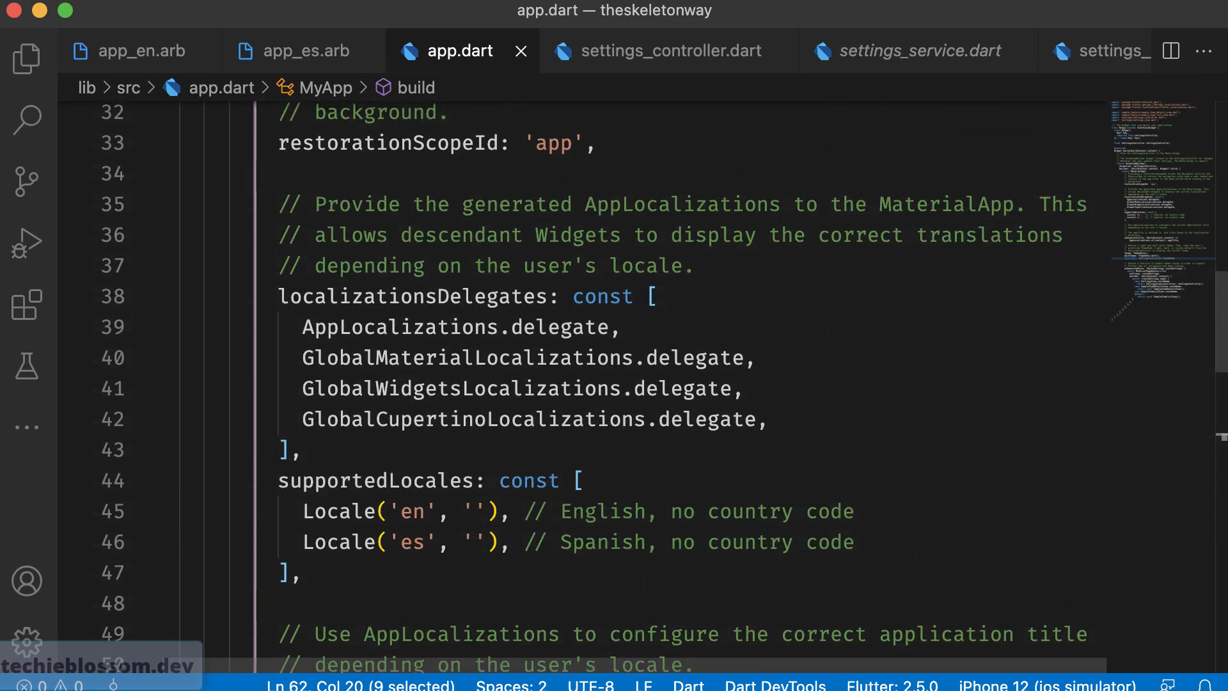
scroll(up, 3)
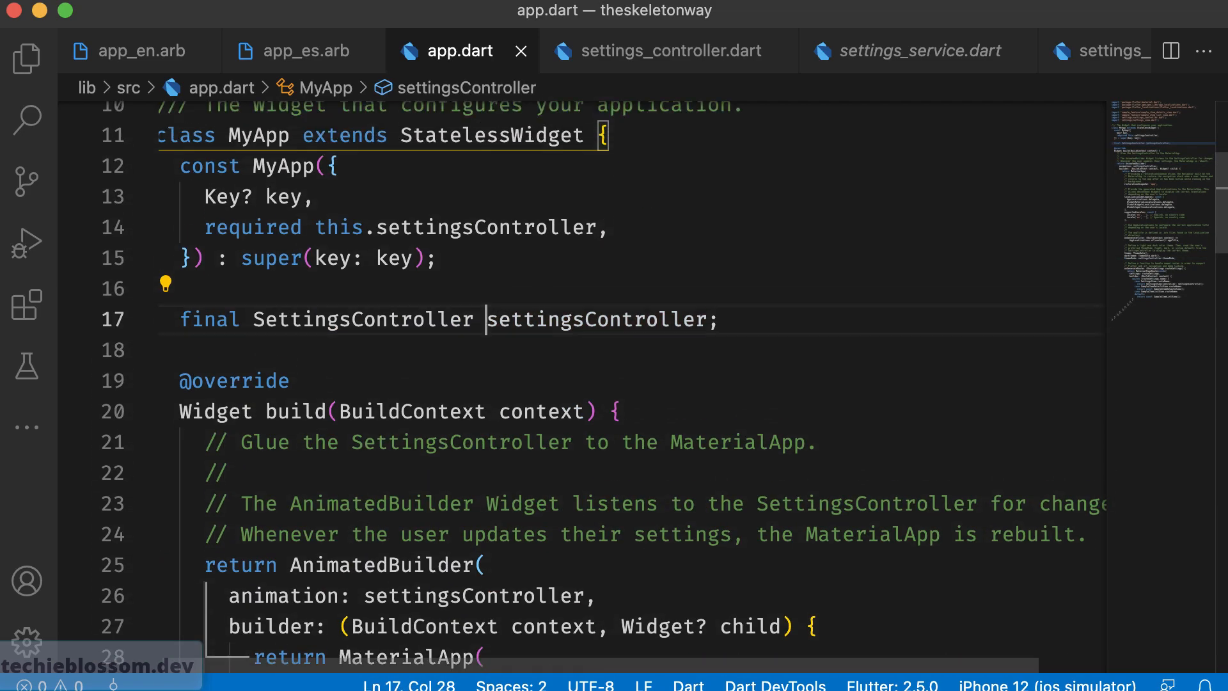
click(668, 51)
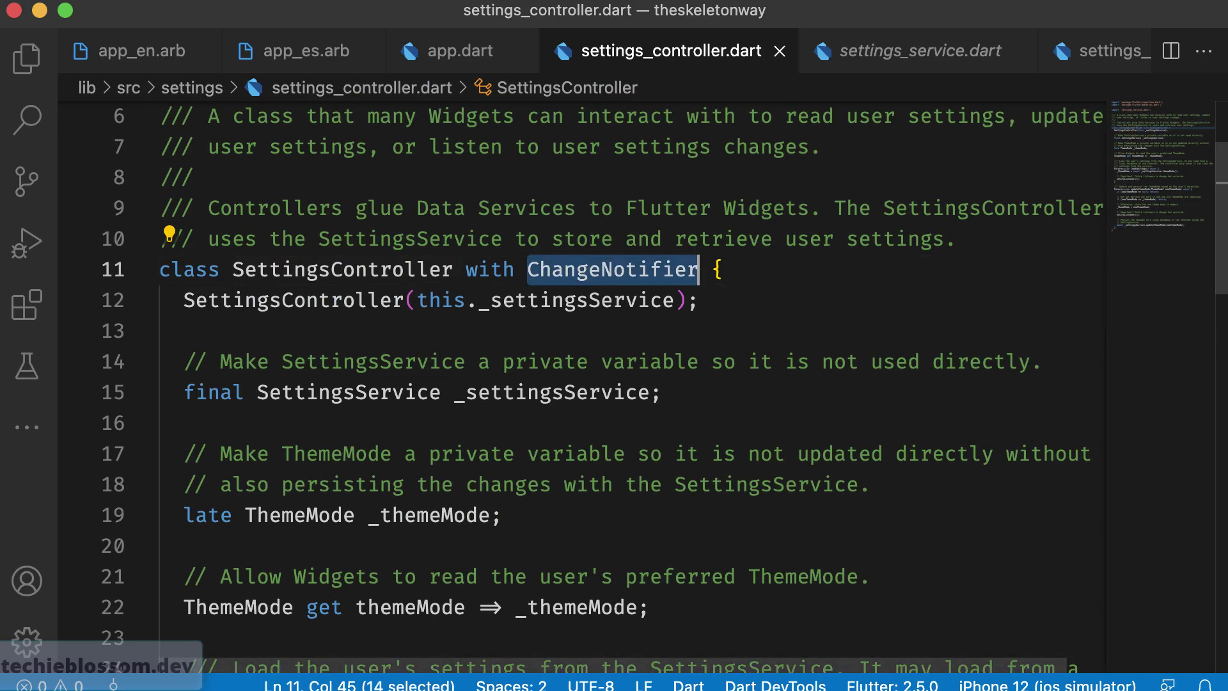
click(454, 51)
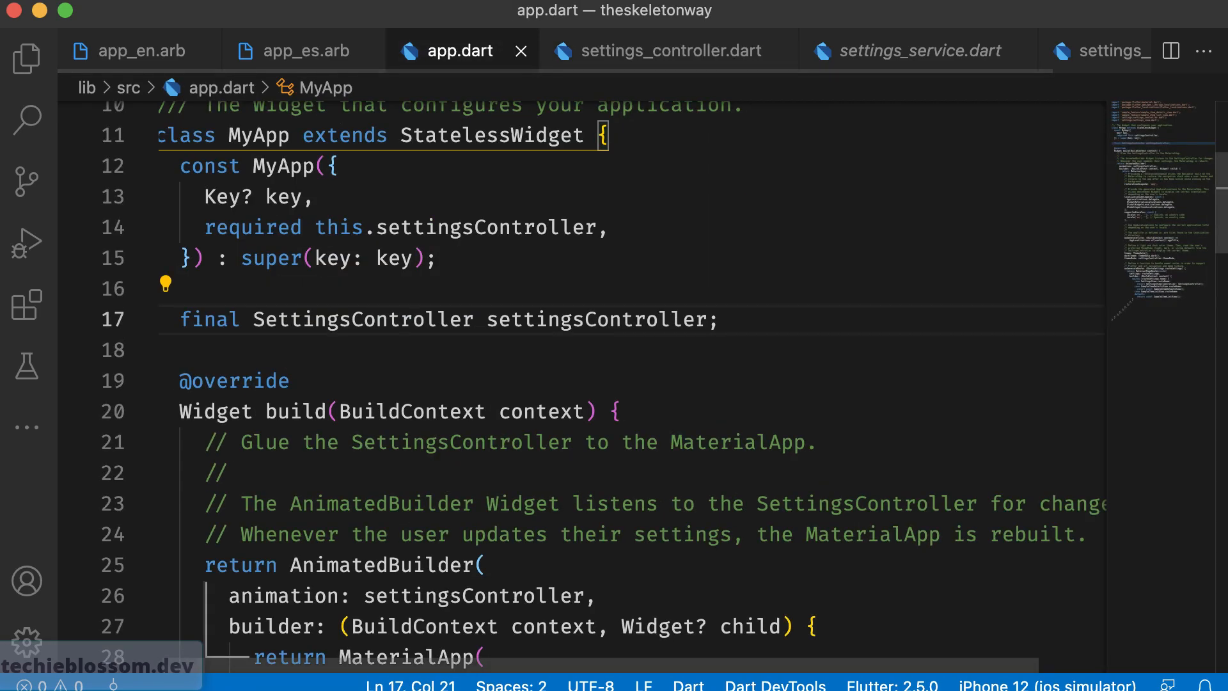
scroll(down, 3)
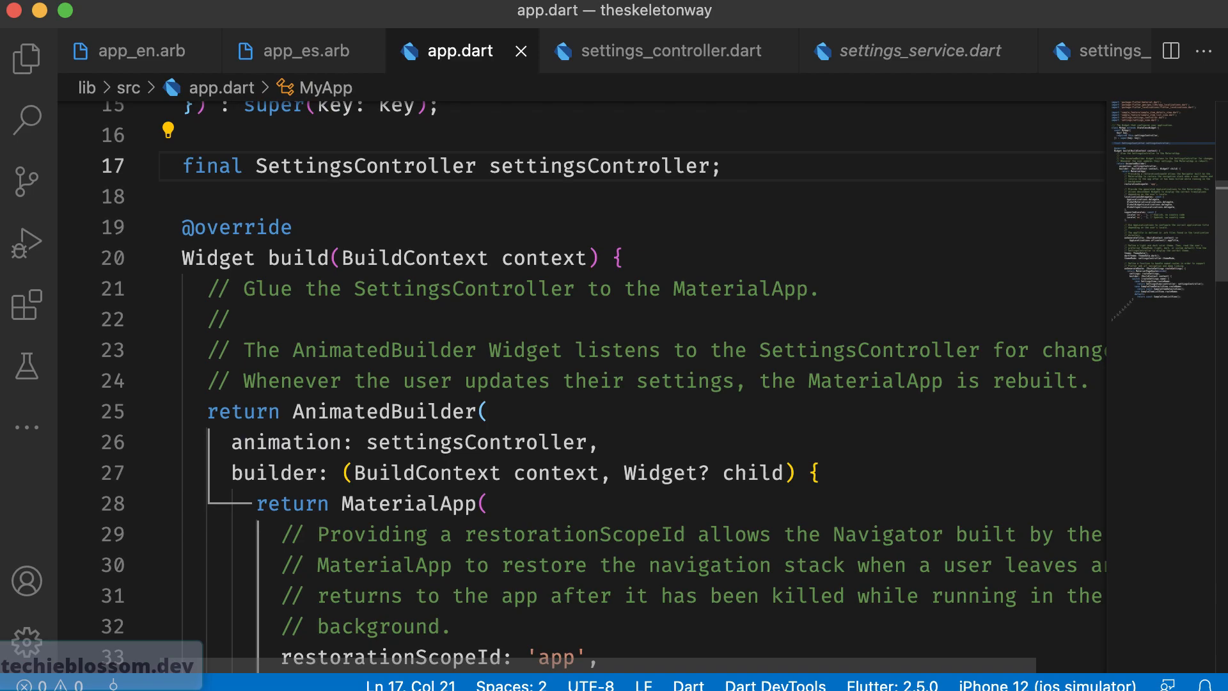
mouse_move(478, 441)
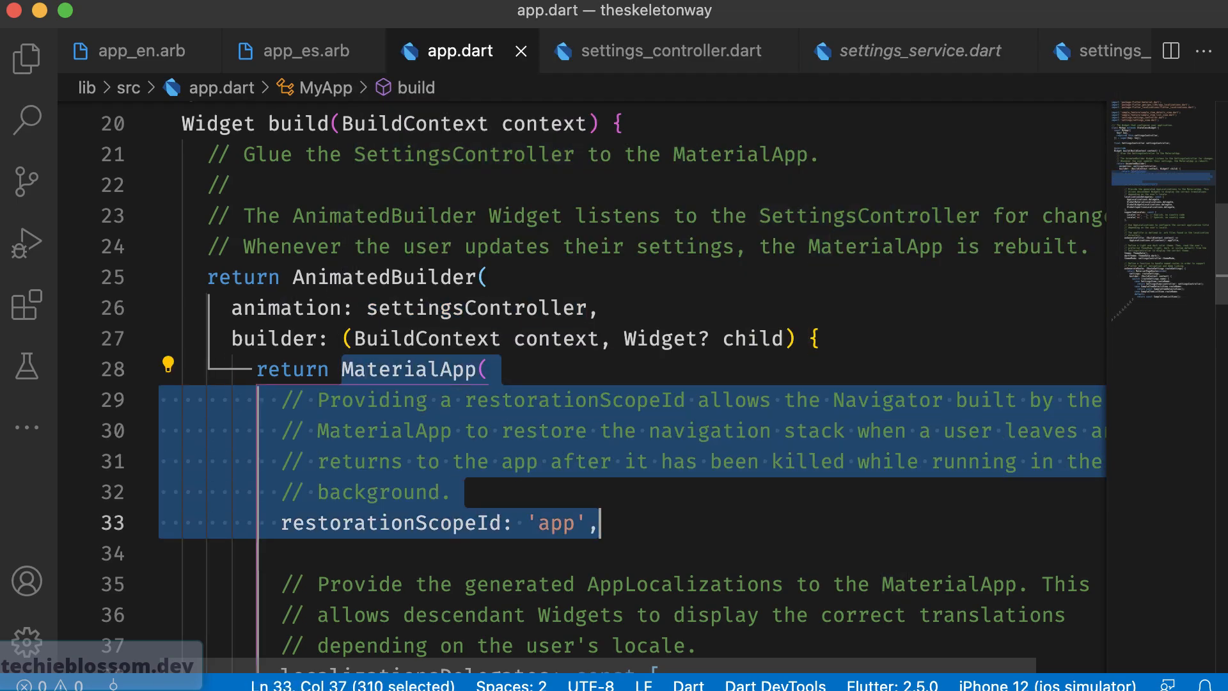
double_click(380, 276)
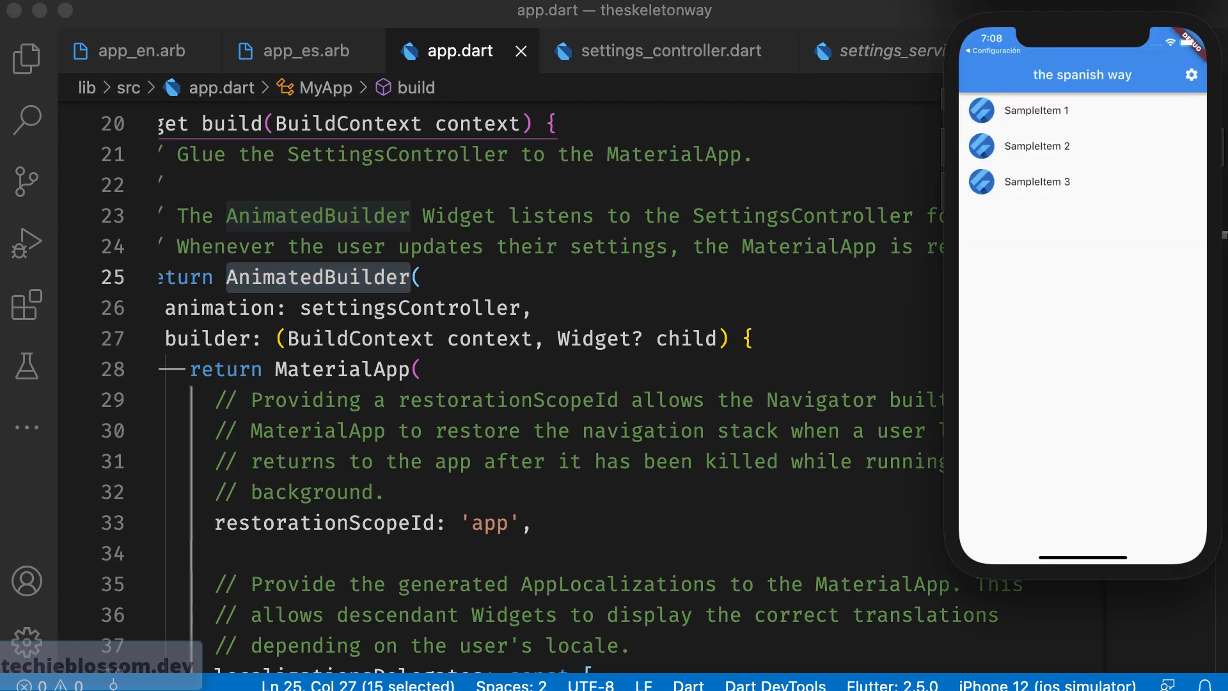
View SampleItem 1's details page and return to the item list.
click(1037, 110)
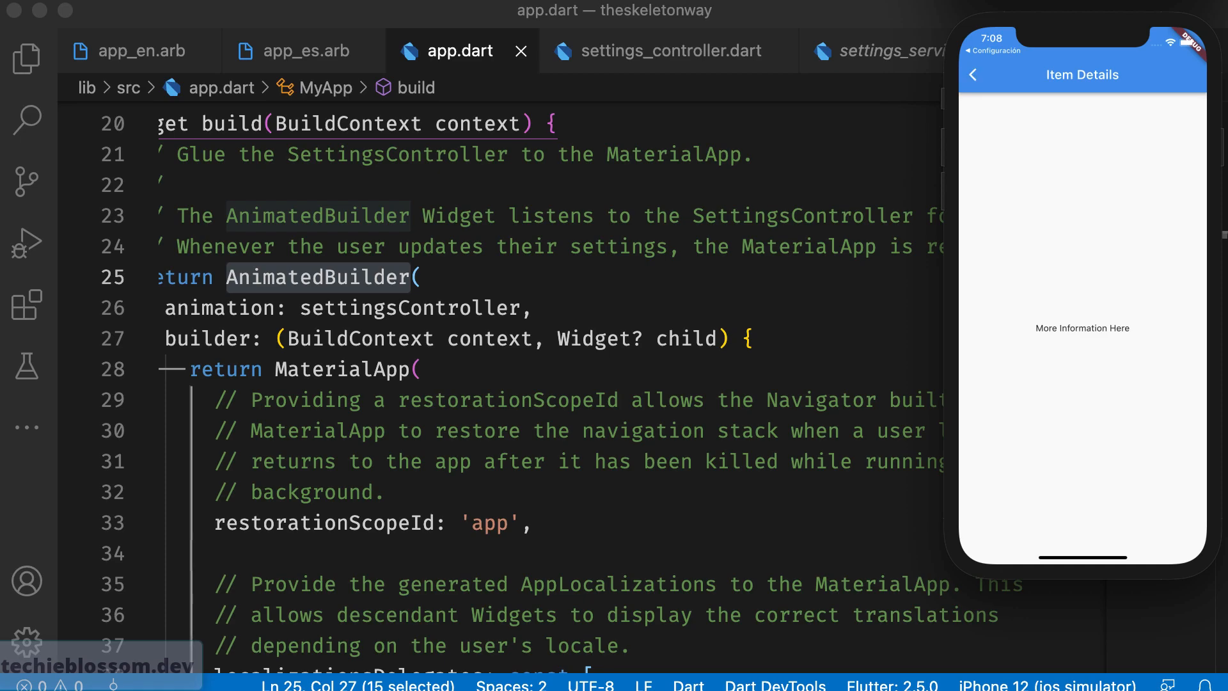
click(975, 73)
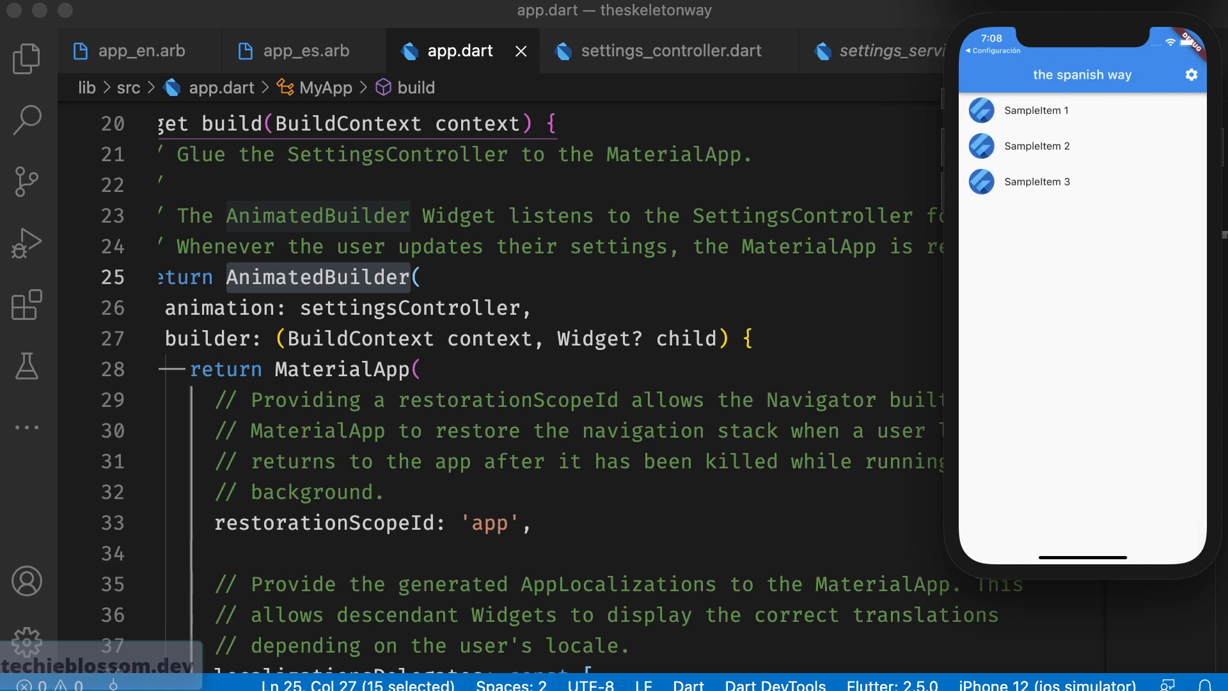
On the Settings page, expand the System Theme dropdown and pick a theme option.
click(1190, 75)
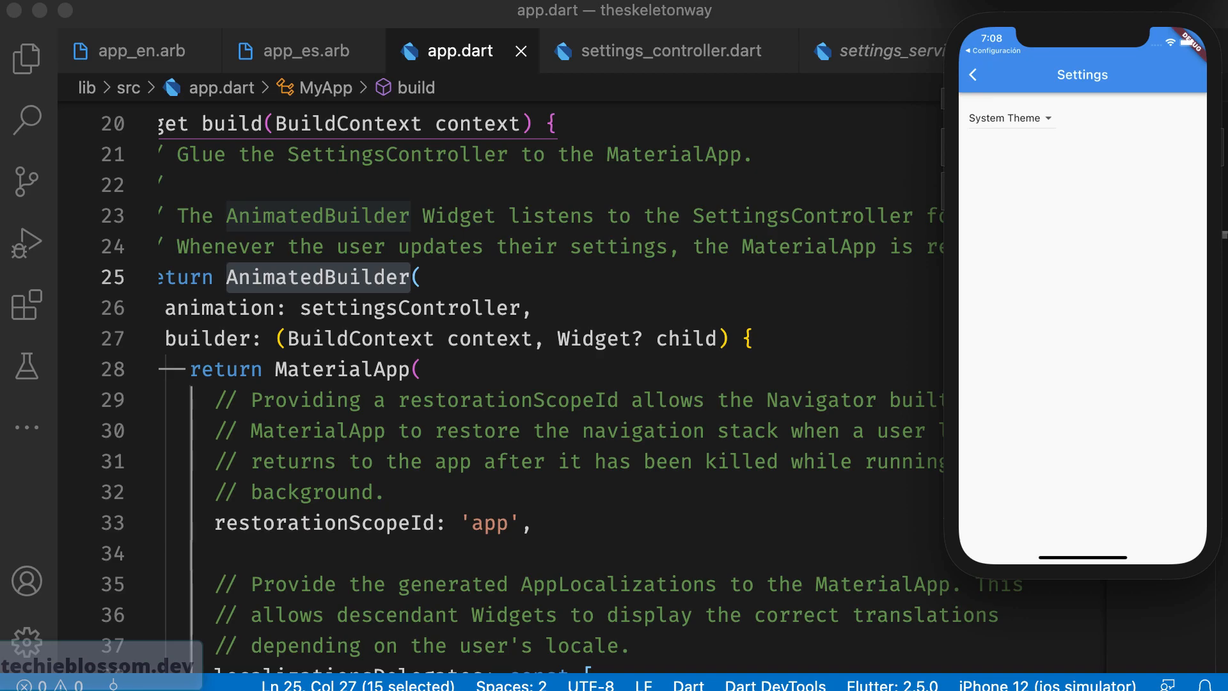
click(1011, 117)
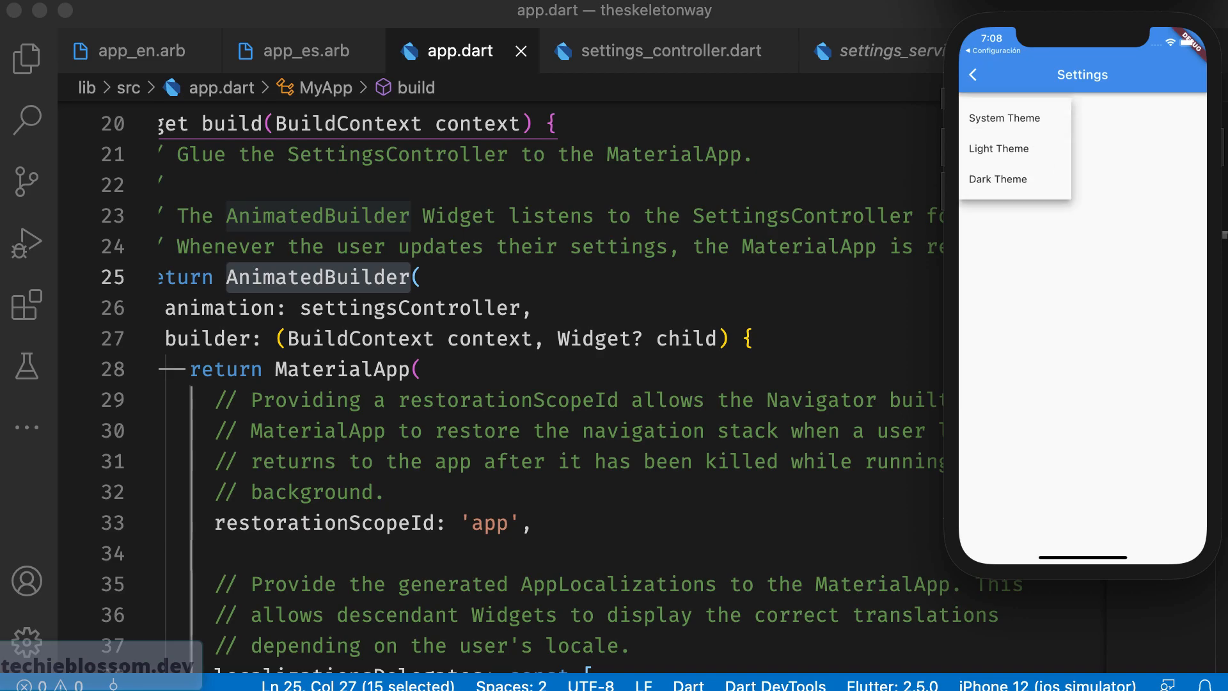
click(1000, 149)
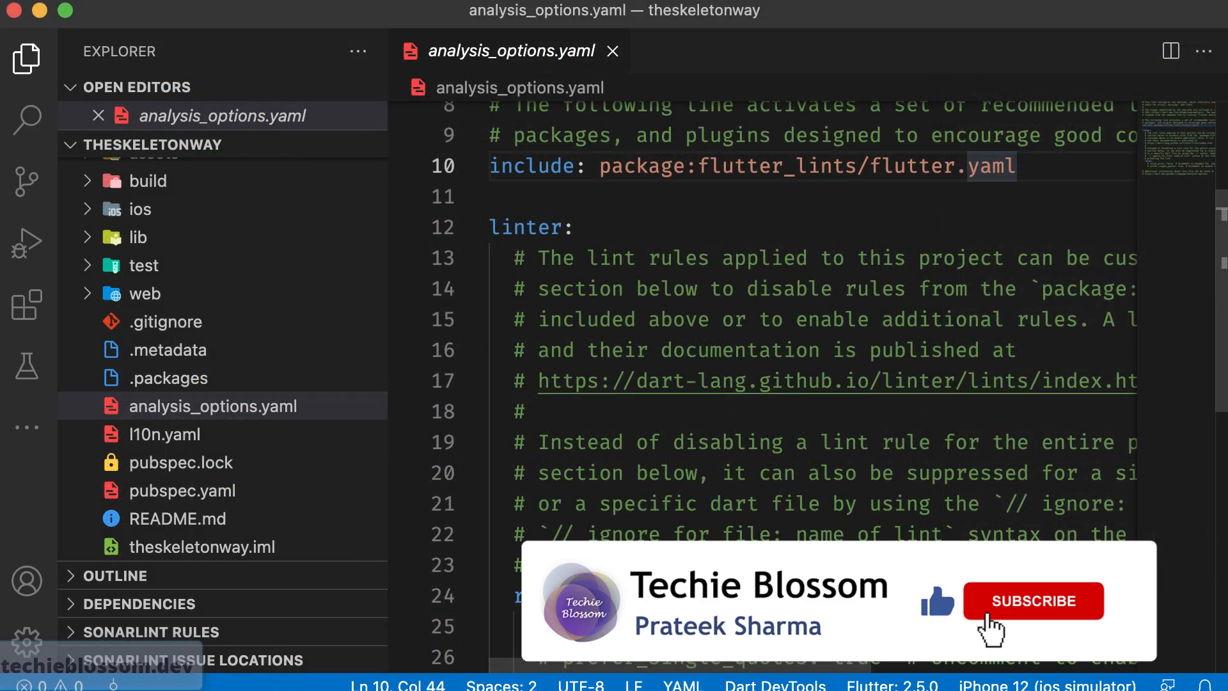
Reopen app_en.arb from lib/src/localization showing the English appTitle strings.
click(1034, 602)
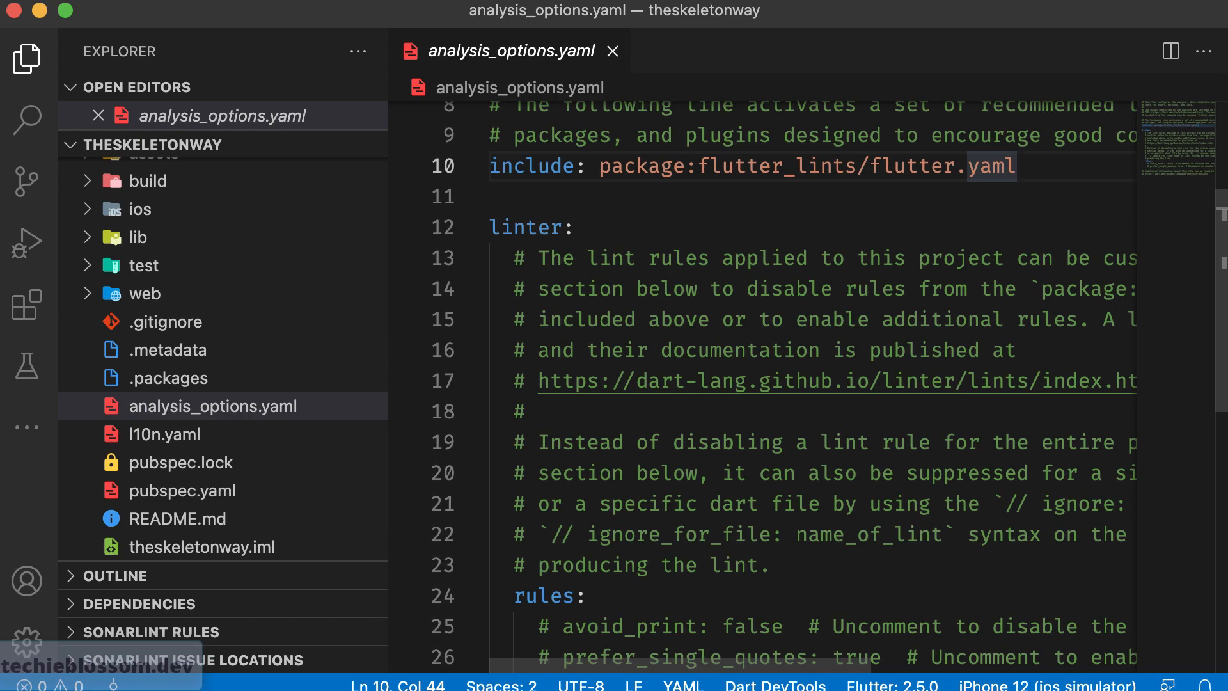
click(1019, 166)
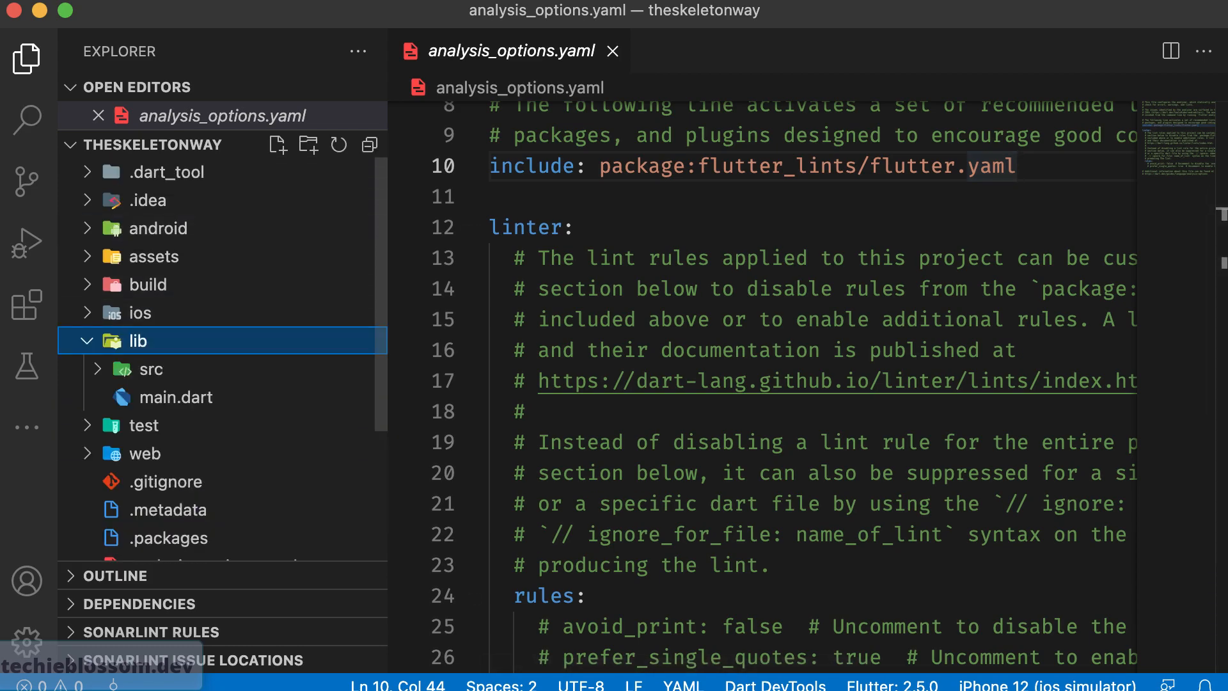
click(151, 368)
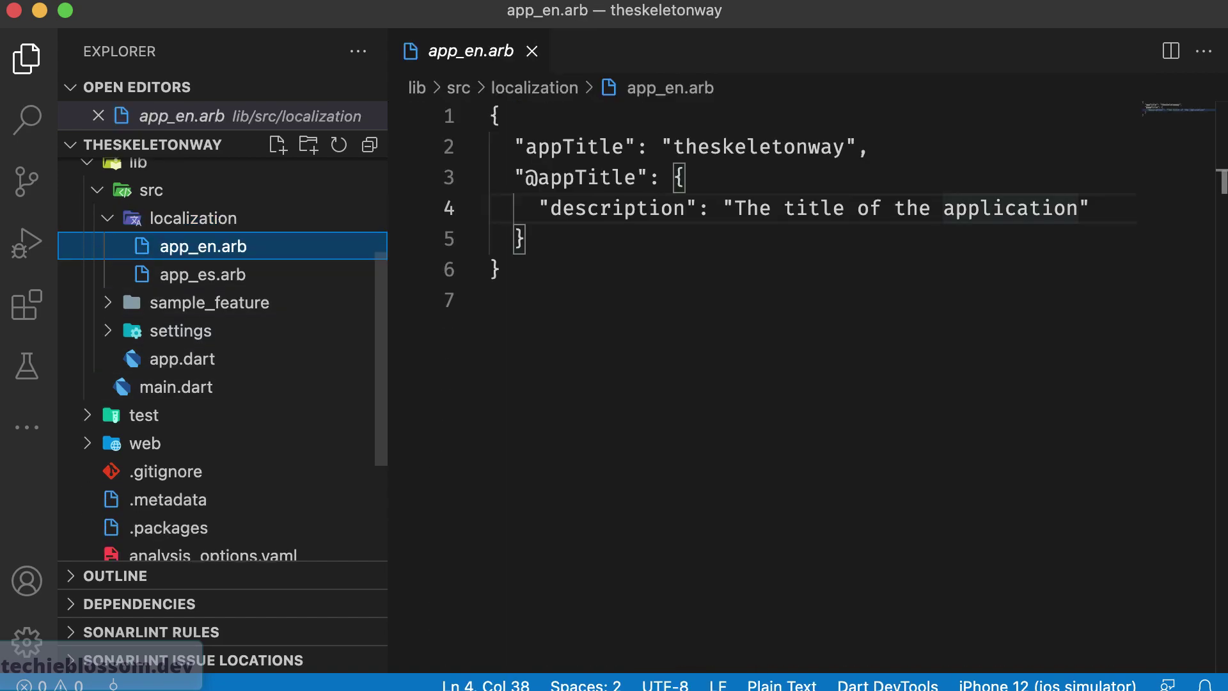
Open generated app_localizations.dart under .dart_tool/flutter_gen/gen_l10n and highlight the AppLocalizations class.
click(202, 274)
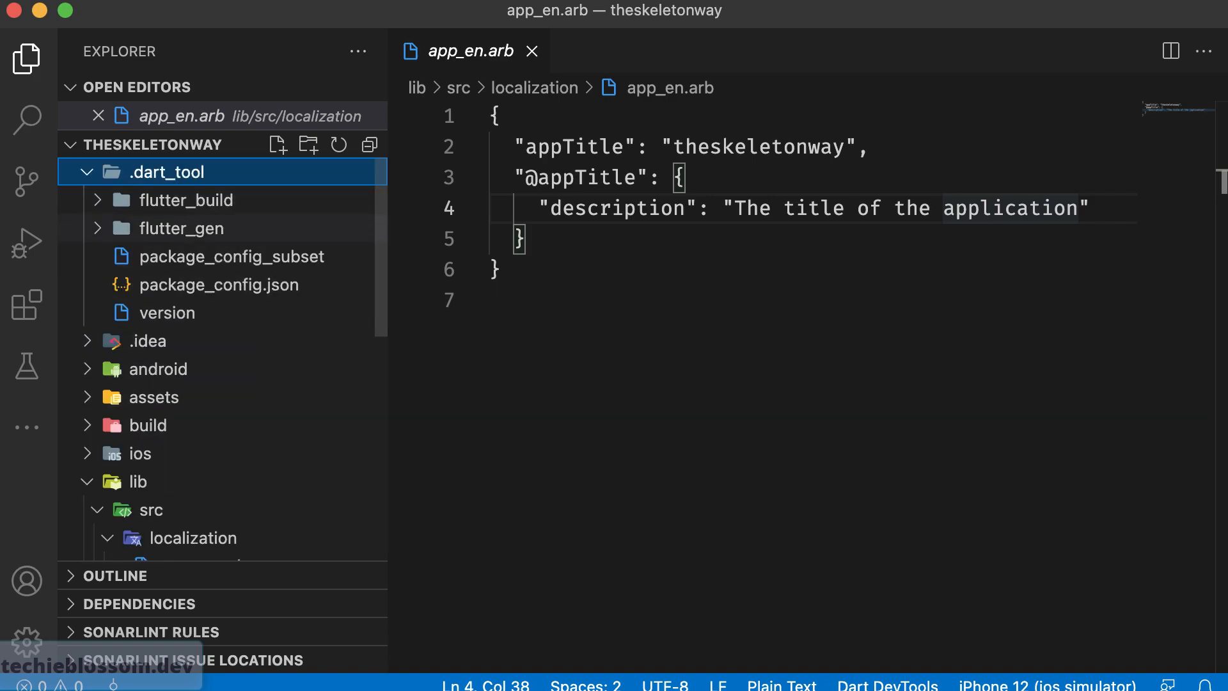
click(181, 228)
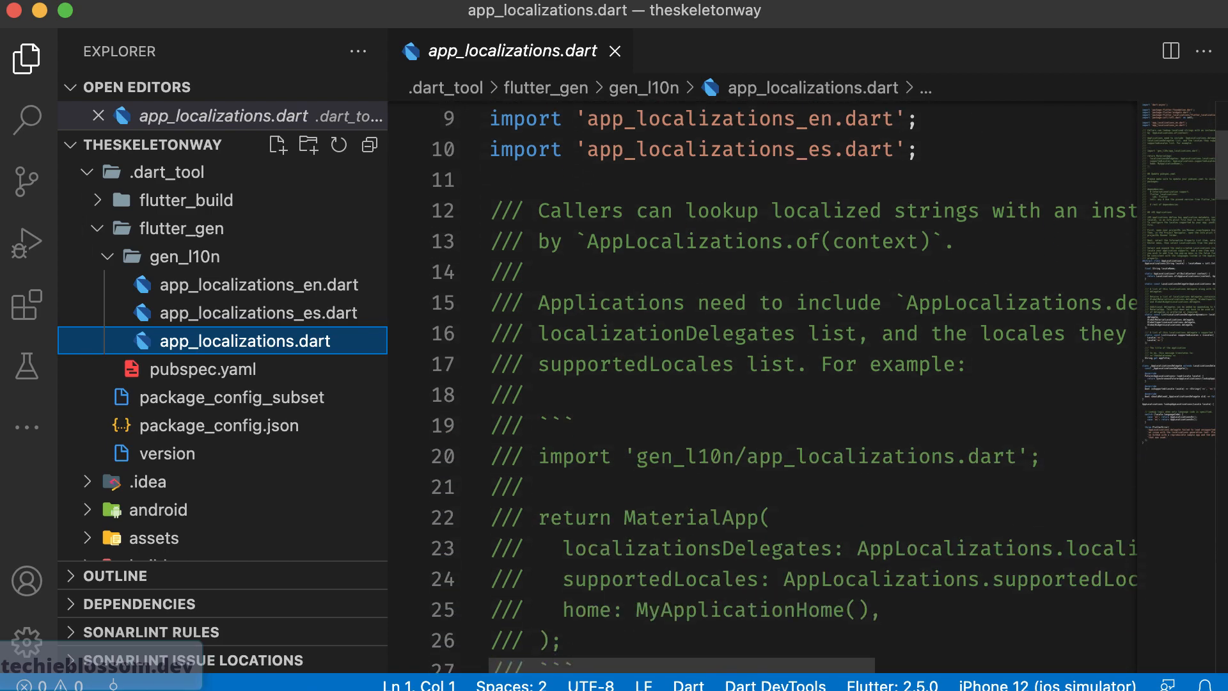
scroll(down, 3)
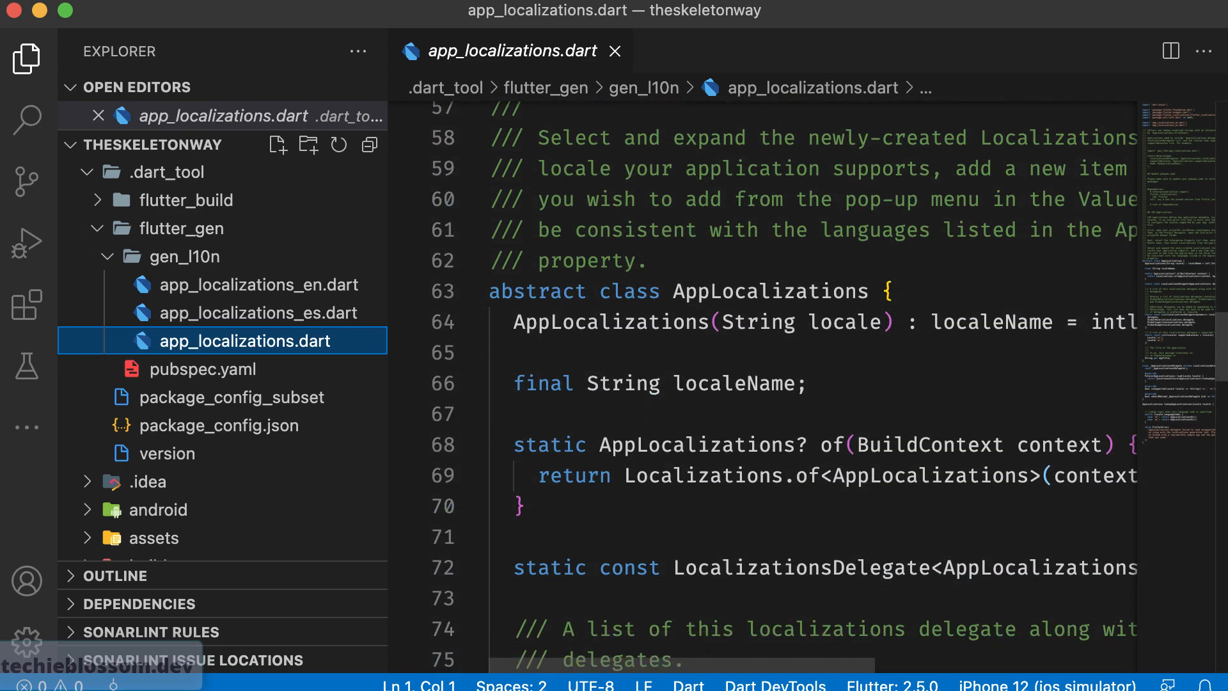
double_click(768, 292)
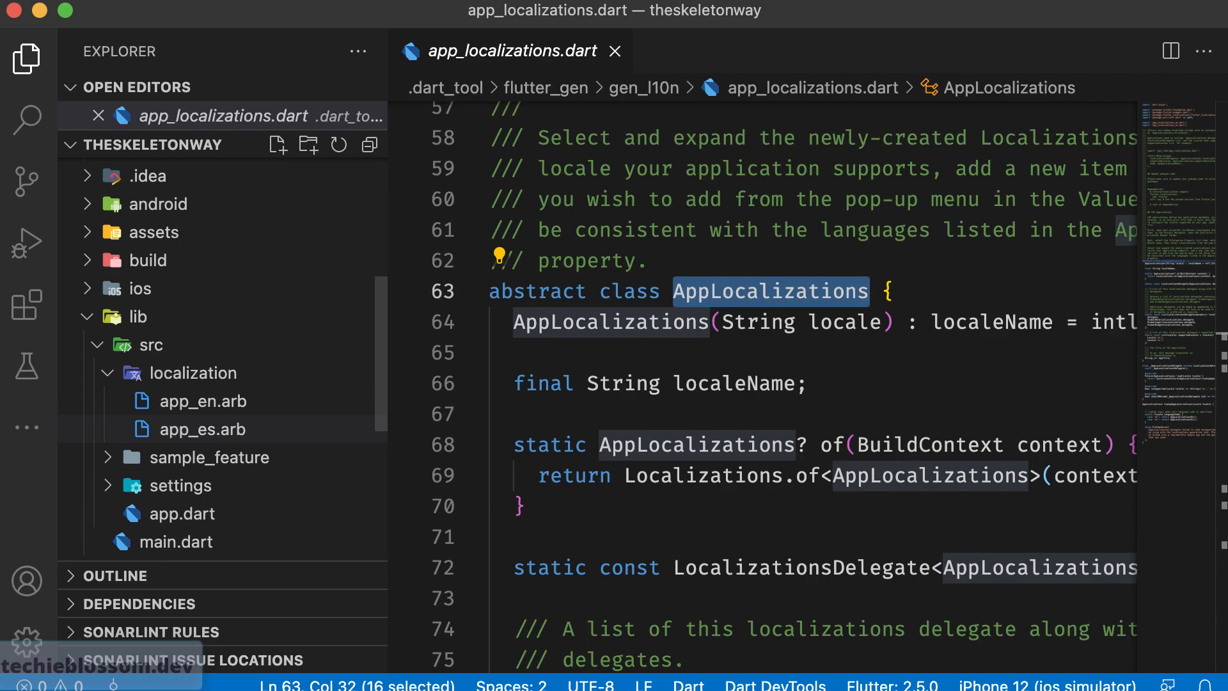
mouse_move(202, 400)
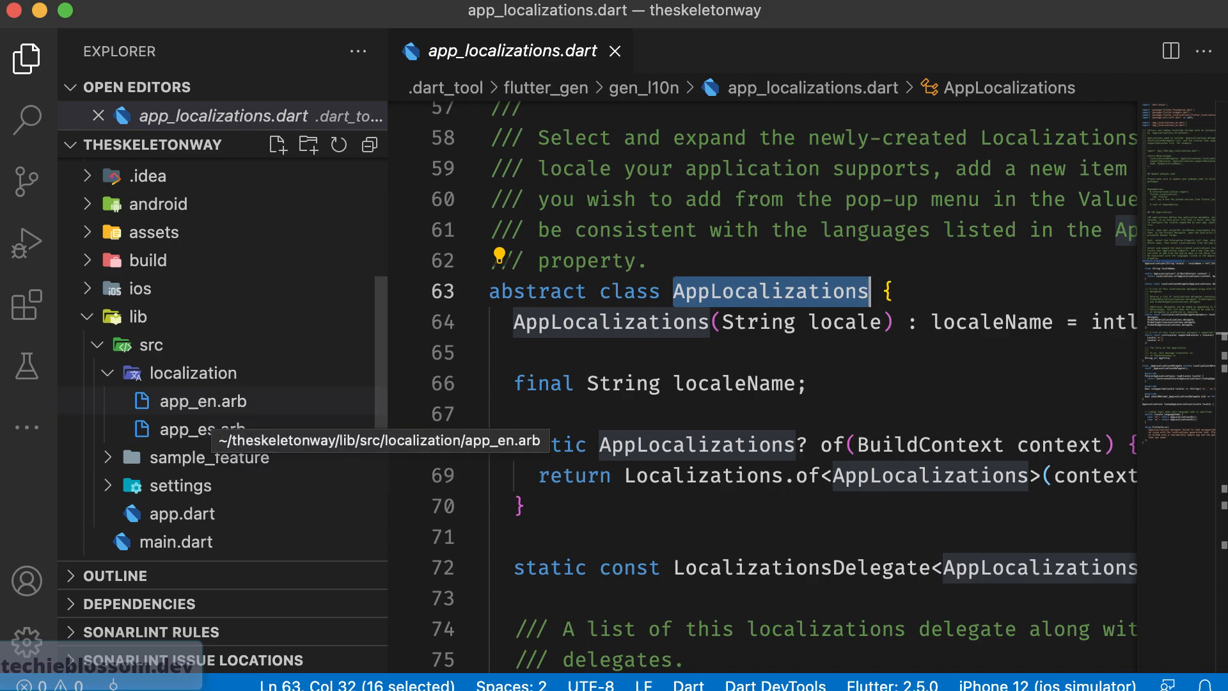
mouse_move(202, 430)
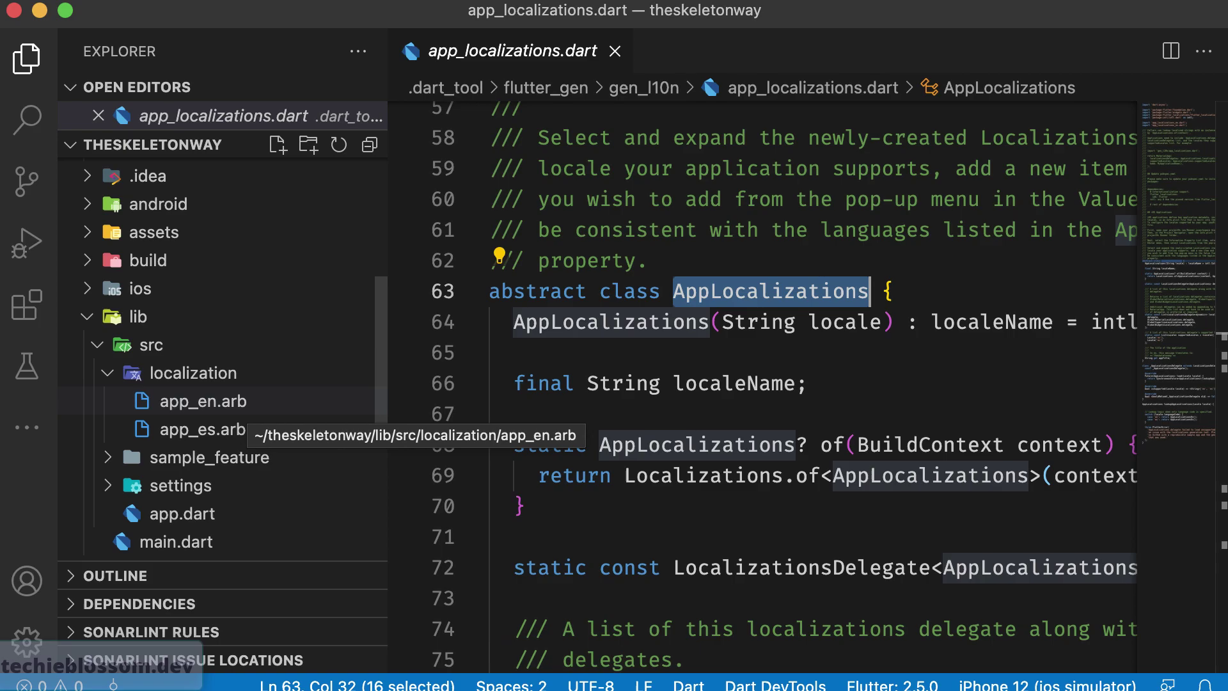